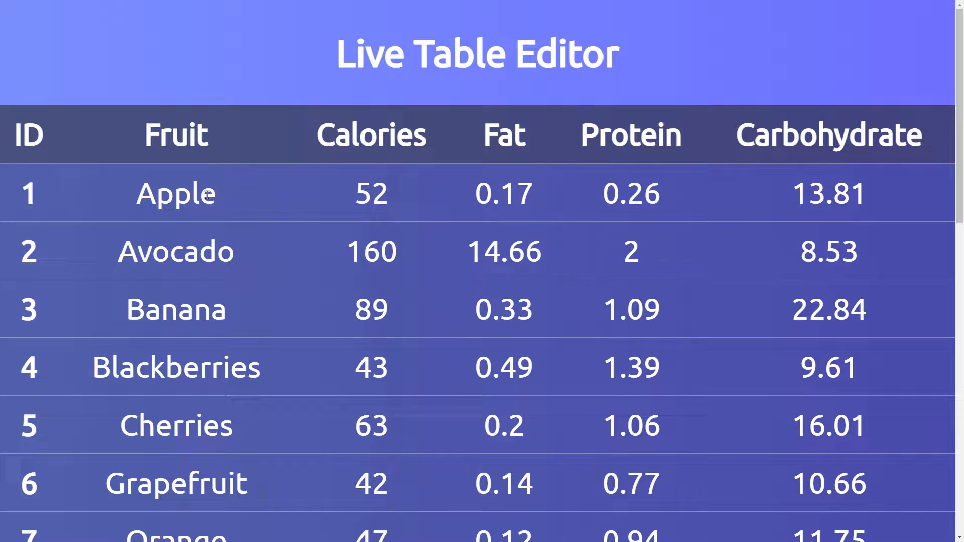
Step: Rename Apple to RED Apple and set Avocado's calories to 860, checking in phpMyAdmin
{"action": "left_click", "coordinate": [175, 193]}
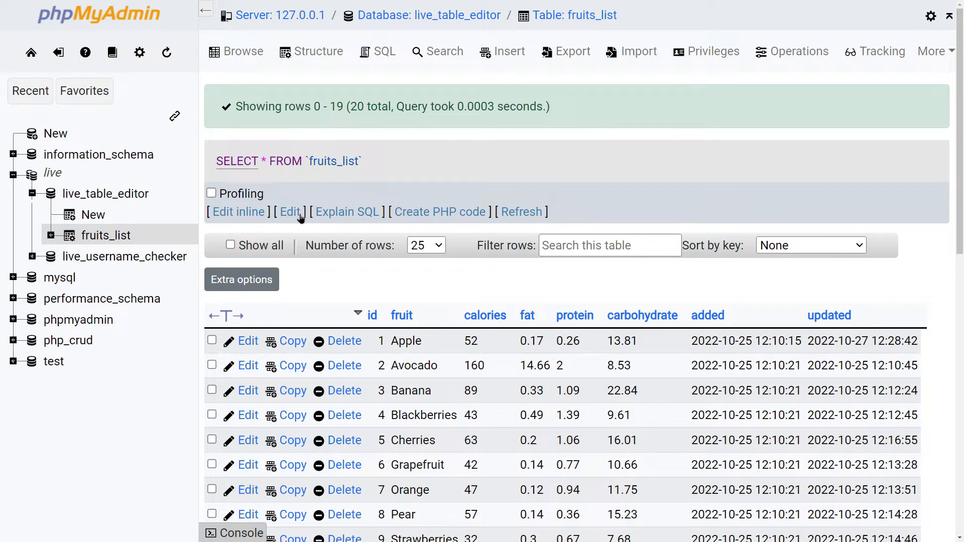
{"action": "double_click", "coordinate": [405, 341]}
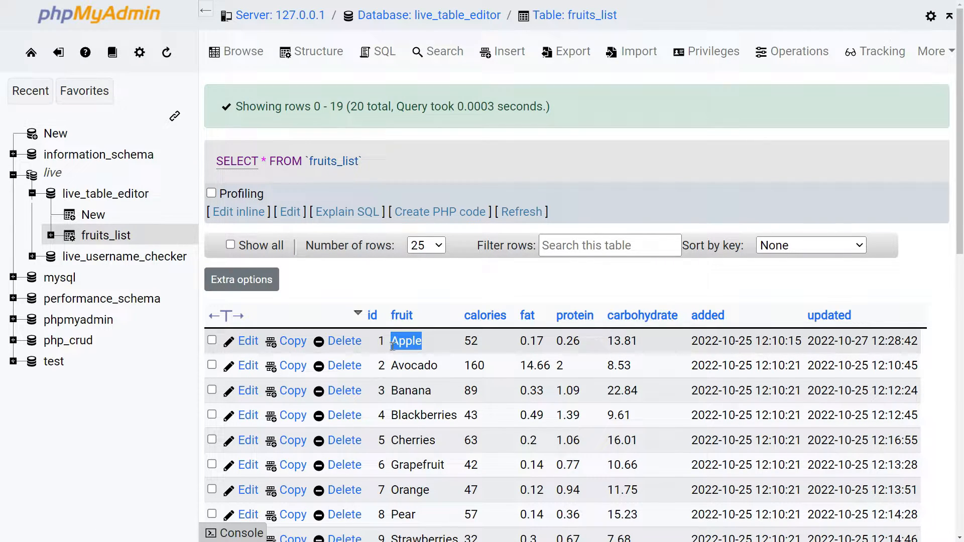
{"action": "left_click", "coordinate": [521, 212]}
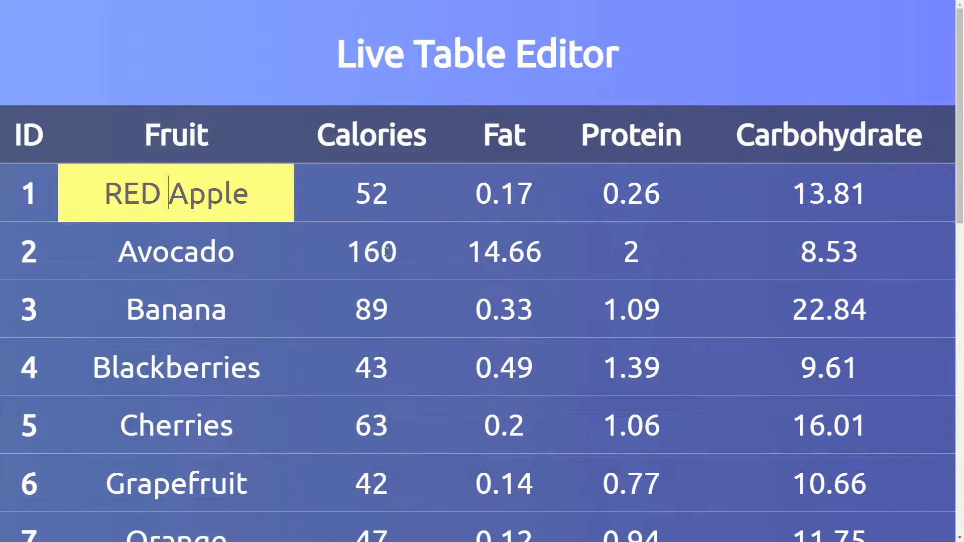
{"action": "left_click", "coordinate": [371, 251]}
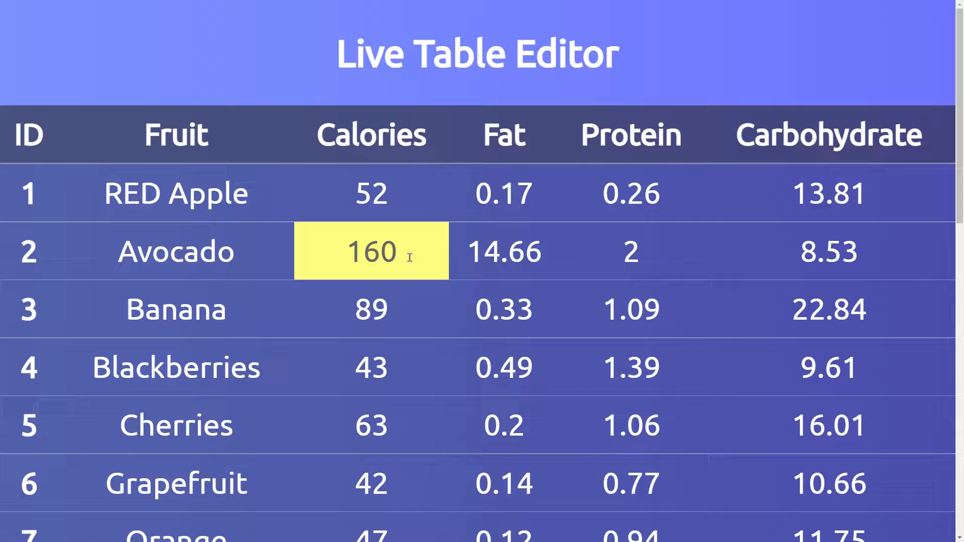
{"action": "type", "text": "860"}
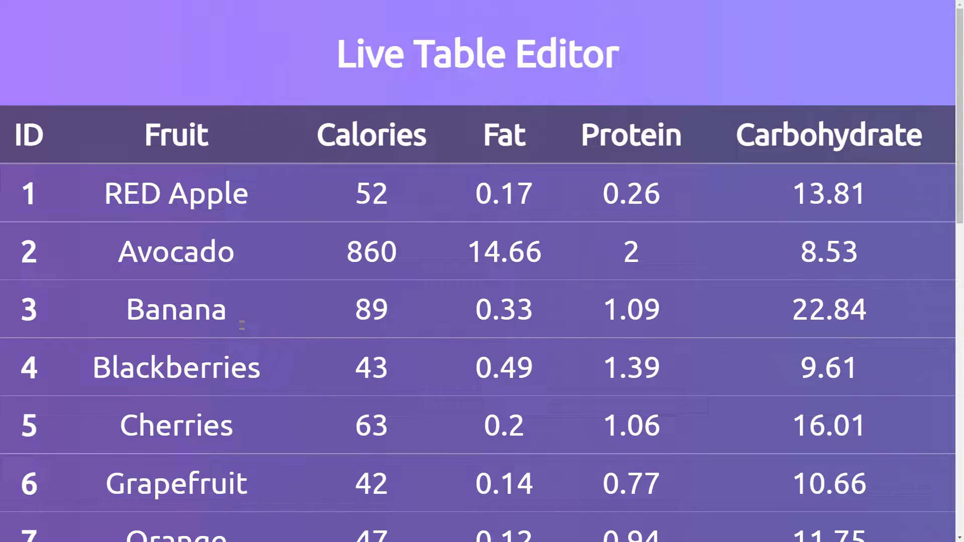
Step: Append 200 to Banana and 500 to Pear, then confirm the changes in phpMyAdmin
{"action": "left_click", "coordinate": [175, 309]}
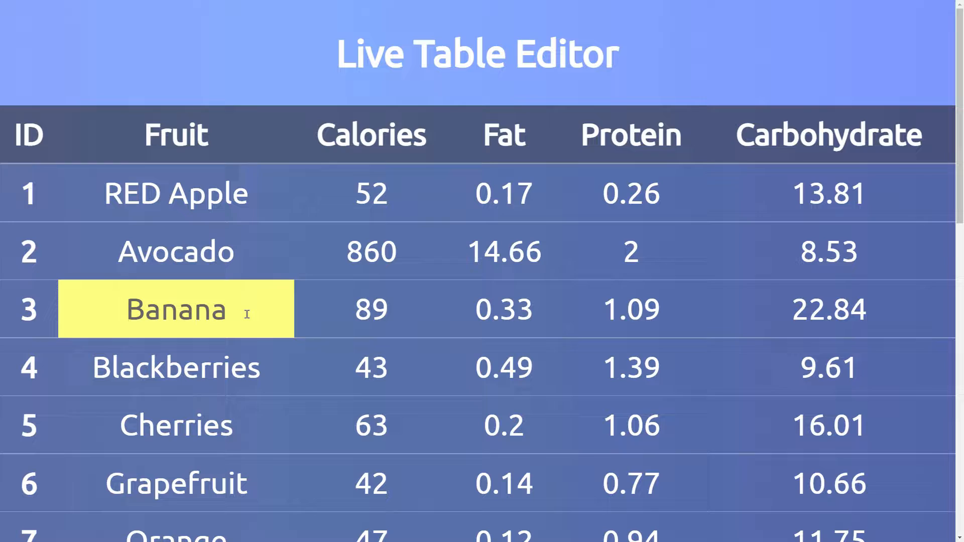
{"action": "type", "text": "200"}
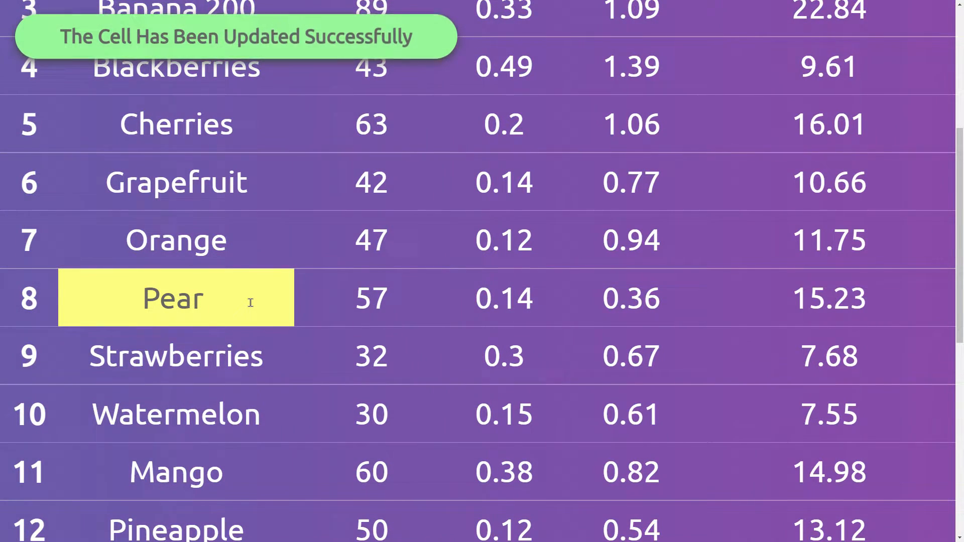
{"action": "type", "text": "500"}
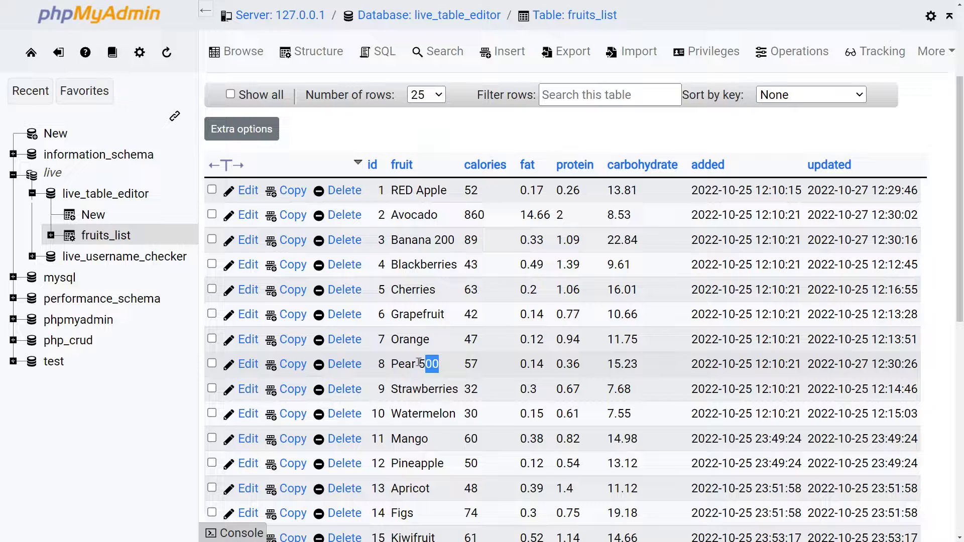
{"action": "double_click", "coordinate": [415, 363]}
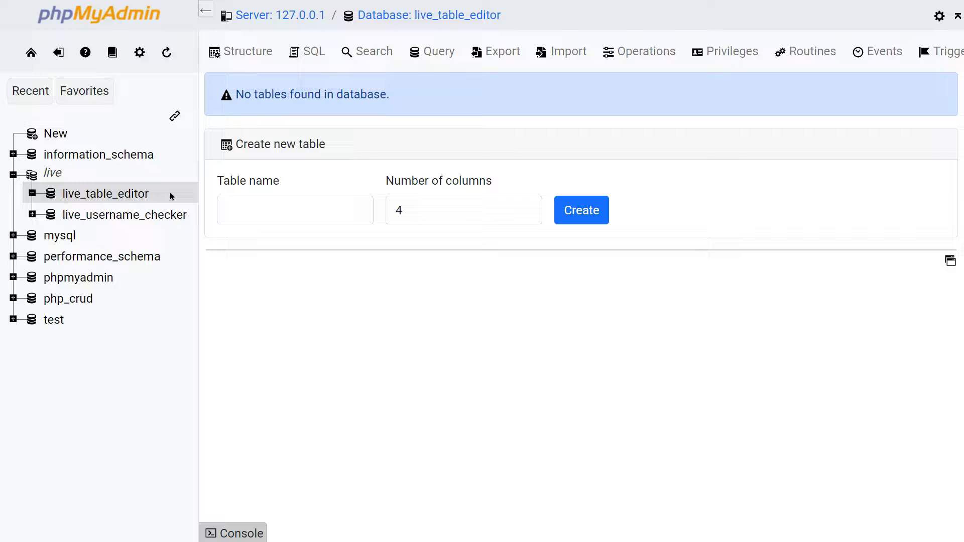
Step: Import fruits_list.sql into live_table_editor to restore the 20 original fruit rows
{"action": "double_click", "coordinate": [106, 193]}
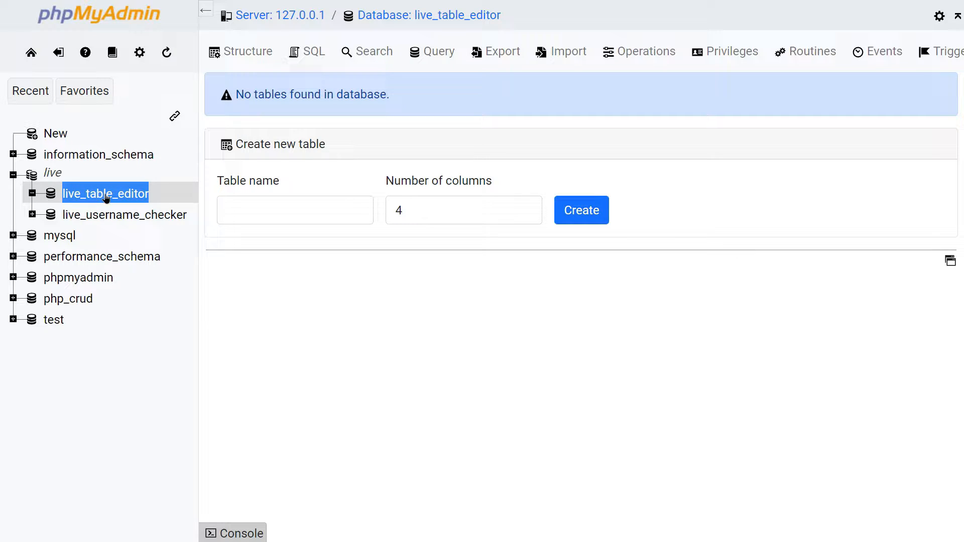
{"action": "mouse_move", "coordinate": [560, 51]}
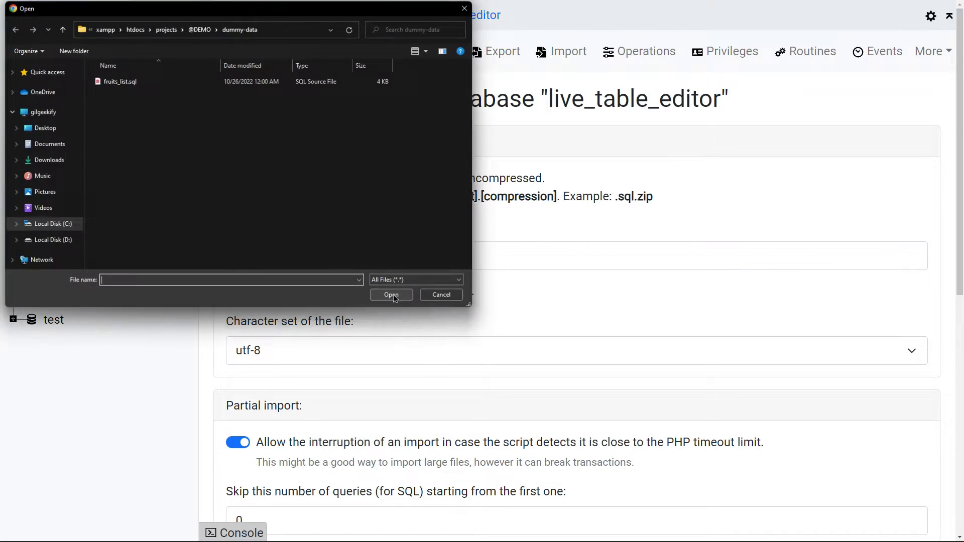
{"action": "left_click", "coordinate": [392, 295]}
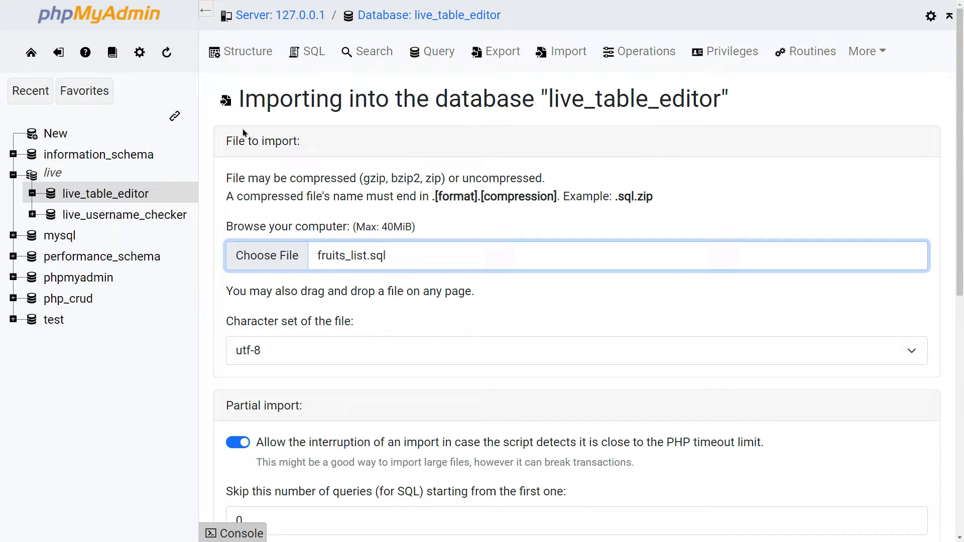
{"action": "scroll", "scroll_direction": "down", "scroll_amount": 3}
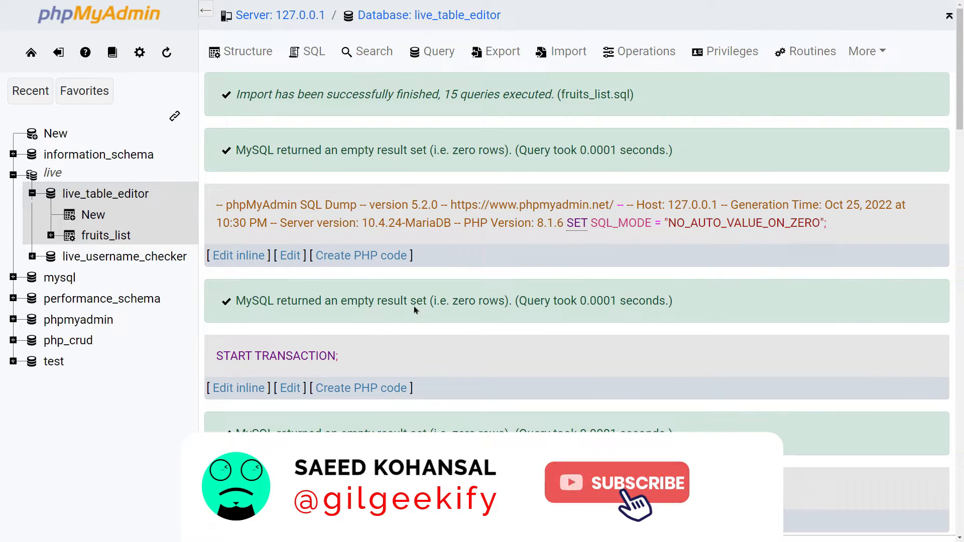
{"action": "scroll", "scroll_direction": "down", "scroll_amount": 3}
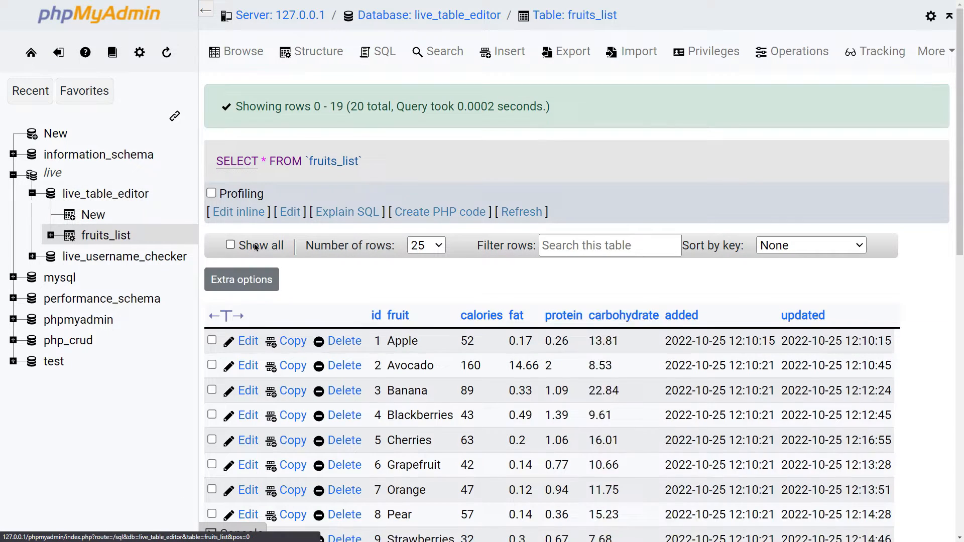
{"action": "scroll", "scroll_direction": "down", "scroll_amount": 3}
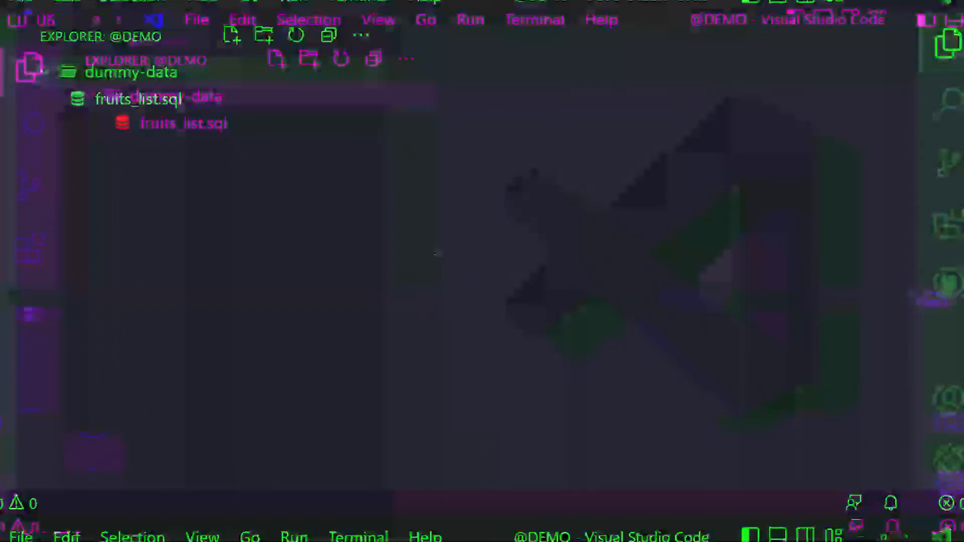
Step: Create index.html, style.css and live-editor.js in the project root
{"action": "left_click", "coordinate": [275, 59]}
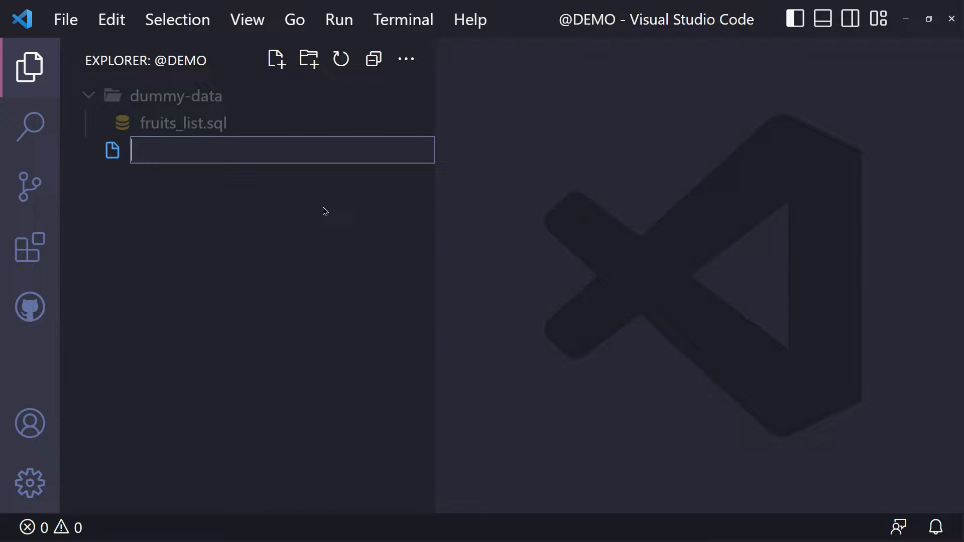
{"action": "type", "text": "index.html"}
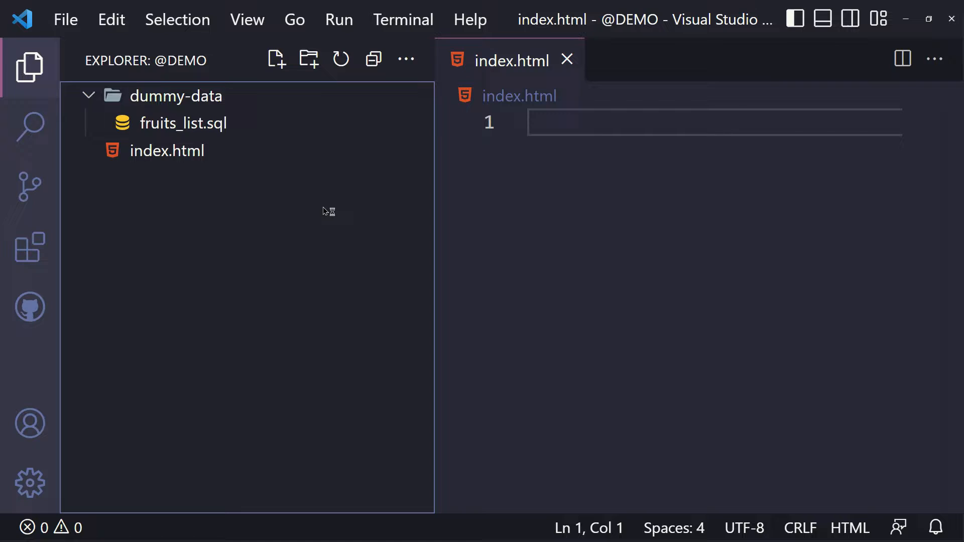
{"action": "type", "text": "style.css"}
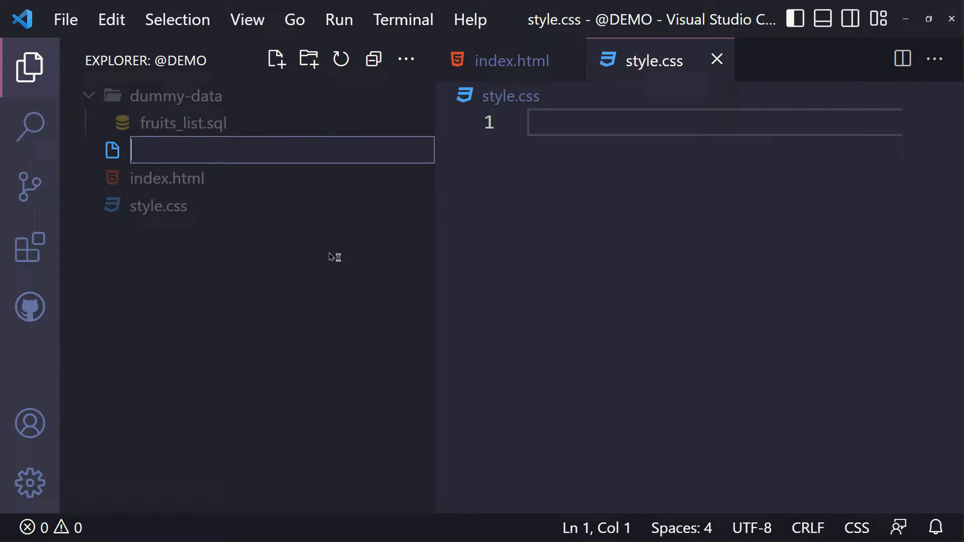
{"action": "type", "text": "live-editor"}
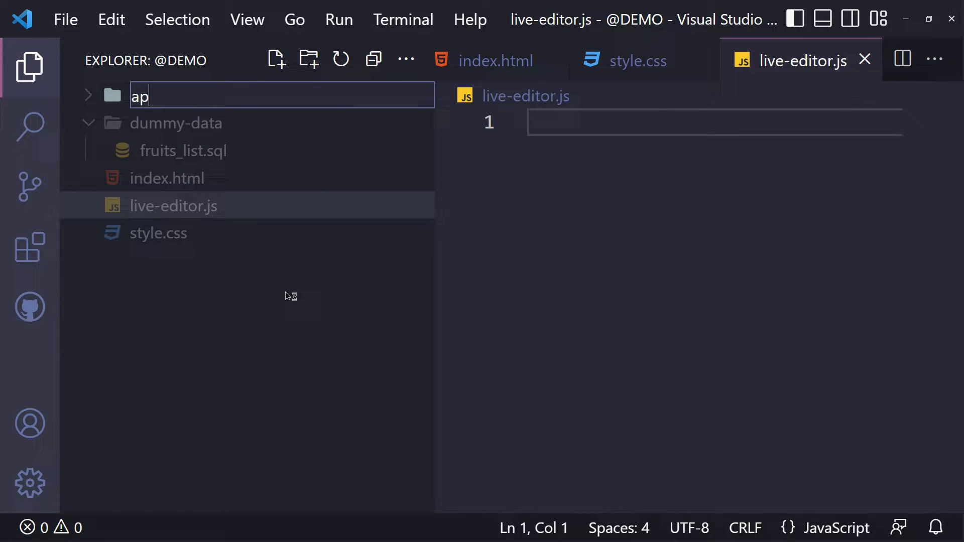
Step: Add index.php and a second file inside the api folder
{"action": "right_click", "coordinate": [140, 96]}
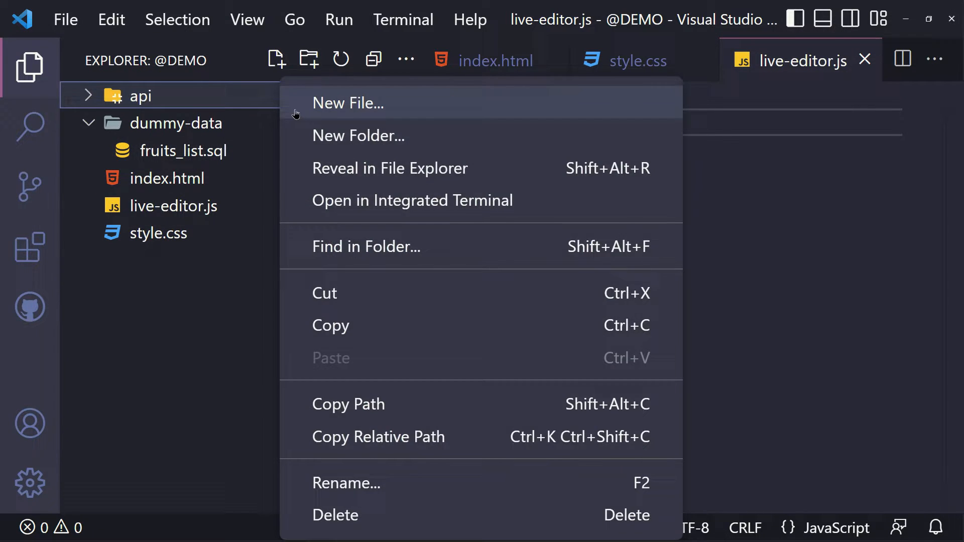
{"action": "left_click", "coordinate": [349, 102]}
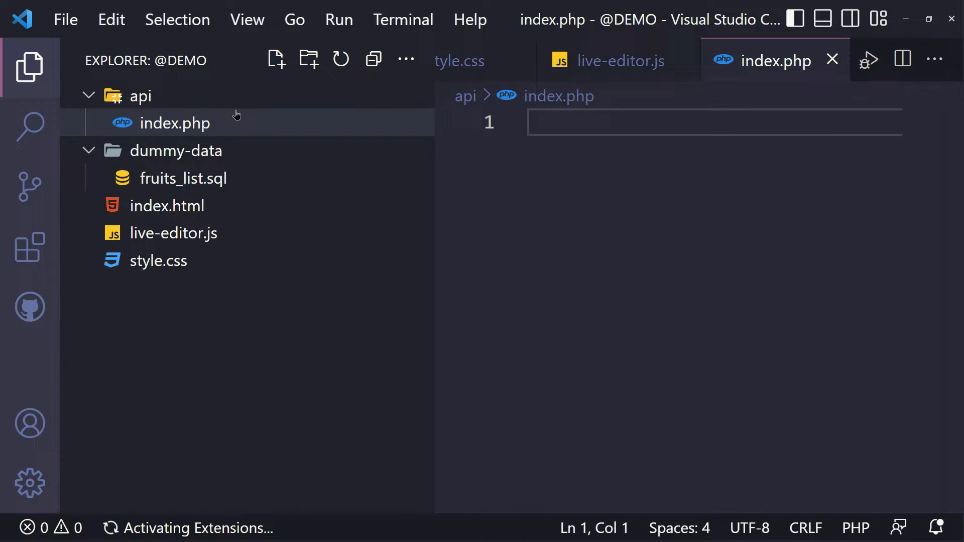
{"action": "right_click", "coordinate": [141, 96]}
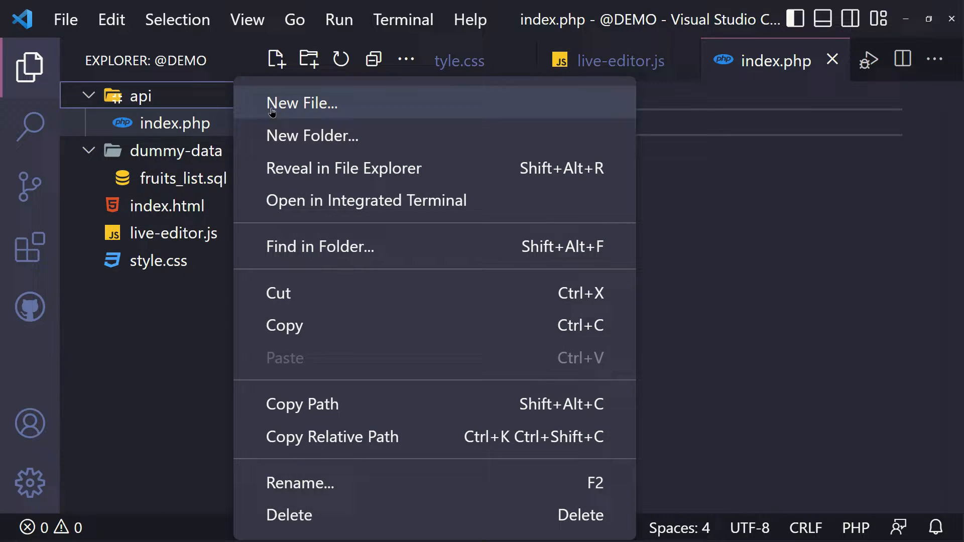
{"action": "left_click", "coordinate": [302, 103]}
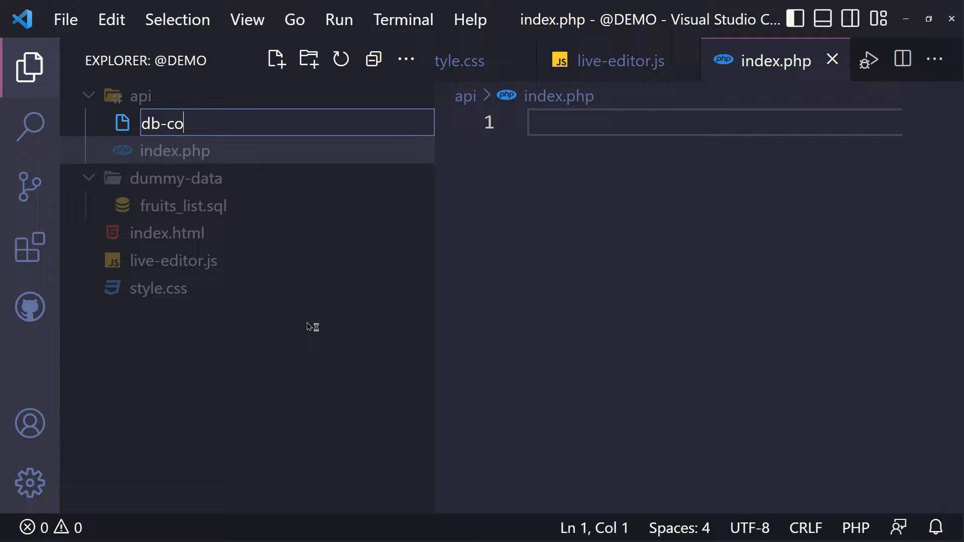
{"action": "key", "text": "Enter"}
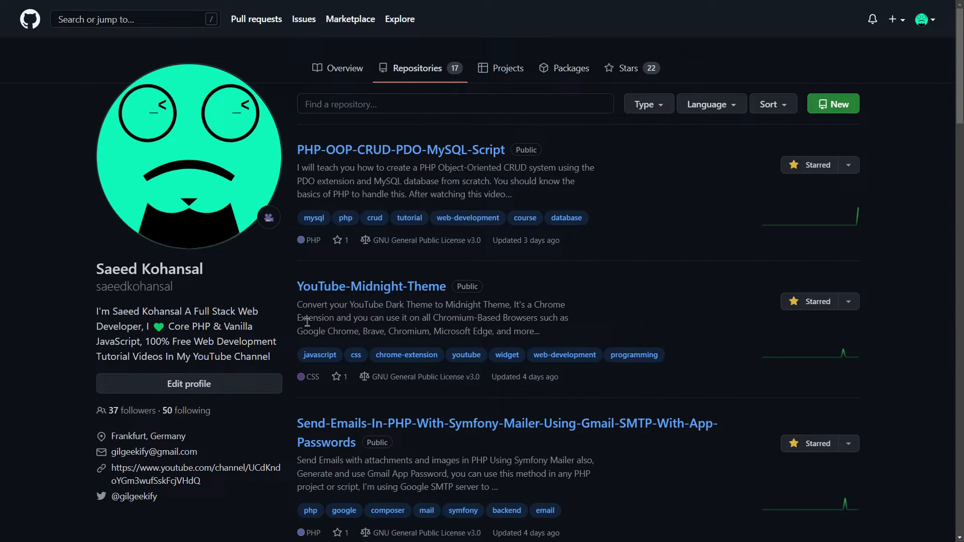
Step: Find the PHP-OOP-CRUD-PDO-MySQL-Script repository and view its db-config.php Database class
{"action": "key", "text": "ctrl+f"}
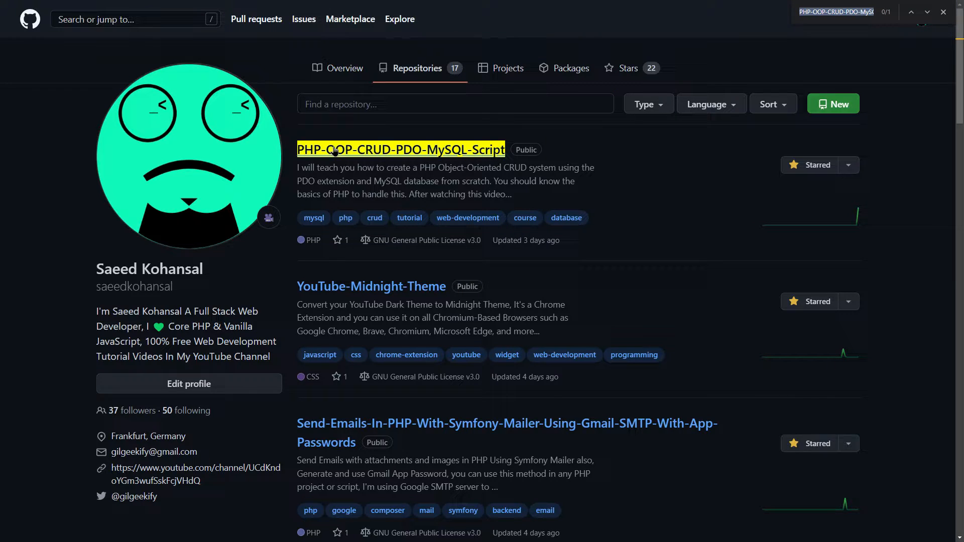
{"action": "left_click", "coordinate": [400, 149]}
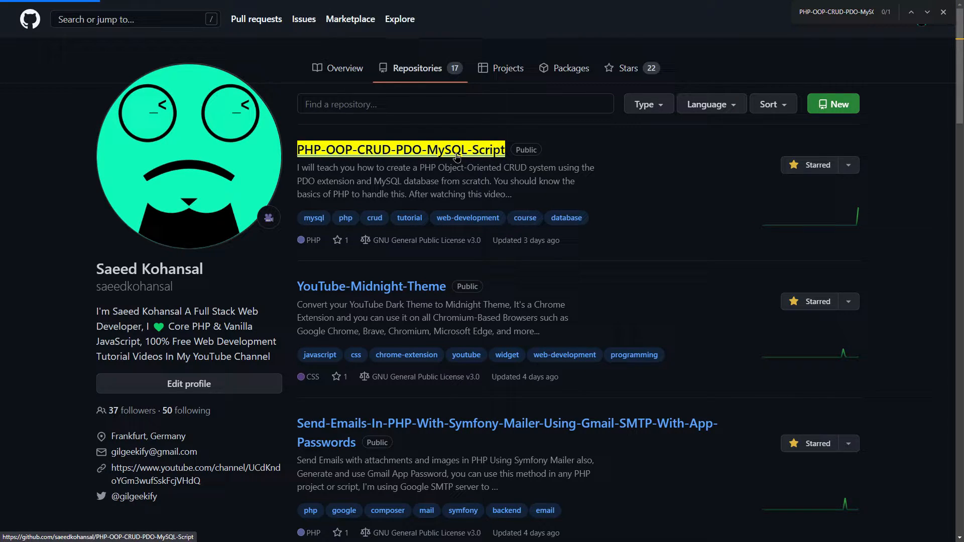
{"action": "left_click", "coordinate": [400, 150]}
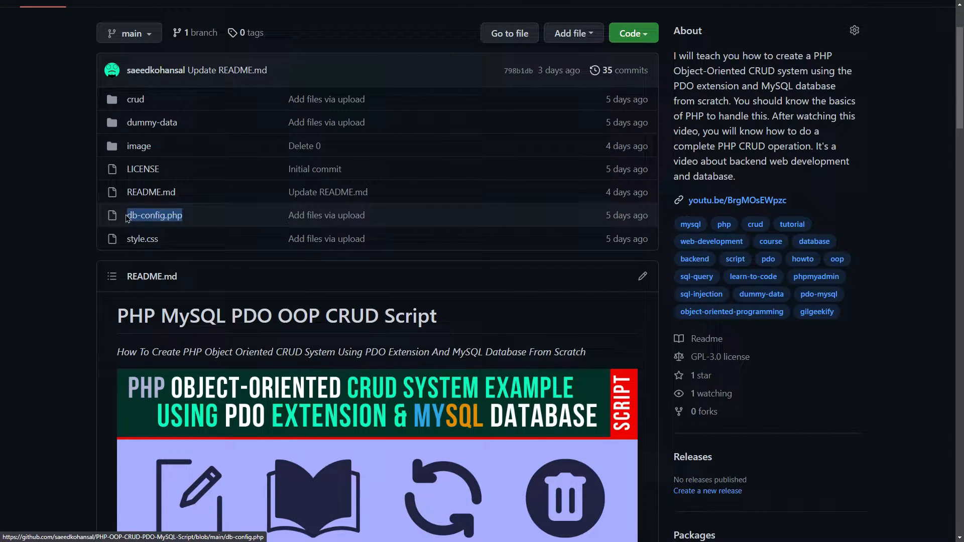
{"action": "left_click", "coordinate": [155, 215]}
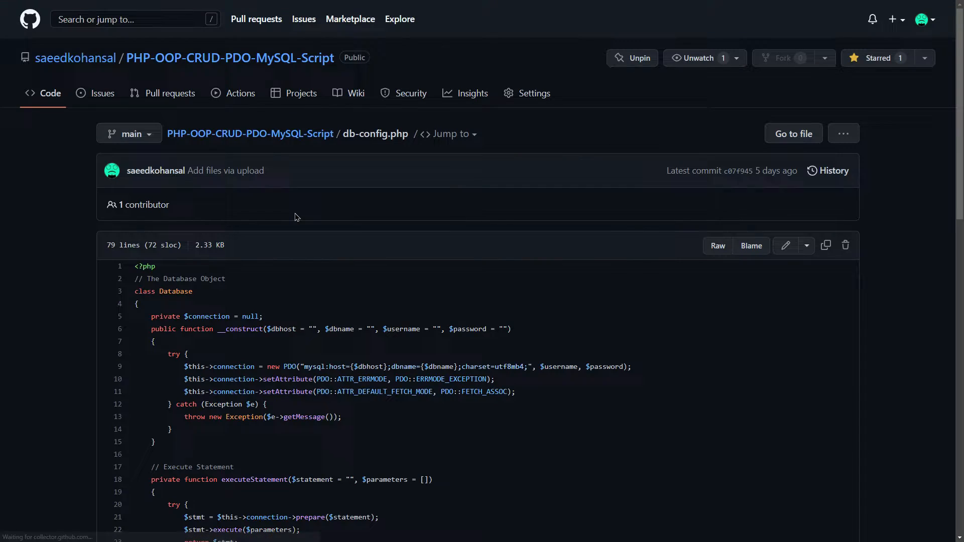
{"action": "scroll", "scroll_direction": "down", "scroll_amount": 3}
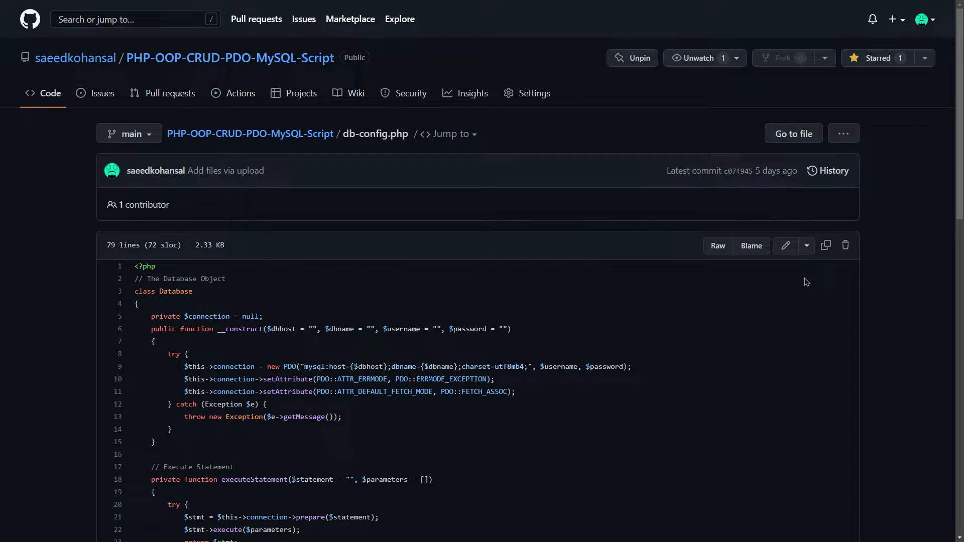
{"action": "mouse_move", "coordinate": [826, 245]}
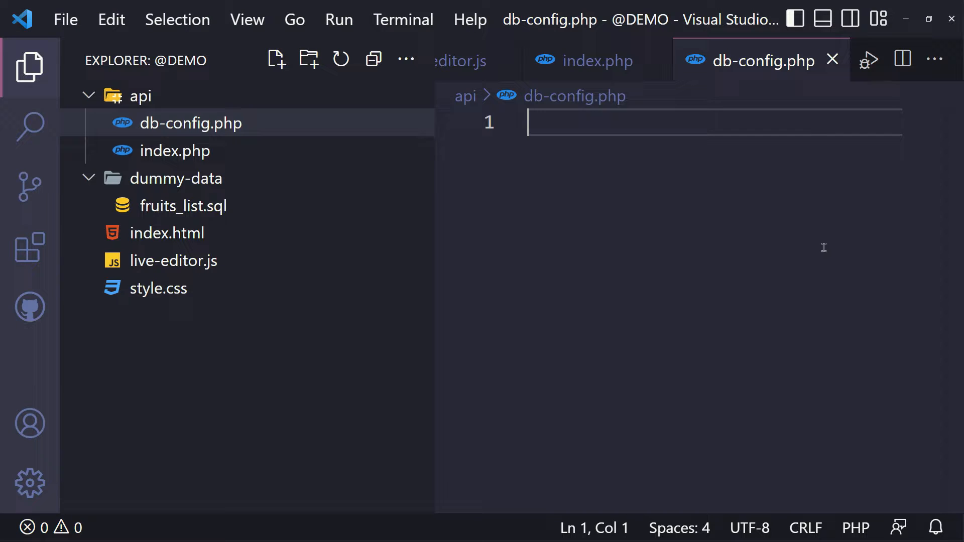
{"action": "mouse_move", "coordinate": [743, 228]}
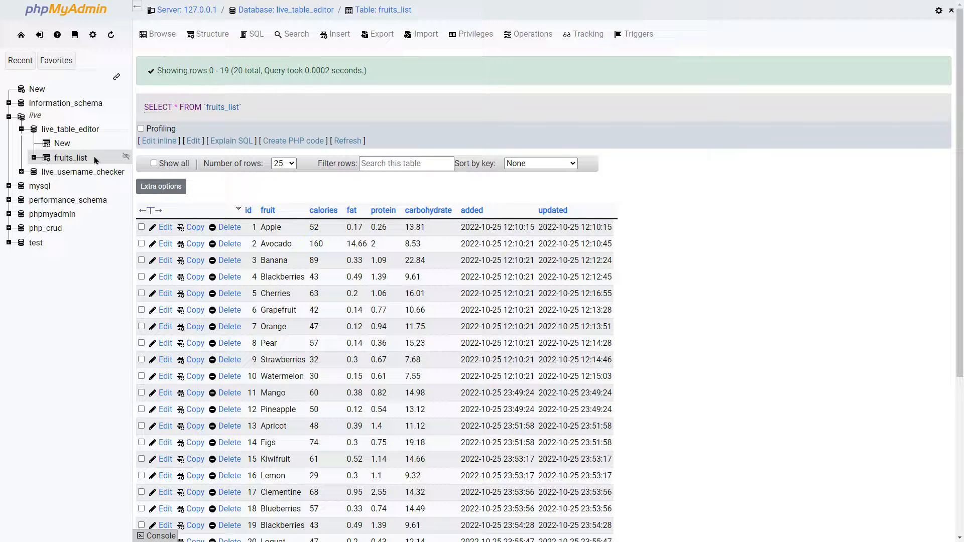
Step: Save api/db-config.php with the Database class connecting to live_table_editor as root
{"action": "left_click", "coordinate": [70, 130]}
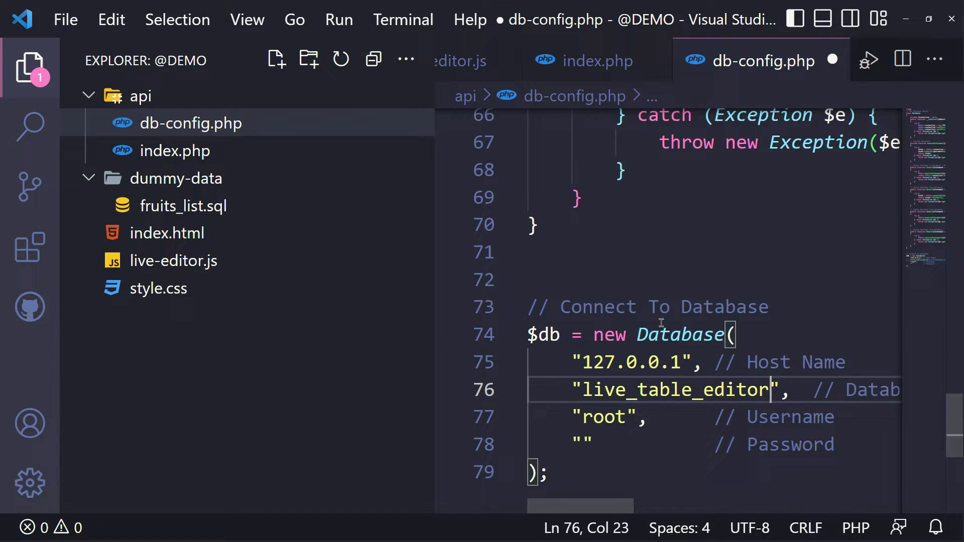
{"action": "key", "text": "ctrl+s"}
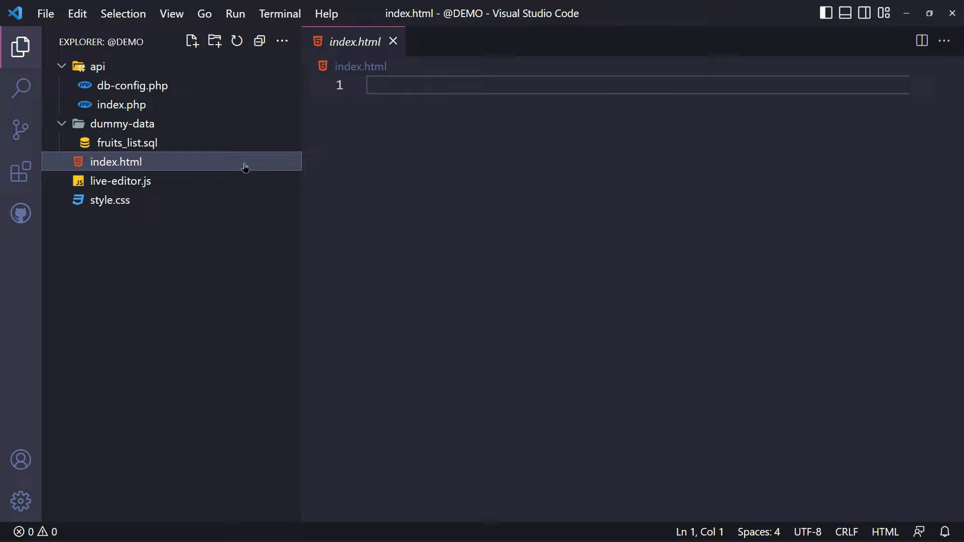
{"action": "mouse_move", "coordinate": [548, 148]}
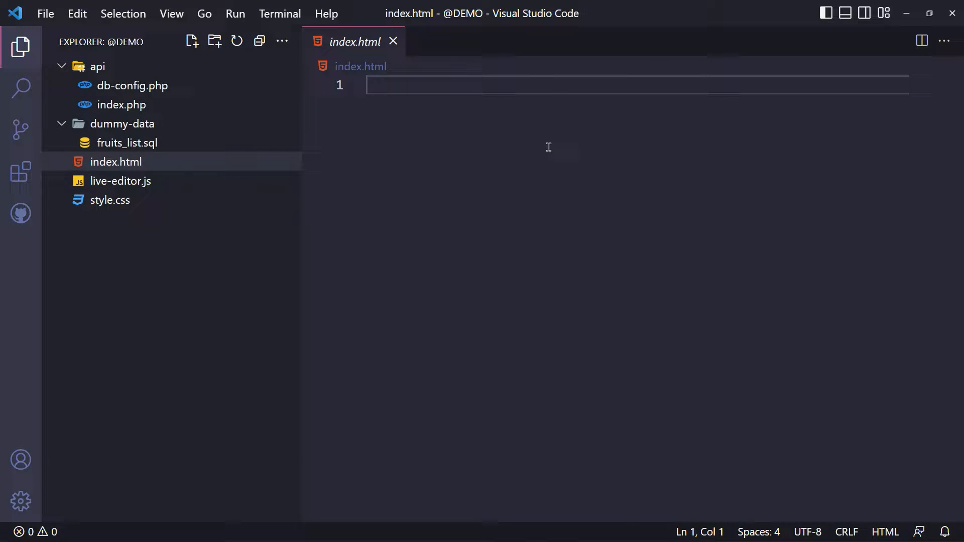
{"action": "mouse_move", "coordinate": [570, 128]}
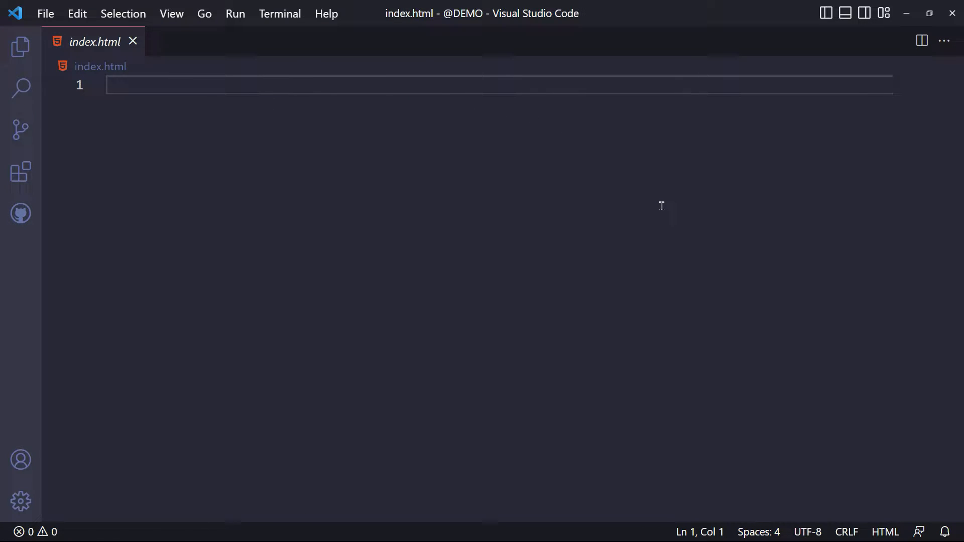
{"action": "mouse_move", "coordinate": [646, 47]}
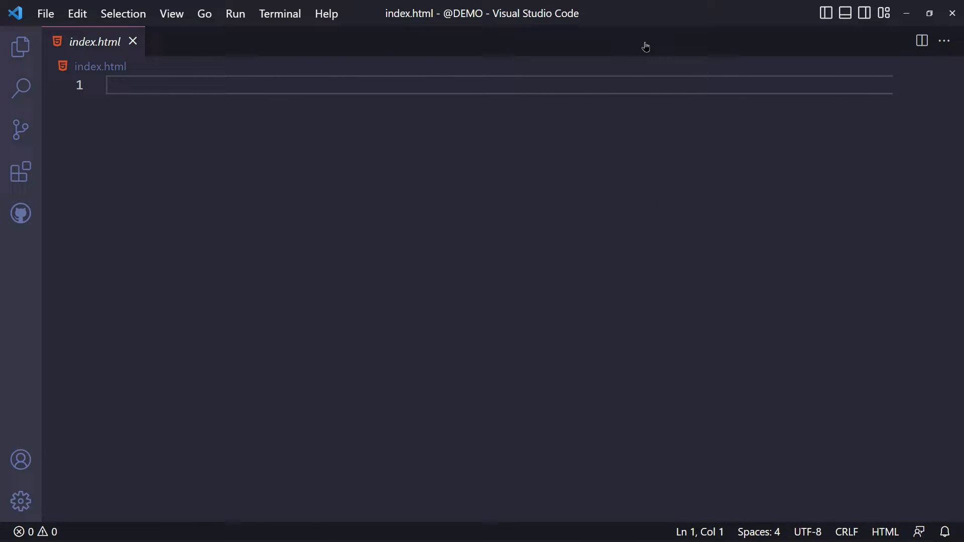
Step: Add the DOCTYPE, title gilgeekify, utf-8 charset and viewport meta tags
{"action": "type", "text": "<!DOCTYPE html>"}
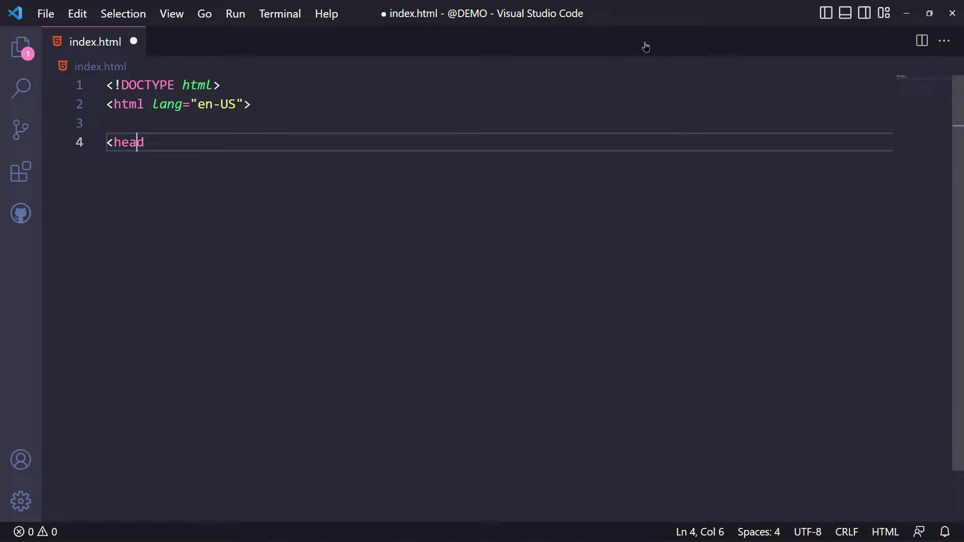
{"action": "type", "text": "<title>gilgeekify</title>"}
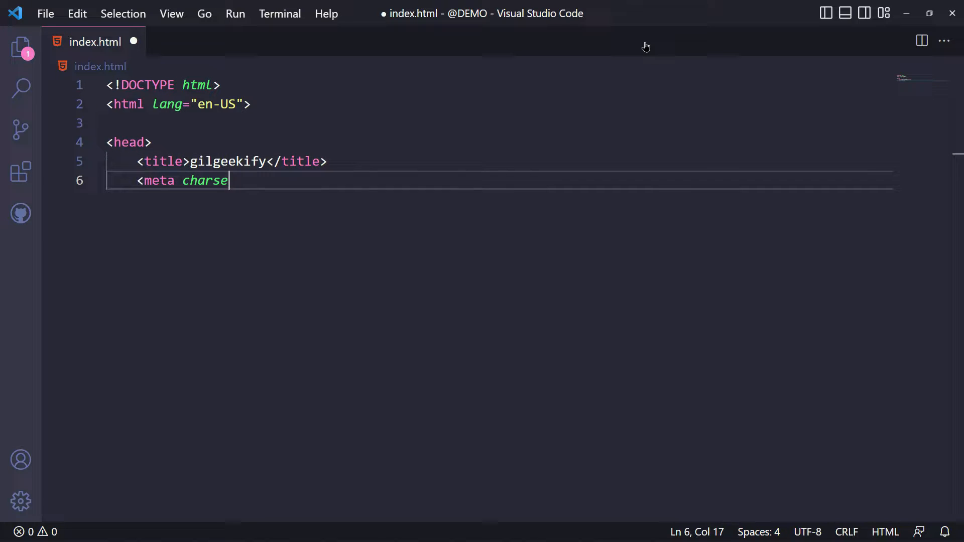
{"action": "type", "text": "t=\"utf-8\">"}
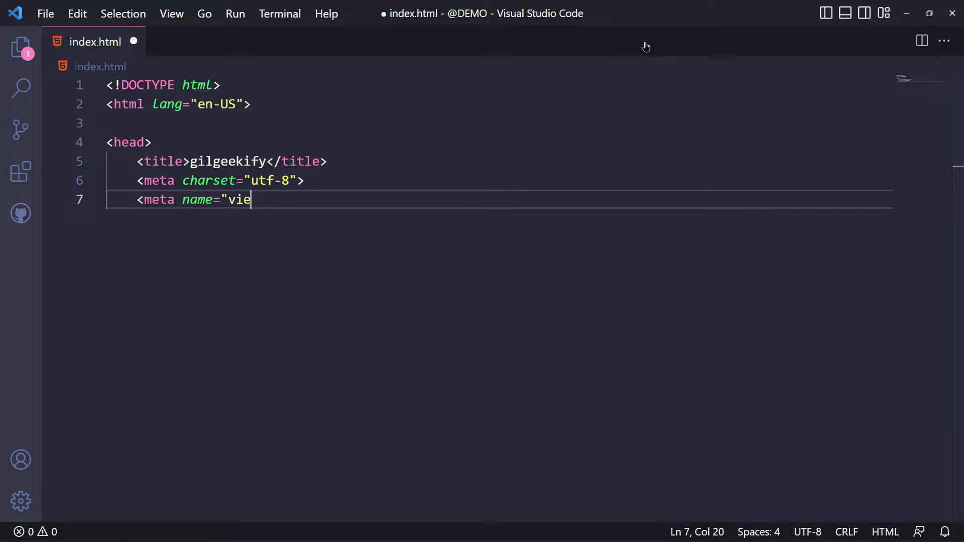
{"action": "type", "text": "wport\" content=\"width"}
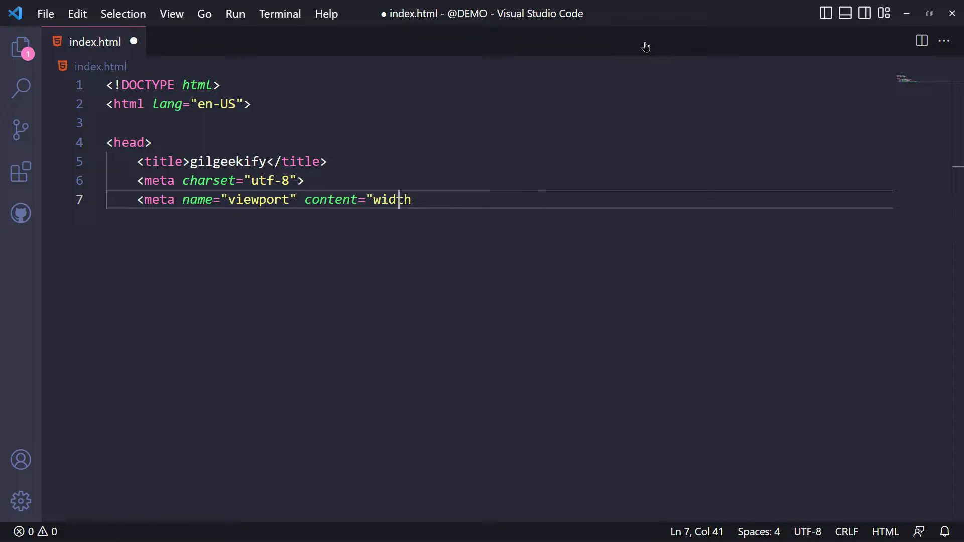
{"action": "type", "text": "=device-width, initial-scale=1\">"}
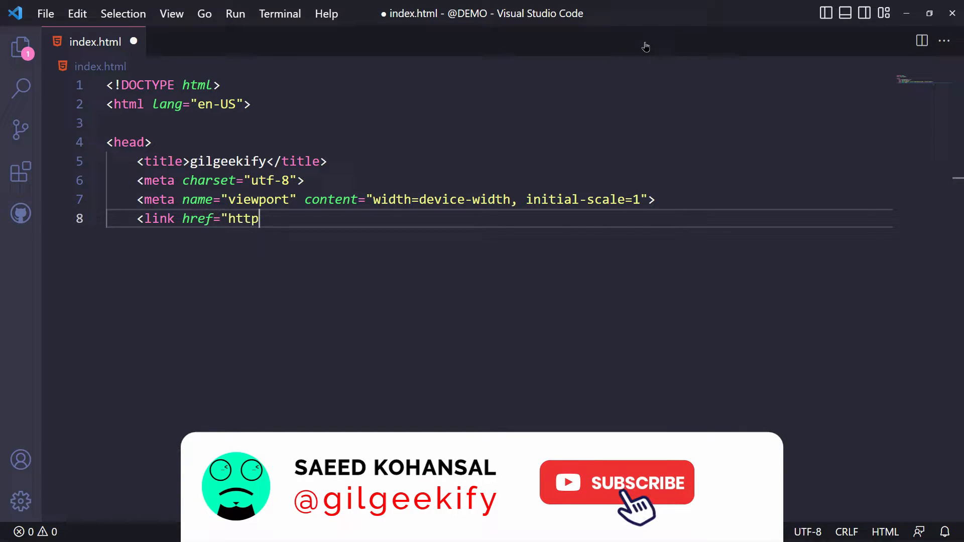
Step: Link the Bootstrap 5.2.2 CDN stylesheet and the Ubuntu Google font
{"action": "type", "text": "s://cdn.jsdelivr.net/np"}
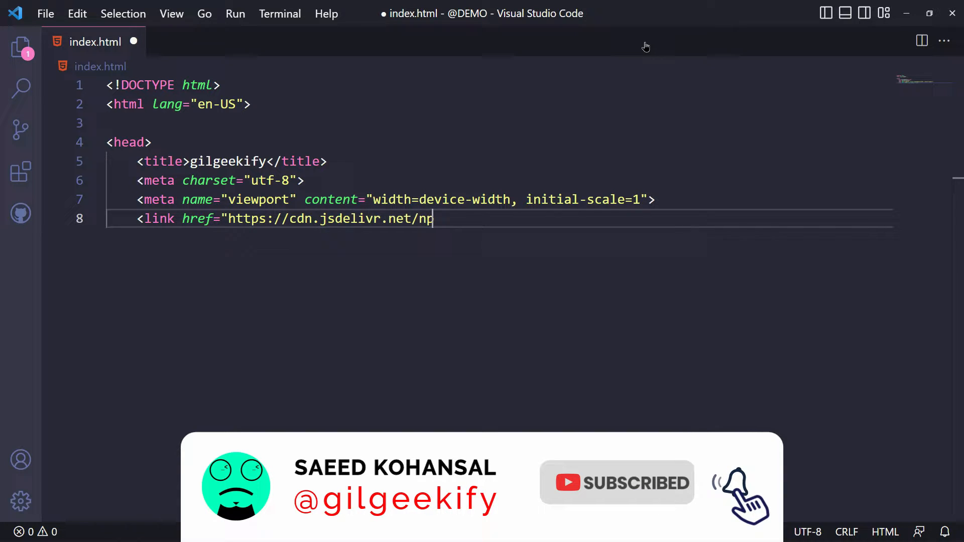
{"action": "type", "text": "m/bootstrap@5.2.2/dist/cs"}
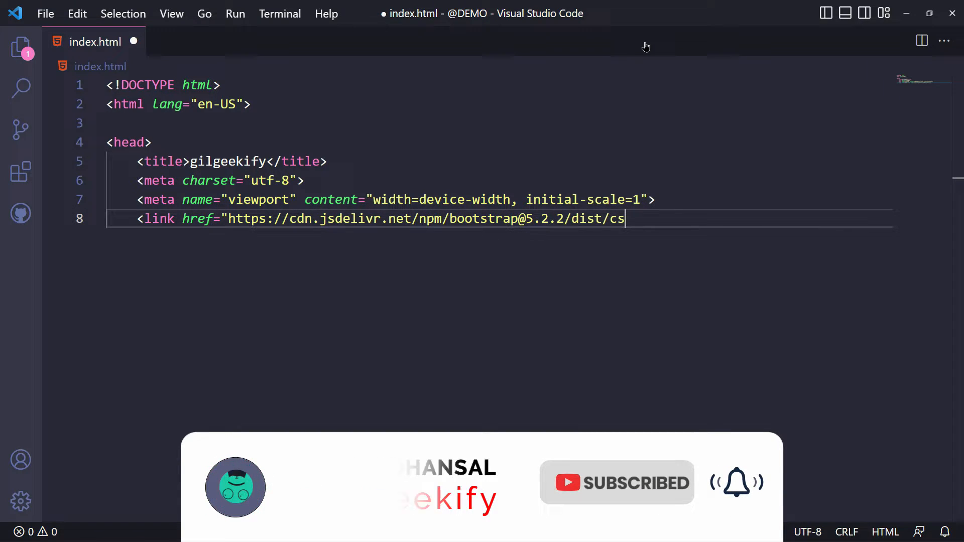
{"action": "type", "text": "s/bootstrap.min.css\" rel="}
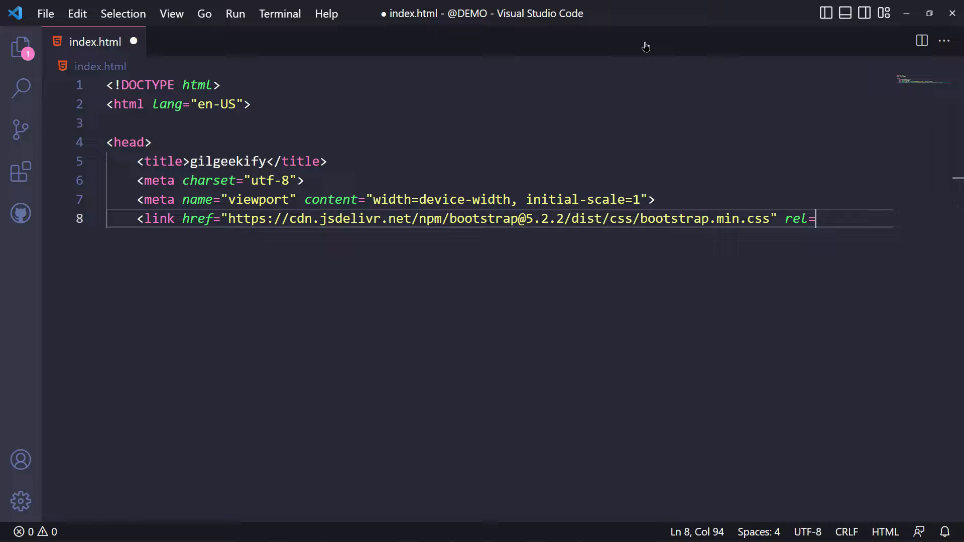
{"action": "type", "text": "\"stylesheet\"><link rel=\""}
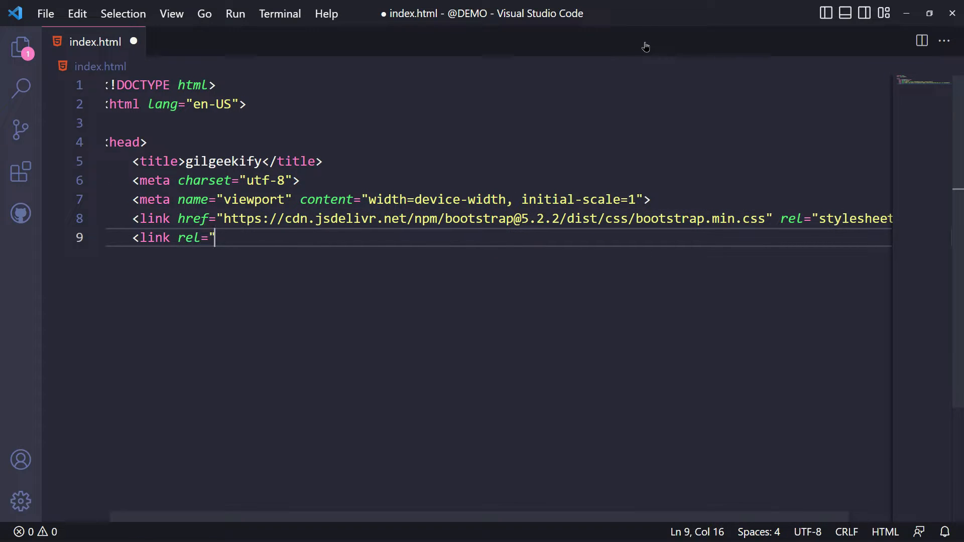
{"action": "type", "text": "stylesheet\" href=\"https://fonts.googleapis.com/css?"}
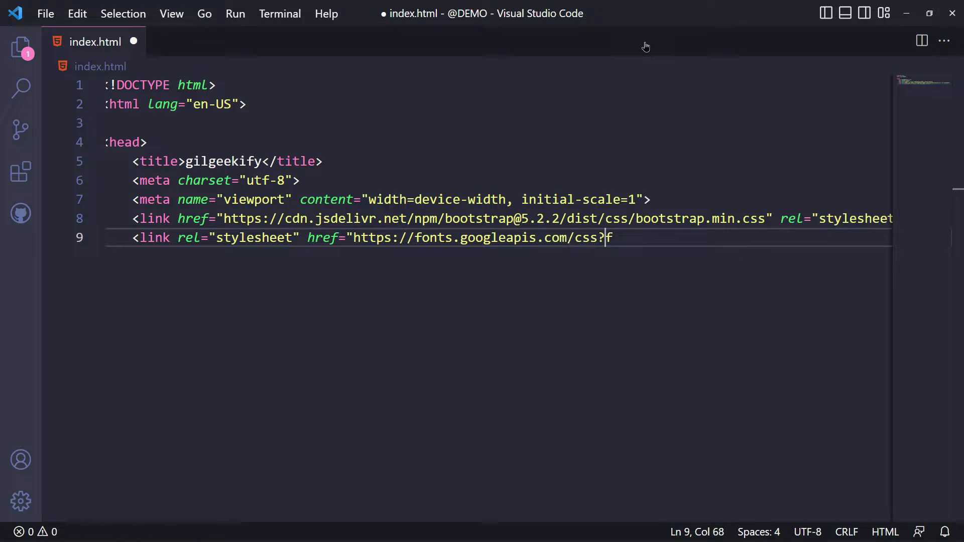
{"action": "type", "text": "family=Ubuntu\">"}
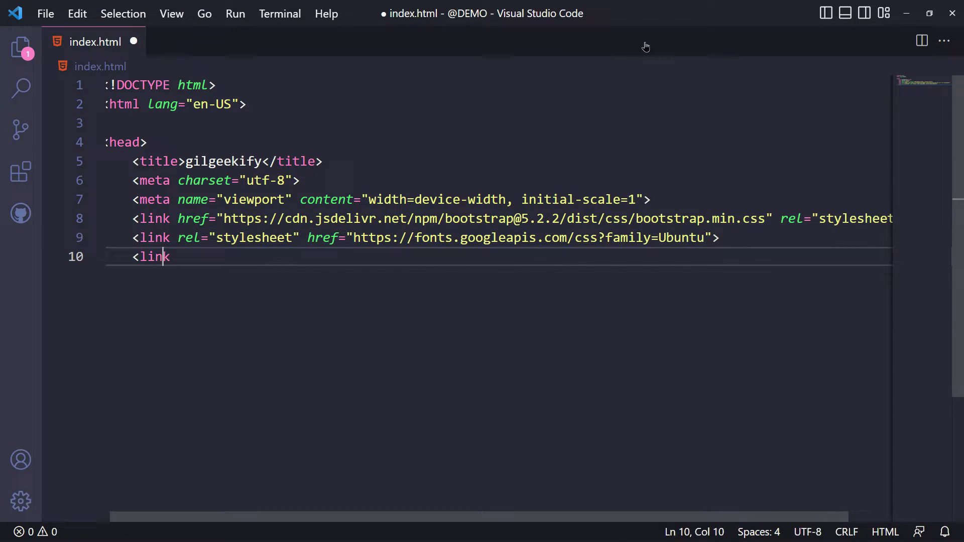
Step: Link animate.css 4.1.1 from cdnjs and the local style.css
{"action": "type", "text": "rel=\"stylesheet\" href"}
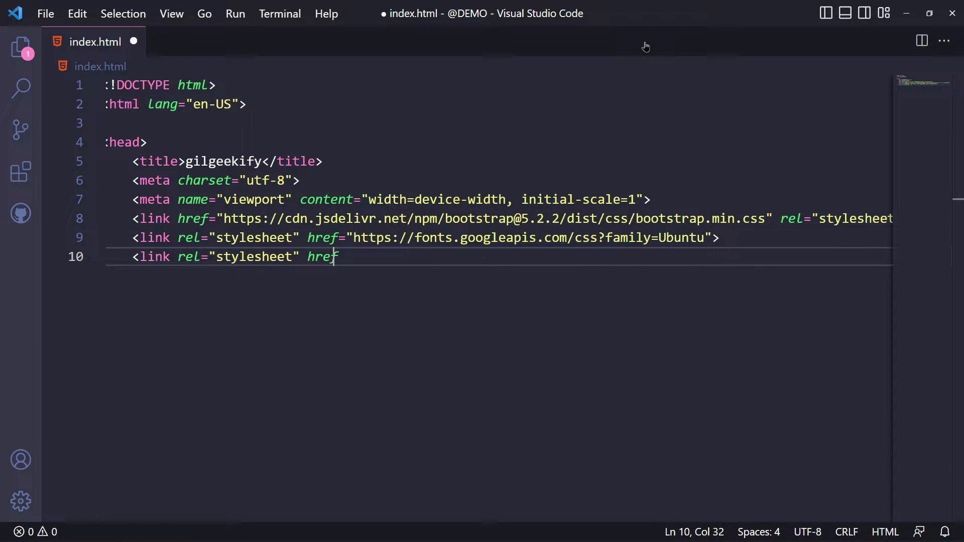
{"action": "type", "text": "\"https://cdnjs.cloudfl"}
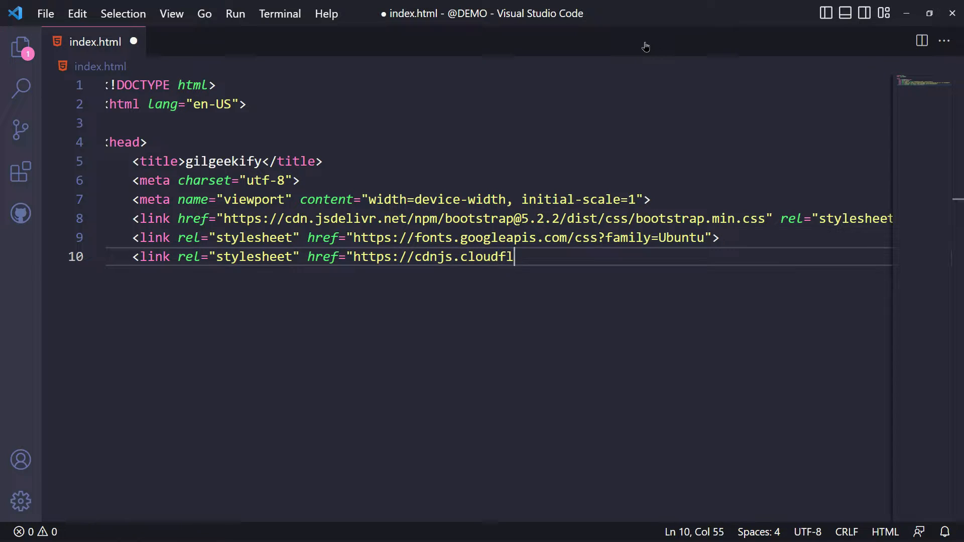
{"action": "type", "text": "are.com/ajax/libs/anim"}
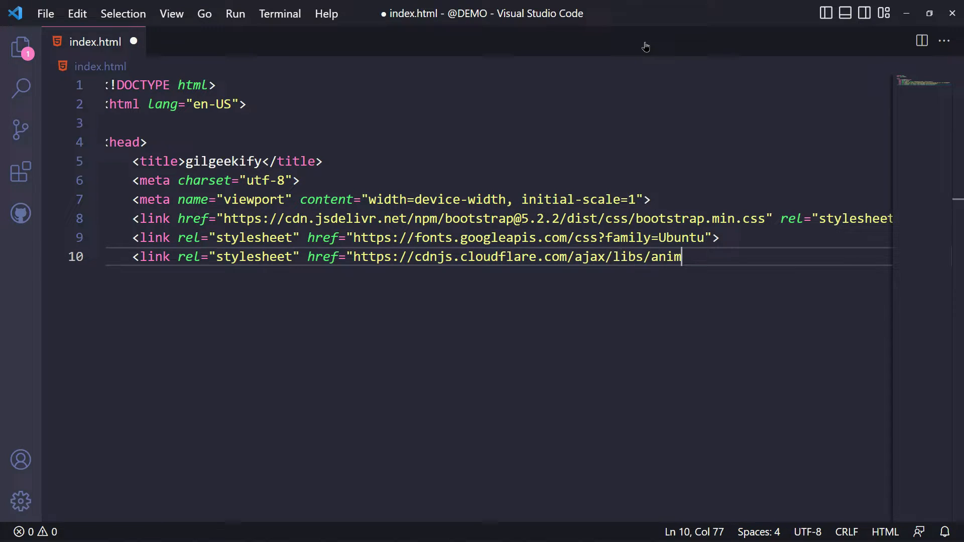
{"action": "type", "text": "ate.css/4.1.1/animate.min.cs"}
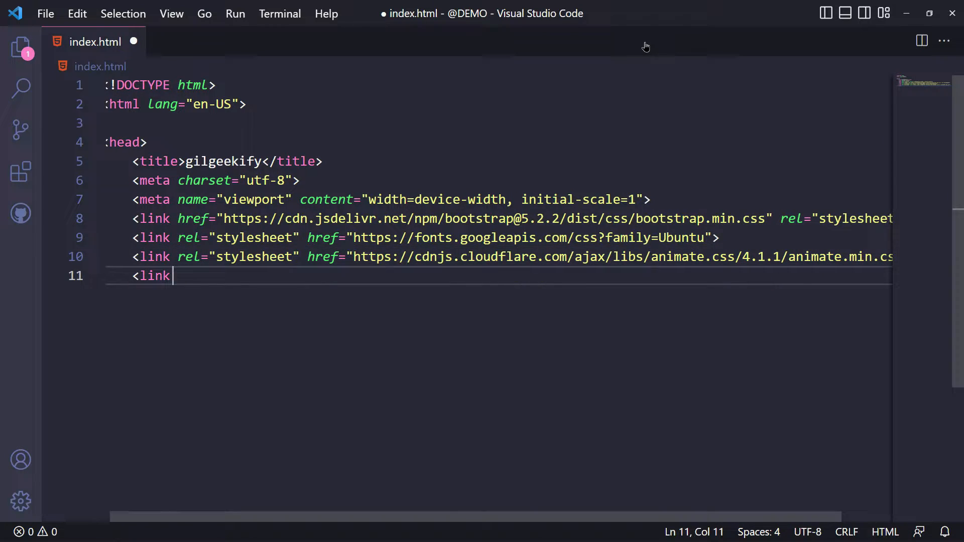
{"action": "type", "text": "href=\"style.css\" rel=\"sty"}
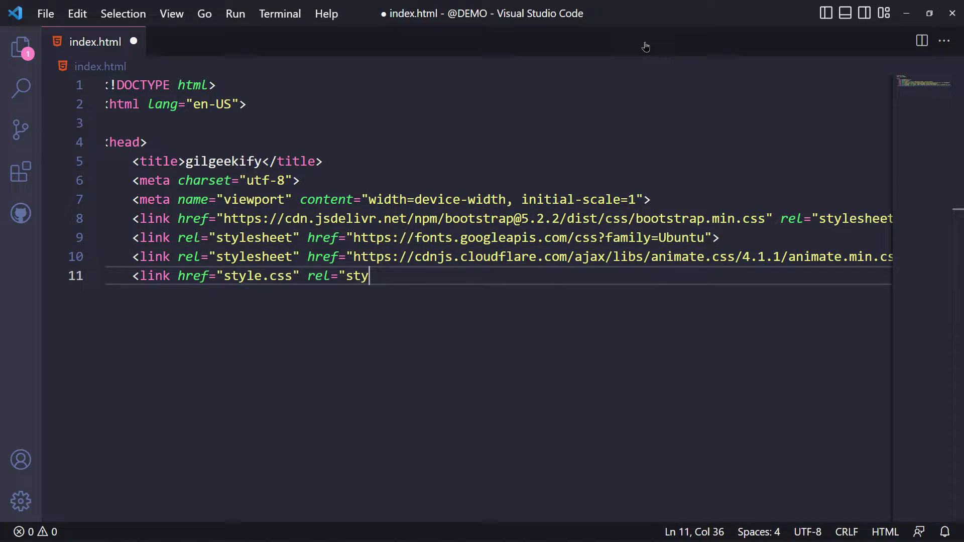
{"action": "type", "text": "lesheet\">"}
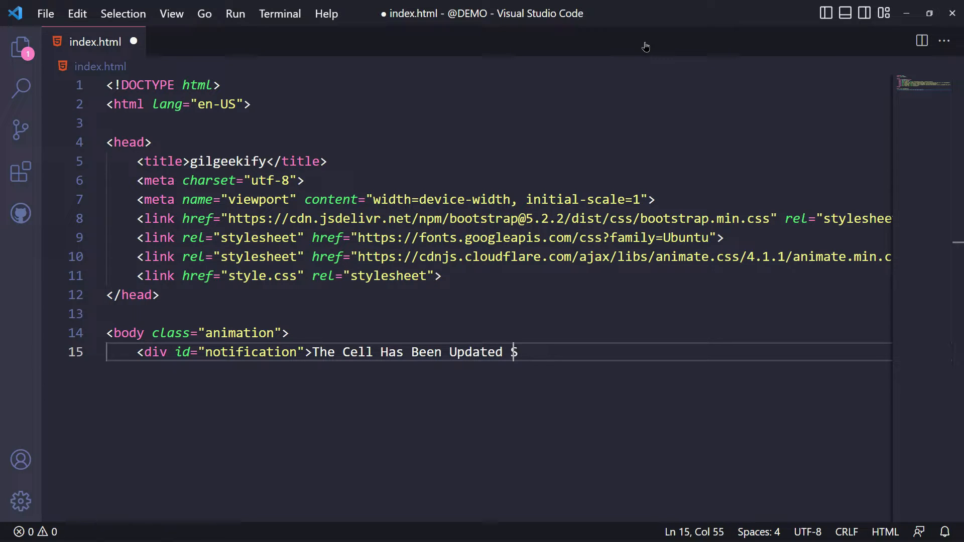
Step: Add the Successfully notification, Fruit/Calories/Protein/Carbohydrate headers and live-editor.js, then save
{"action": "type", "text": "Successfully</div>"}
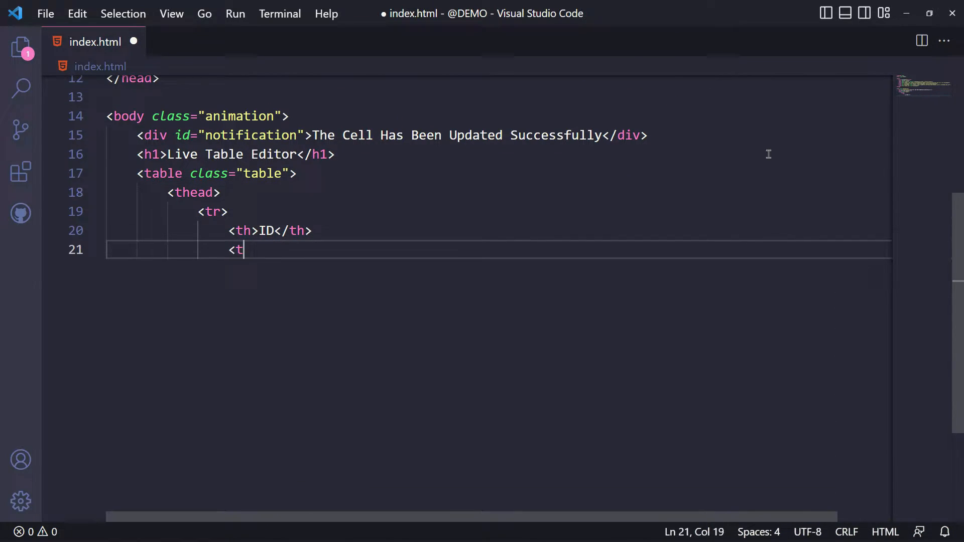
{"action": "type", "text": "h>Fruit</th>"}
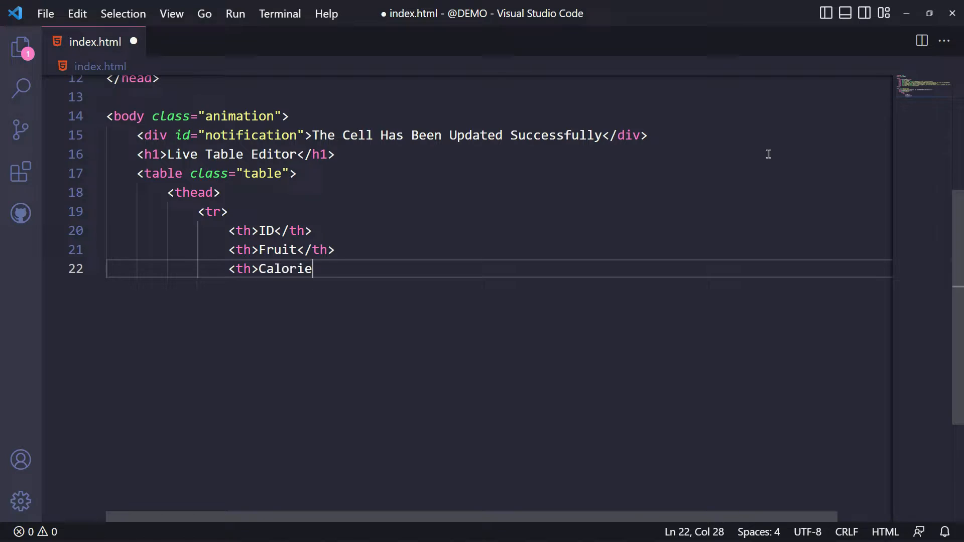
{"action": "type", "text": "s</th>"}
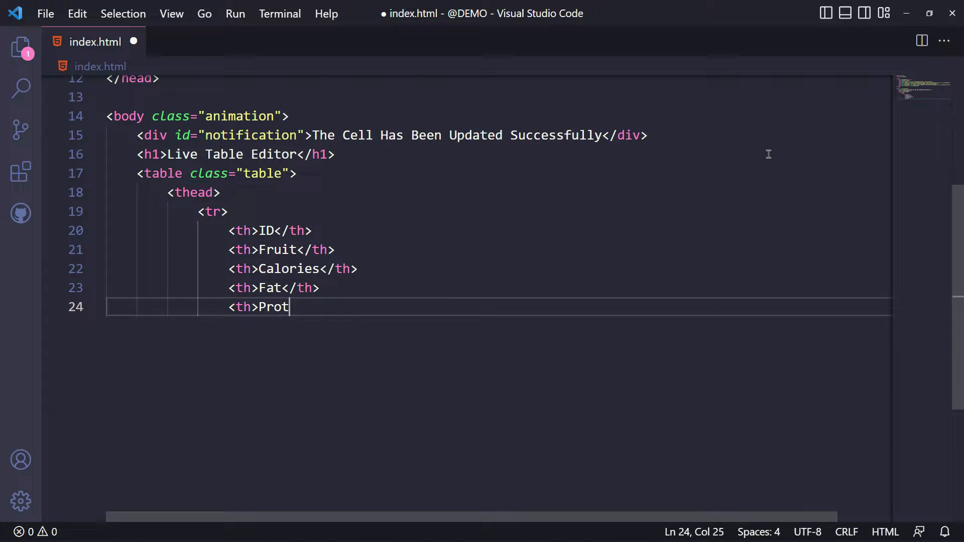
{"action": "type", "text": "ein</th>"}
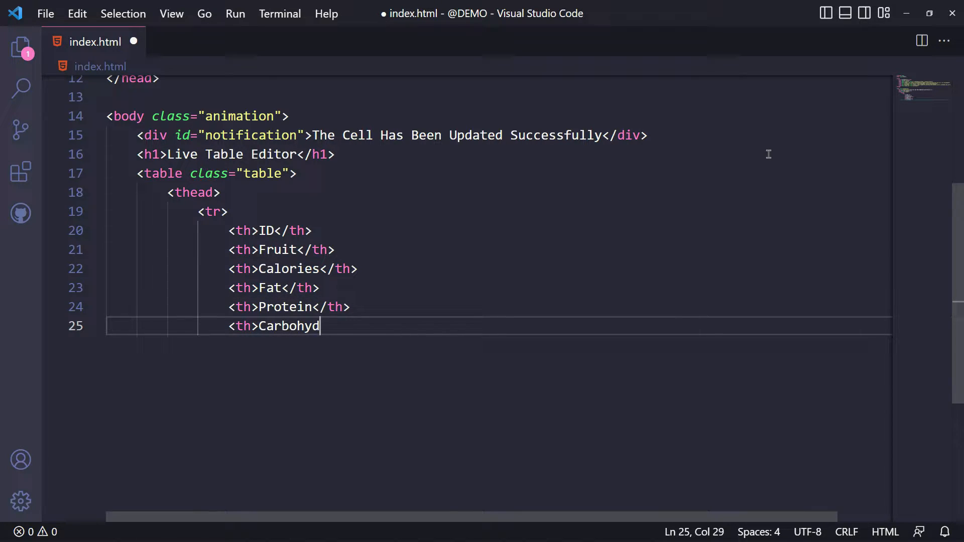
{"action": "type", "text": "rate</th>"}
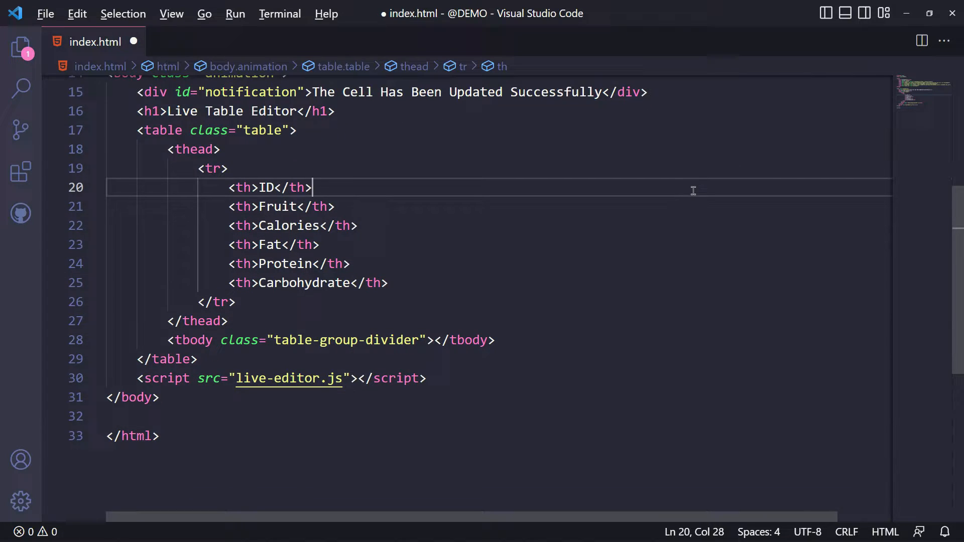
{"action": "key", "text": "ctrl+s"}
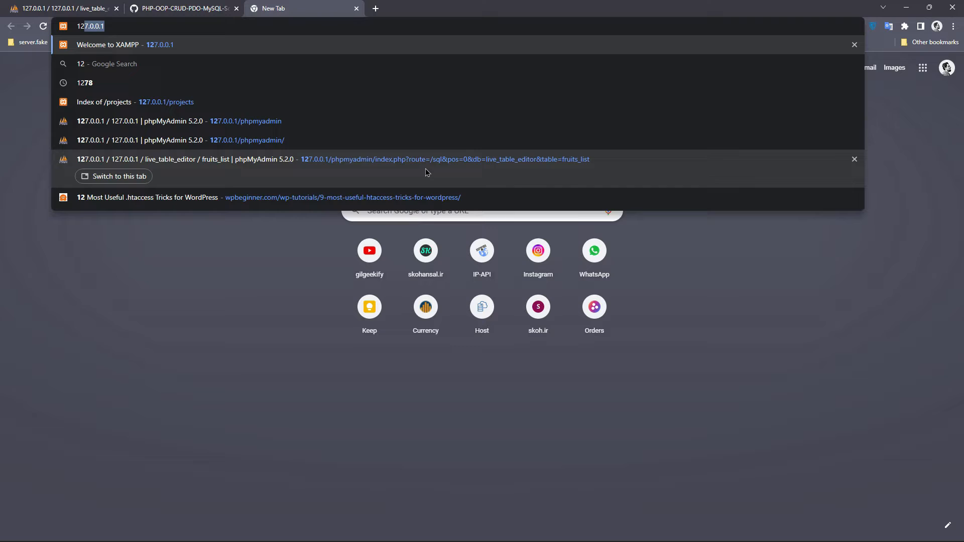
{"action": "left_click", "coordinate": [104, 101]}
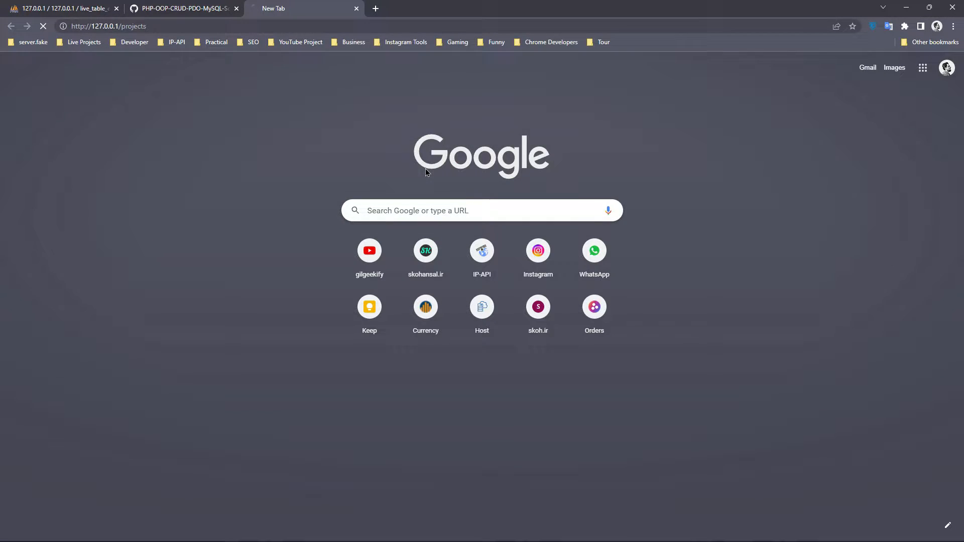
{"action": "left_click", "coordinate": [369, 250]}
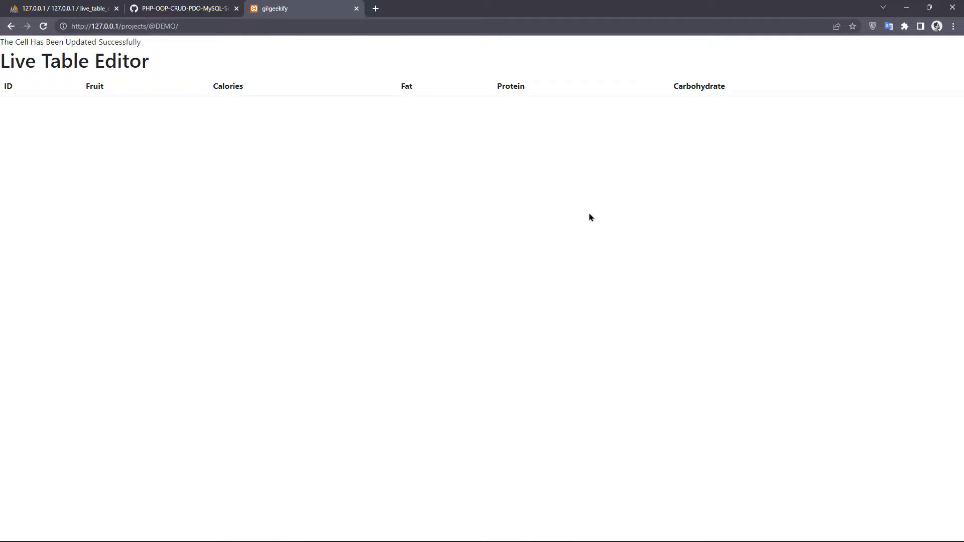
{"action": "mouse_move", "coordinate": [513, 213]}
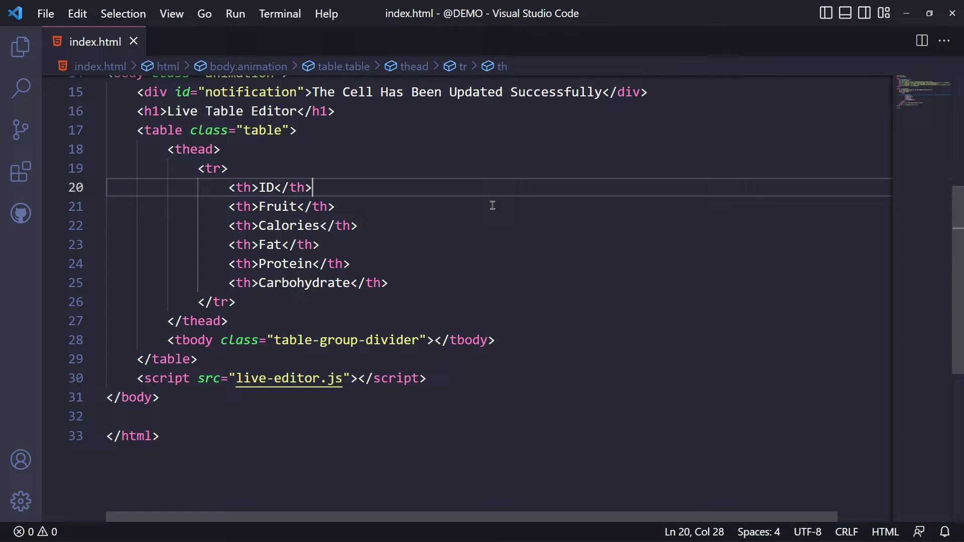
Step: Start style.css with transparent tap-highlight and Ubuntu font for the body
{"action": "left_click", "coordinate": [20, 46]}
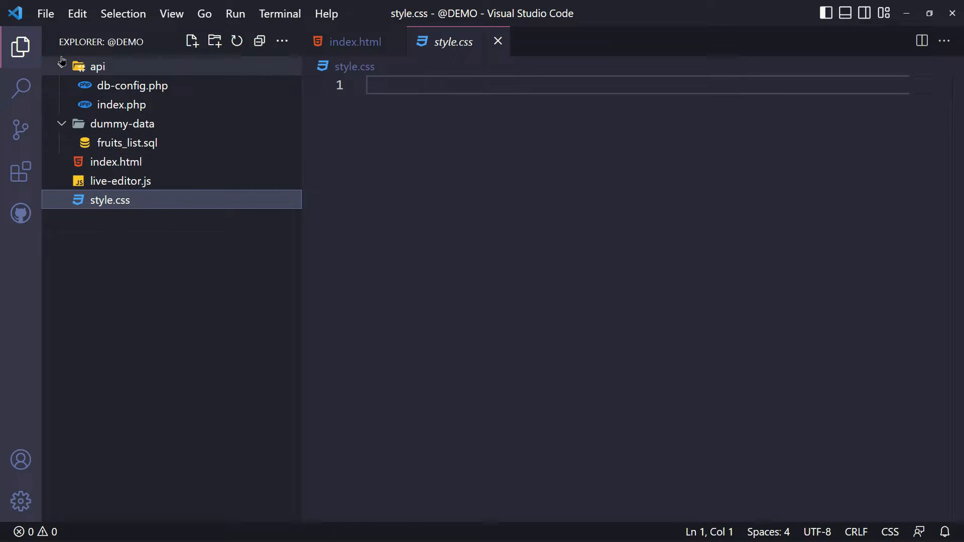
{"action": "left_click", "coordinate": [21, 47]}
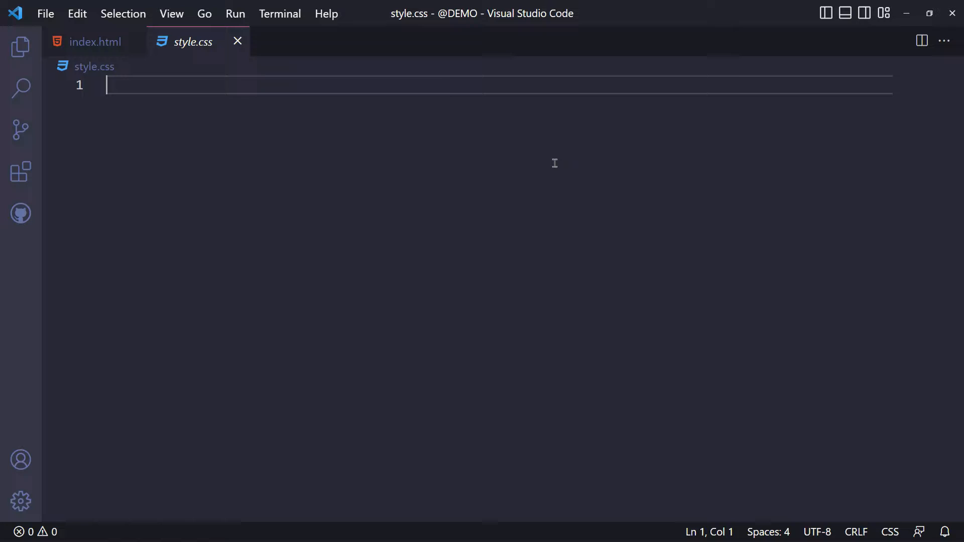
{"action": "mouse_move", "coordinate": [551, 127]}
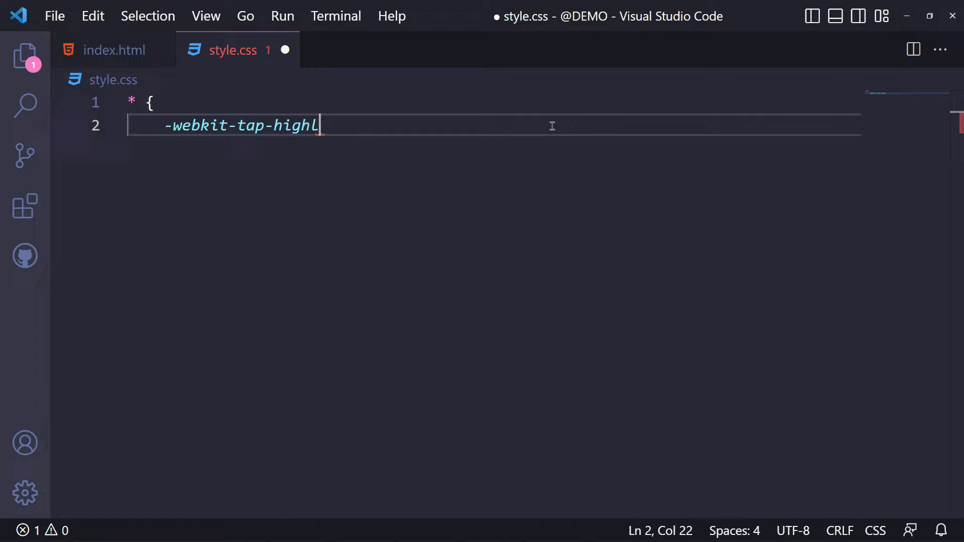
{"action": "type", "text": "ight-color: transparent !i"}
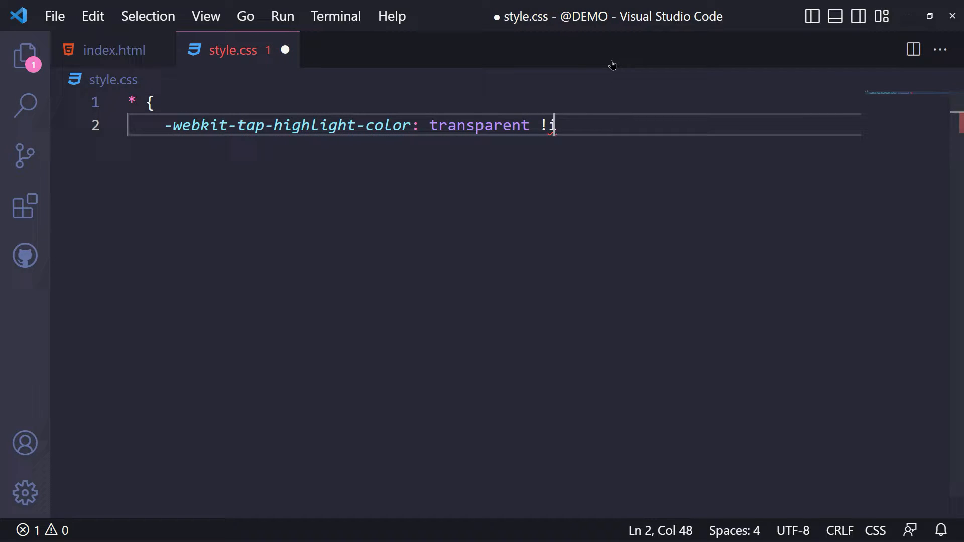
{"action": "type", "text": "mportant;"}
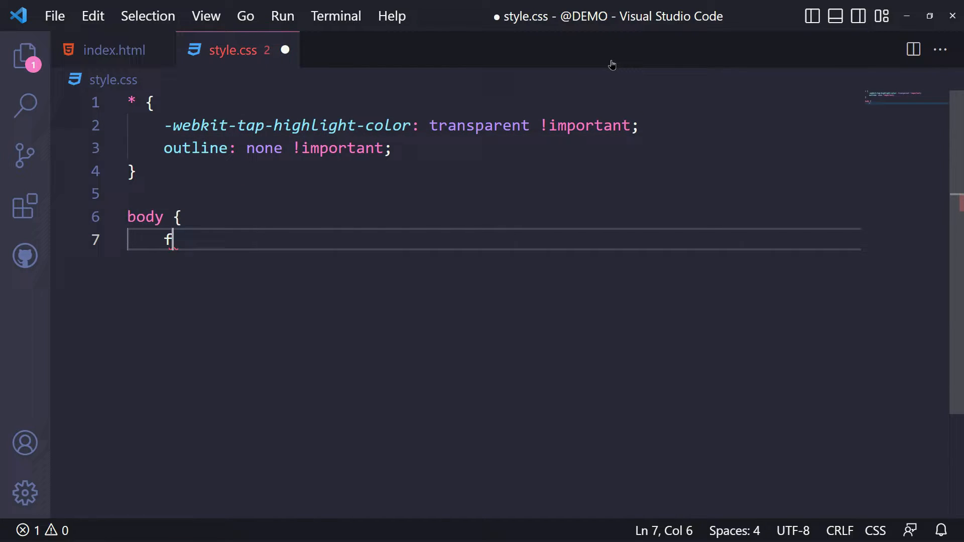
{"action": "type", "text": "ont-family: \"Ubuntu\";"}
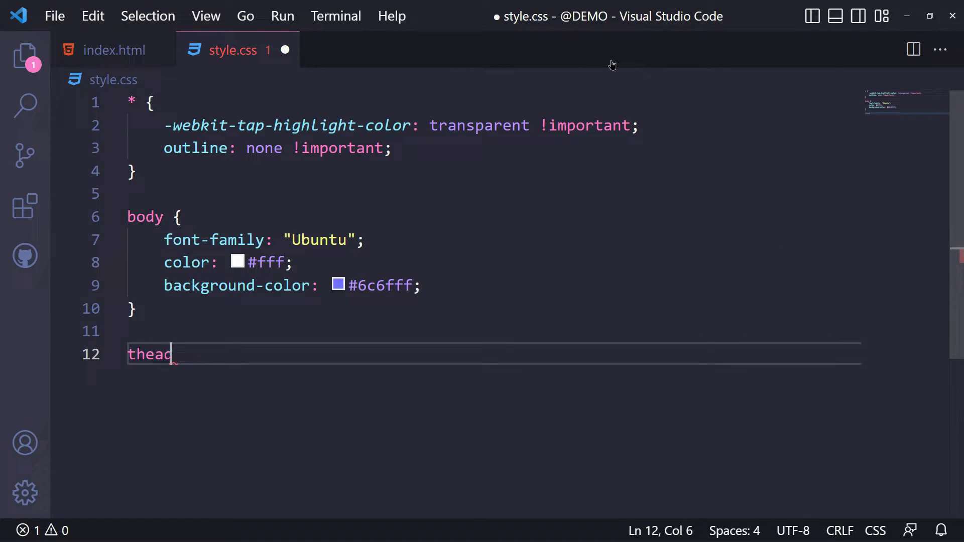
Step: Style thead #22, tbody #00000, bold text and a centered white 40px h1 with zero margin
{"action": "type", "text": "{ background-color: #22222294;"}
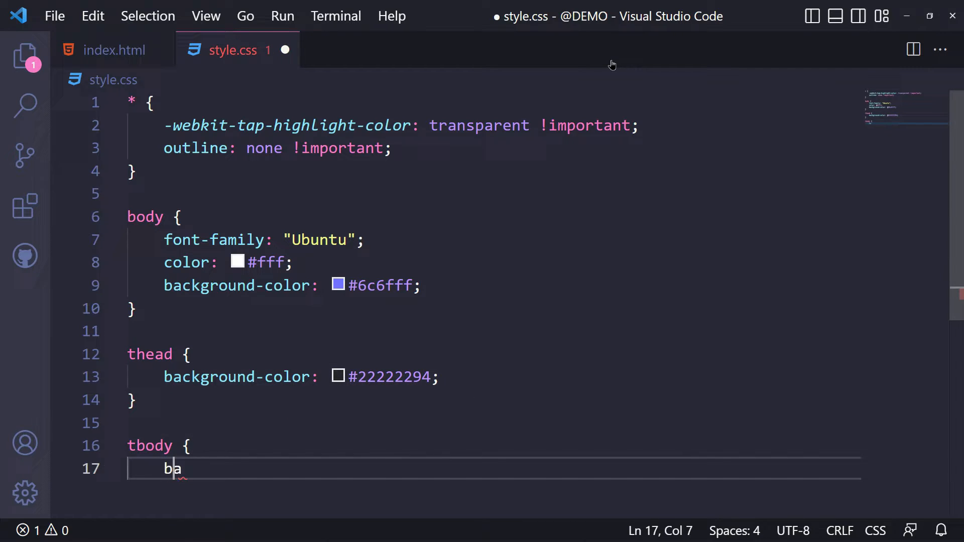
{"action": "type", "text": "ckground-color: #00000054;"}
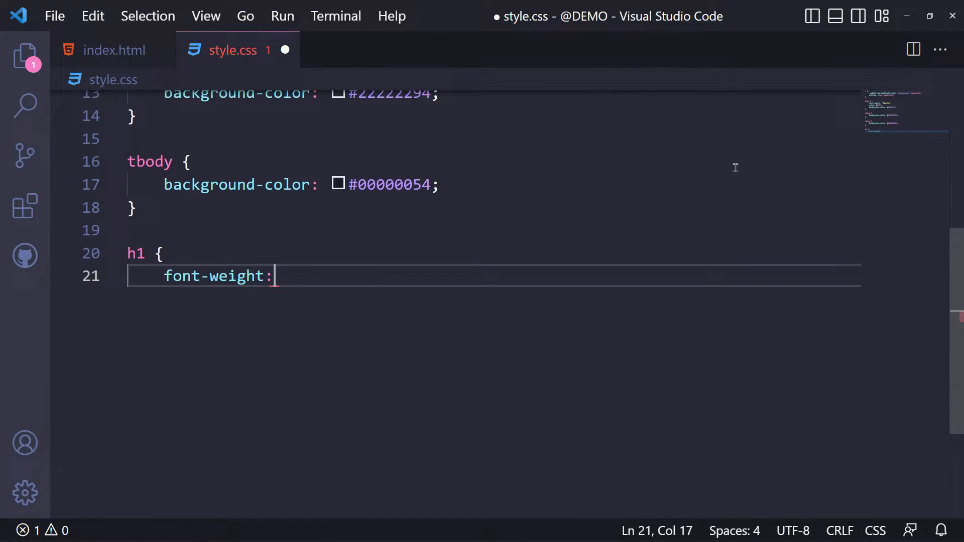
{"action": "type", "text": "bold;"}
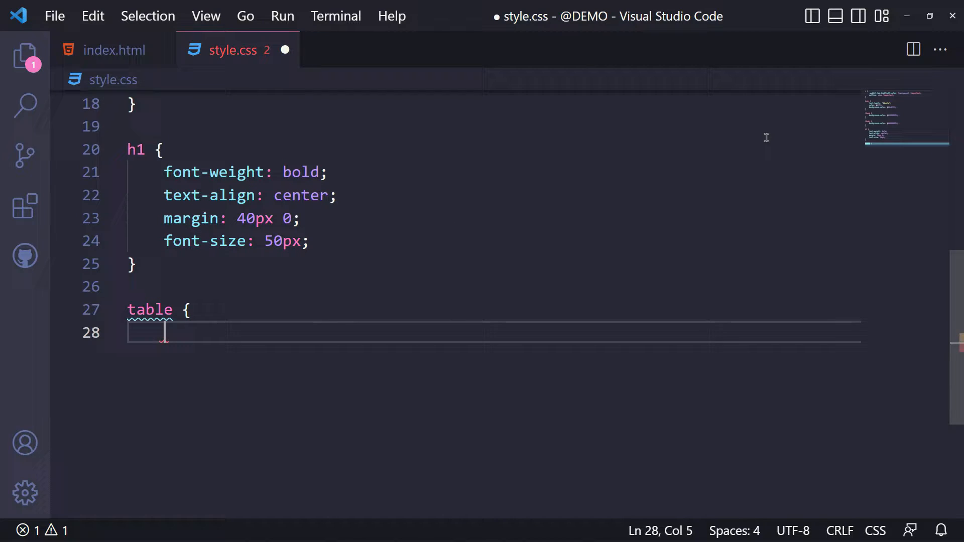
{"action": "type", "text": "margin: 0 !important;"}
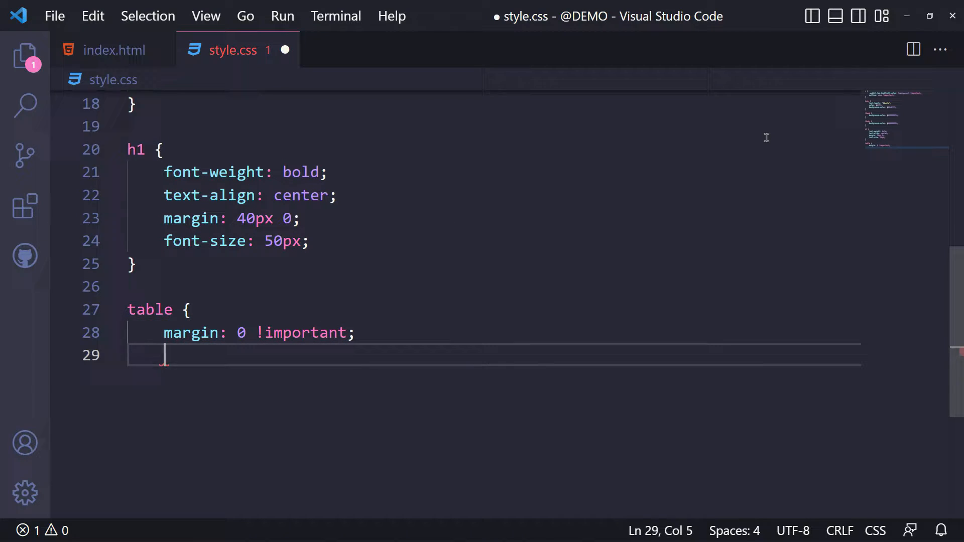
{"action": "type", "text": "color: #fff !important;"}
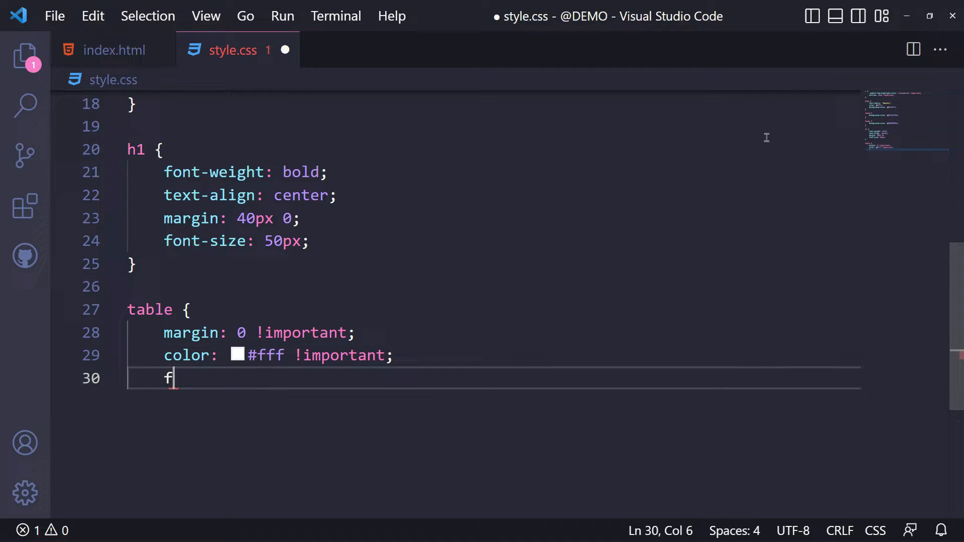
{"action": "type", "text": "ont-size: 40px;"}
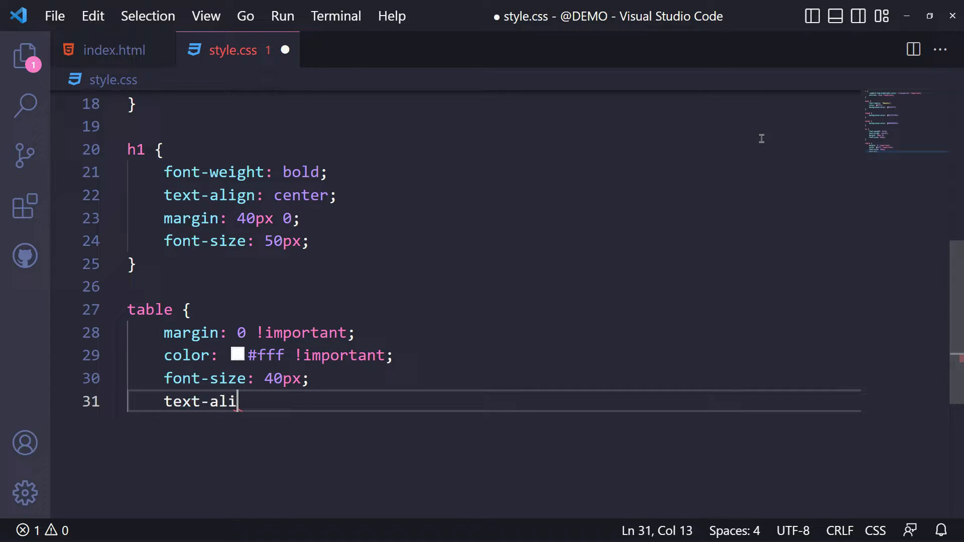
{"action": "type", "text": "gn: center;"}
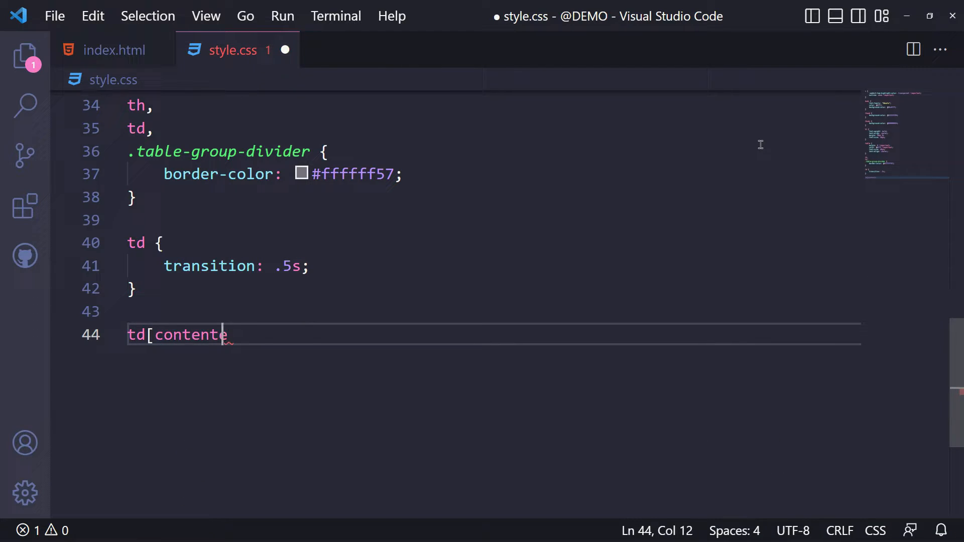
Step: Add the td[contenteditable="true"]:focus rule with color #666 and no outline
{"action": "type", "text": "ditable=\"true\"]:focus {"}
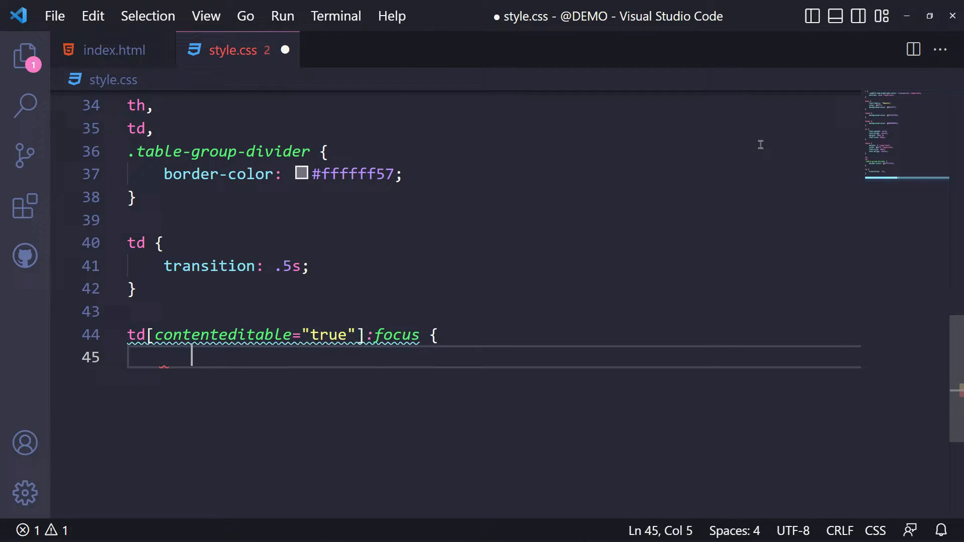
{"action": "type", "text": "color: #666;"}
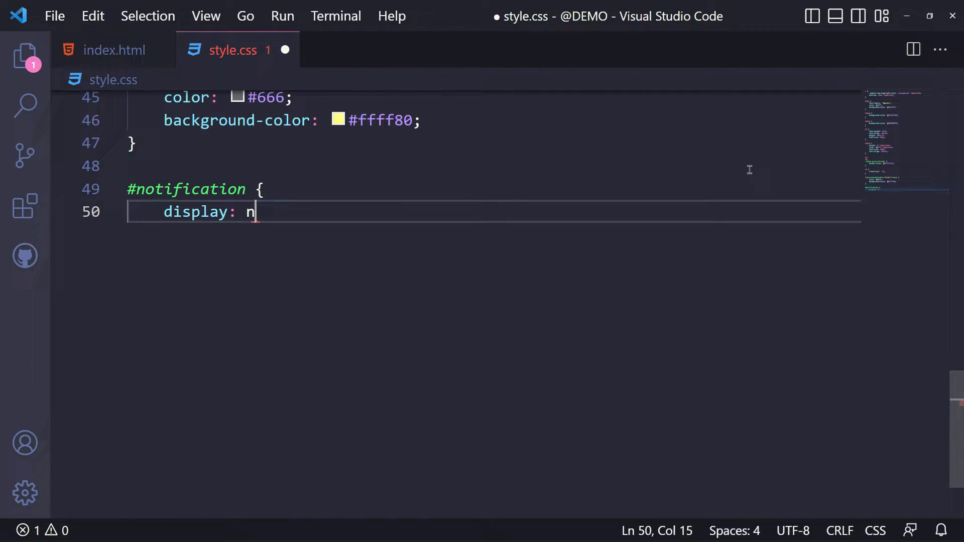
{"action": "type", "text": "one;"}
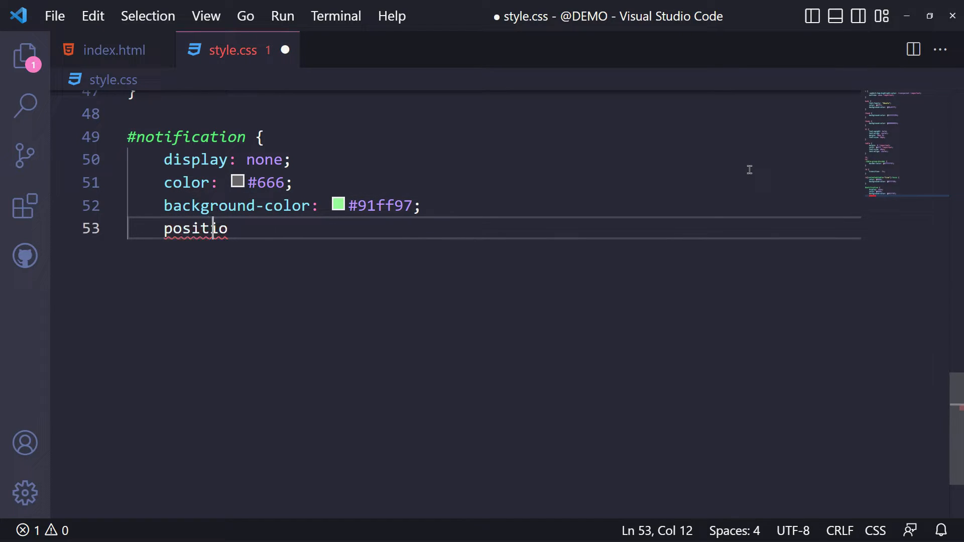
Step: Style #notification fixed at top 20px, centered, padding 10px 60px, hidden, with drop-shadow, plus keyframes
{"action": "type", "text": "n: fixed;"}
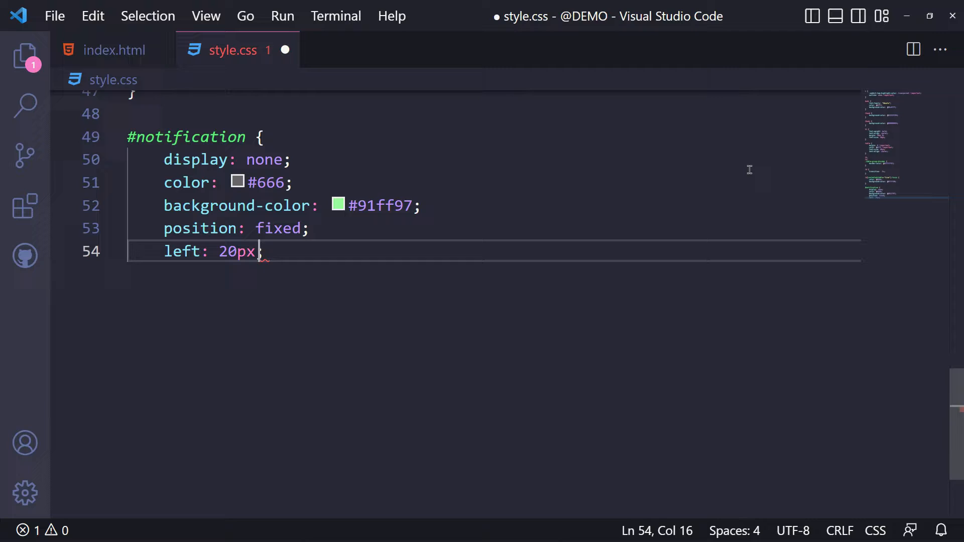
{"action": "type", "text": "top: 20px;"}
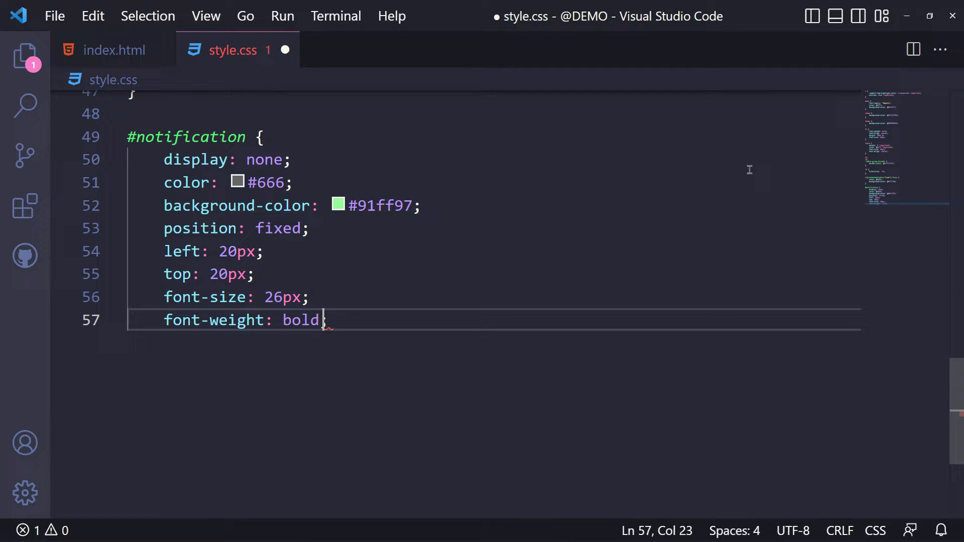
{"action": "type", "text": "text-align: center;"}
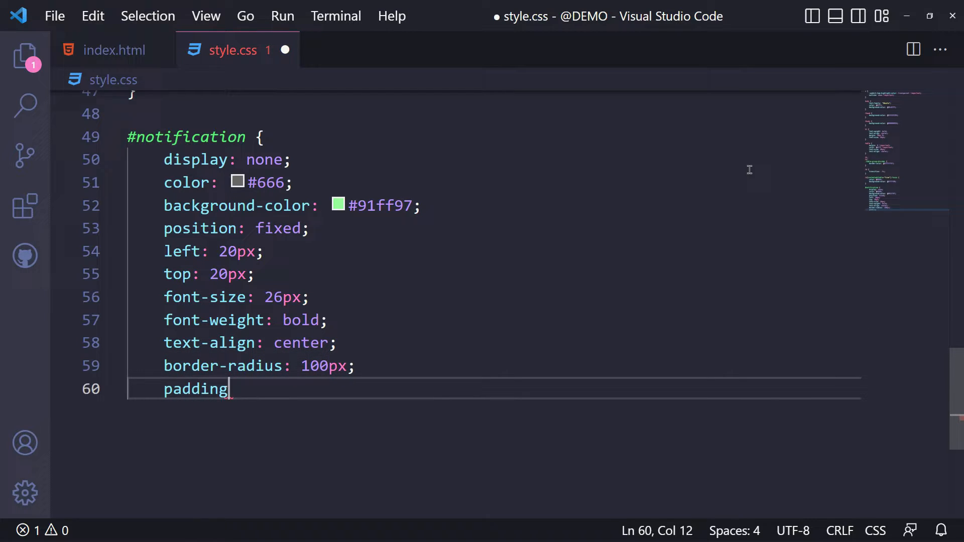
{"action": "type", "text": ": 10px 60px;"}
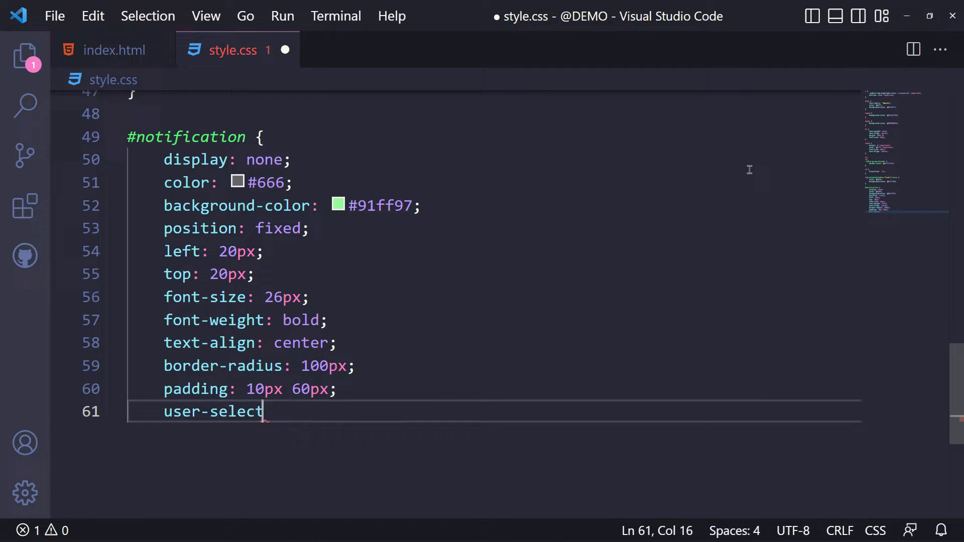
{"action": "type", "text": ": none;"}
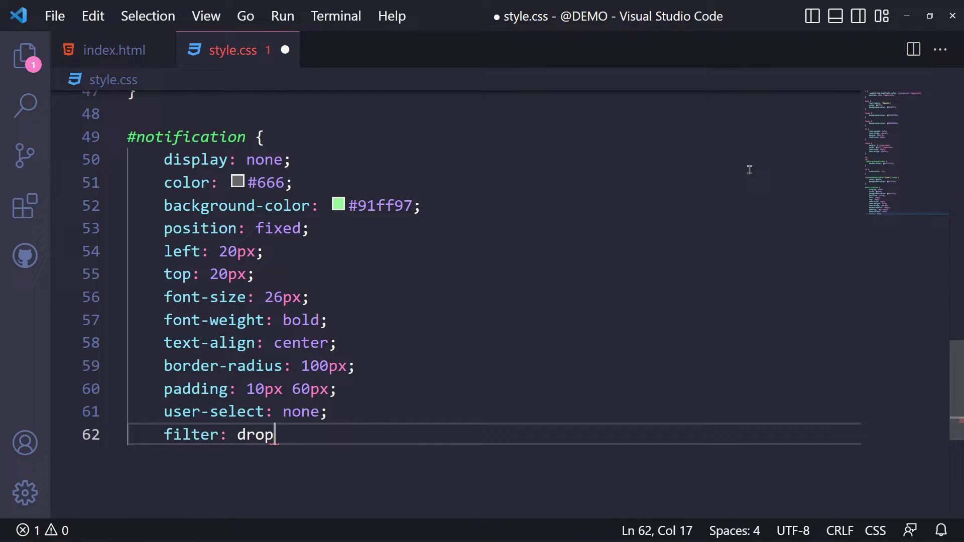
{"action": "type", "text": "-shadow(0 4px 6px #444);"}
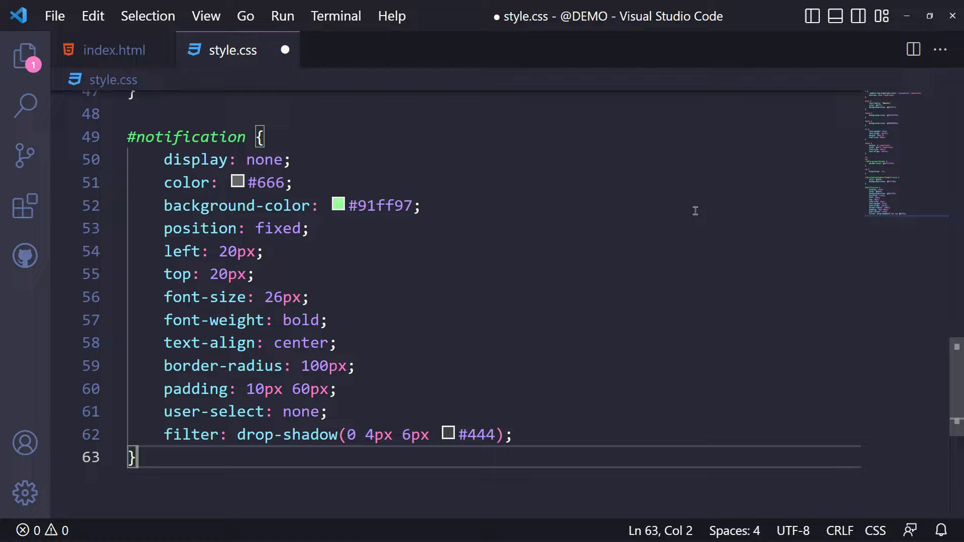
{"action": "scroll", "scroll_direction": "down", "scroll_amount": 3}
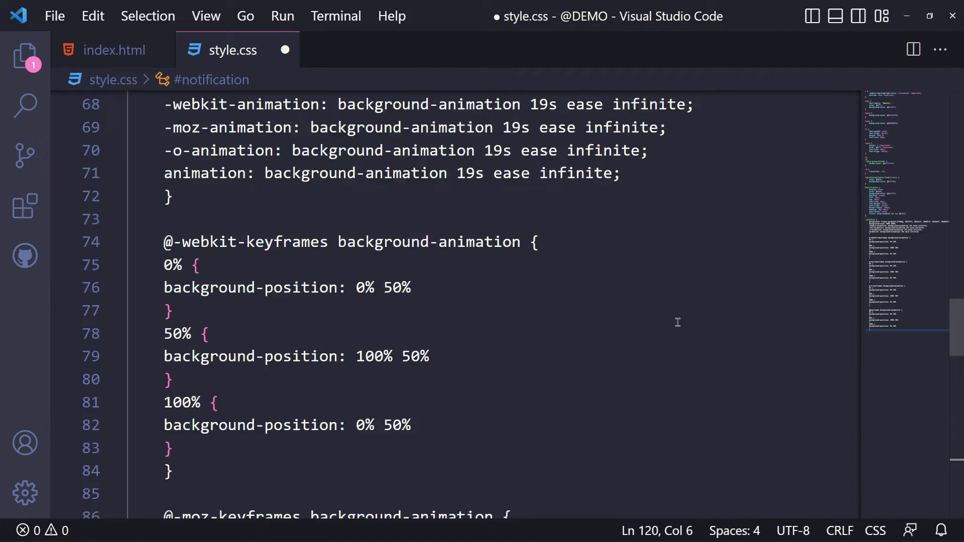
{"action": "scroll", "scroll_direction": "down", "scroll_amount": 3}
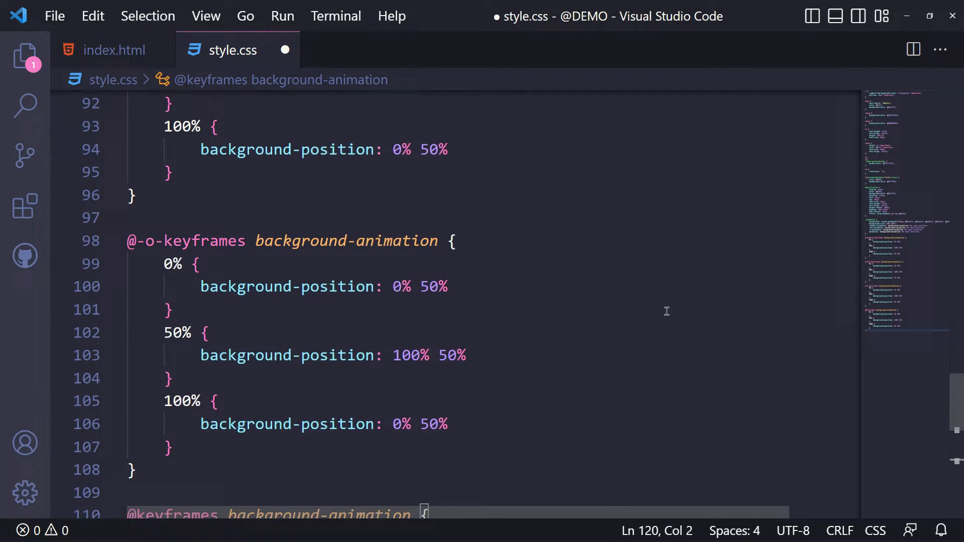
{"action": "scroll", "scroll_direction": "up", "scroll_amount": 3}
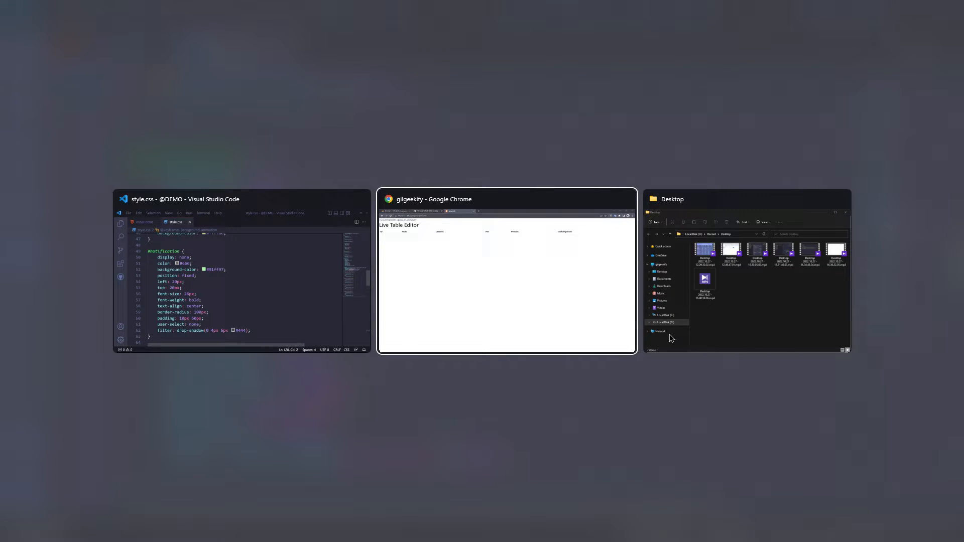
Step: Uncomment display: none in the #notification rule of style.css, then move to the empty live-editor.js
{"action": "left_click", "coordinate": [505, 199]}
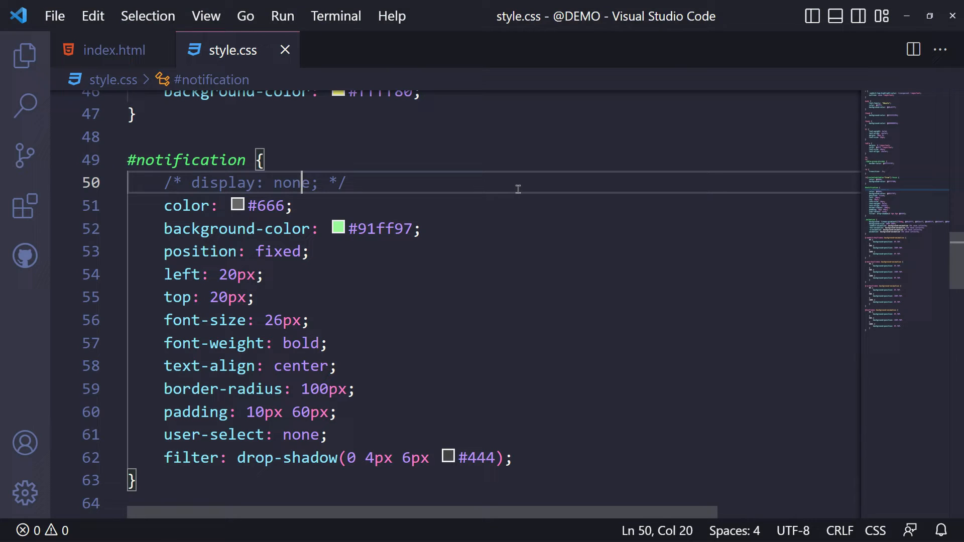
{"action": "key", "text": "ctrl+/"}
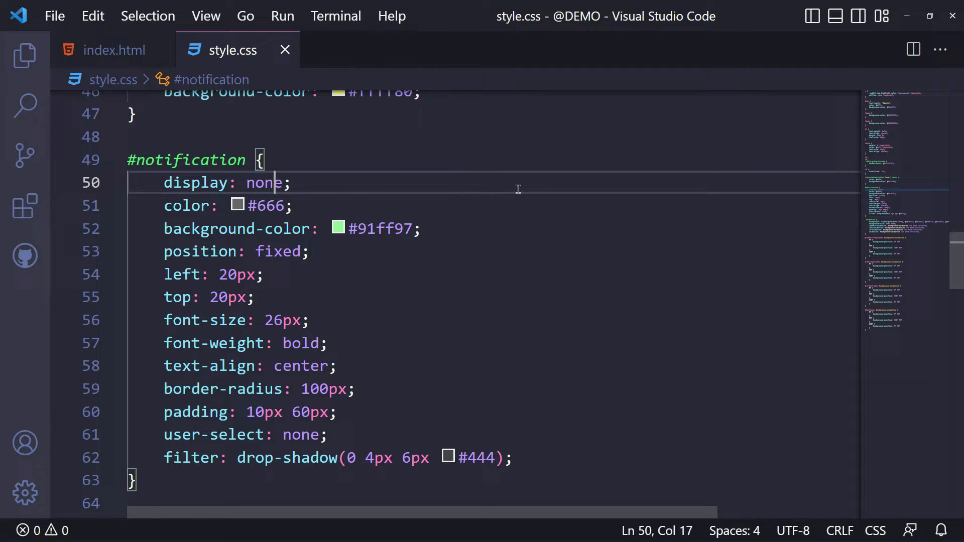
{"action": "left_click", "coordinate": [24, 55]}
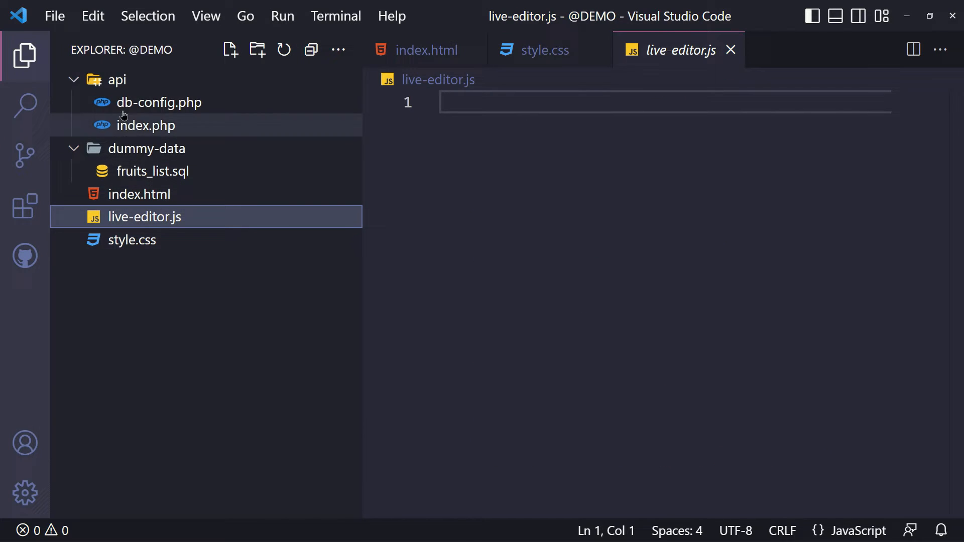
Step: Write the fetch('api/') GET call and start inserting data into the .table-group-divider body
{"action": "left_click", "coordinate": [24, 55]}
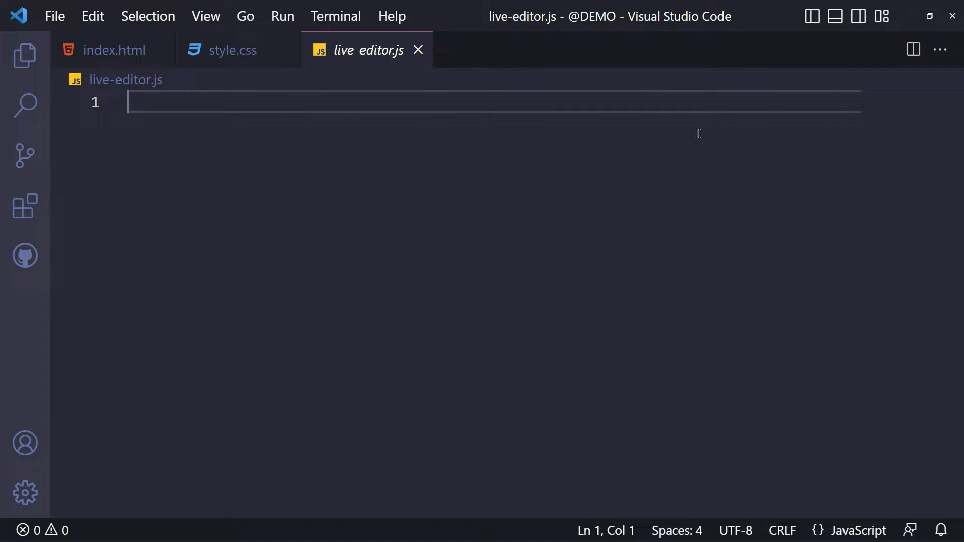
{"action": "mouse_move", "coordinate": [719, 136]}
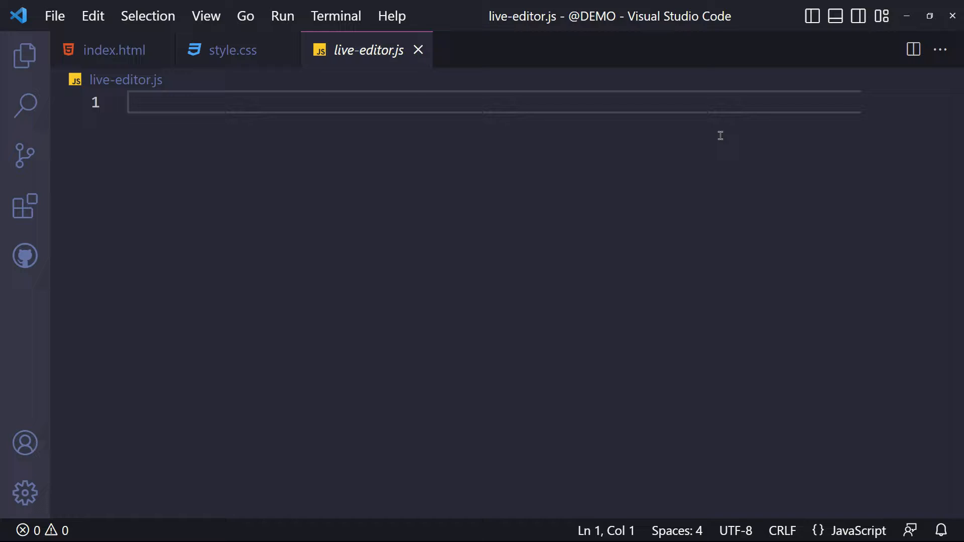
{"action": "type", "text": "/* ----------------------------- */"}
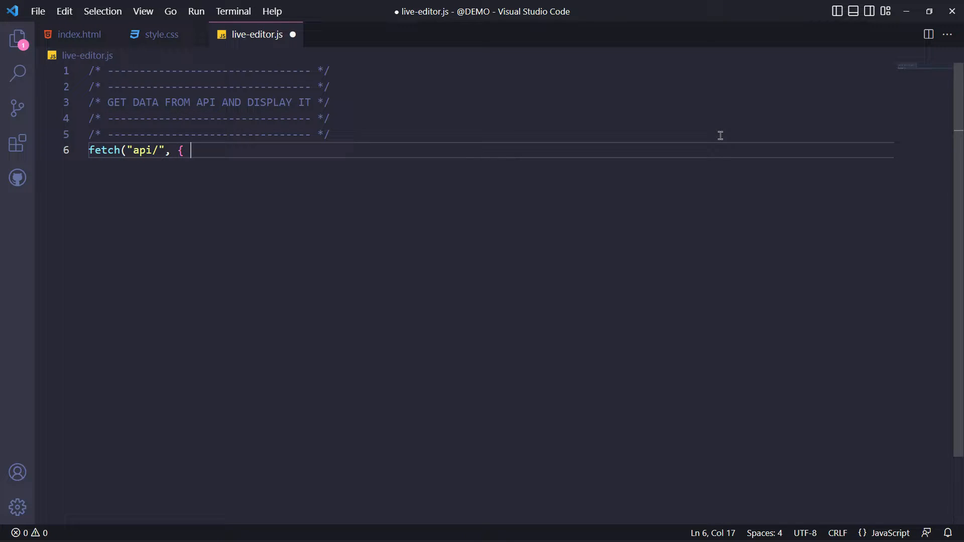
{"action": "type", "text": "method: 'GET' })"}
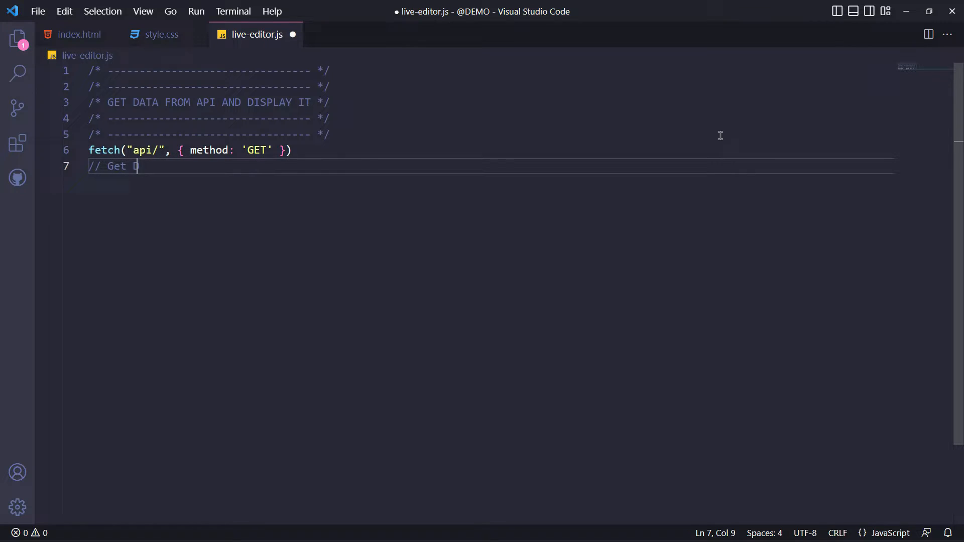
{"action": "type", "text": "ata From API"}
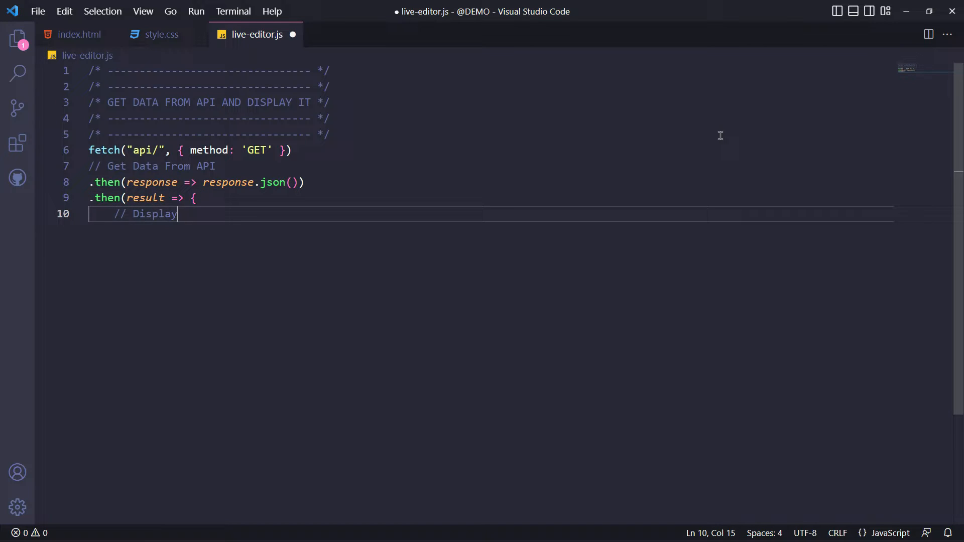
{"action": "type", "text": "Data Inside The Table"}
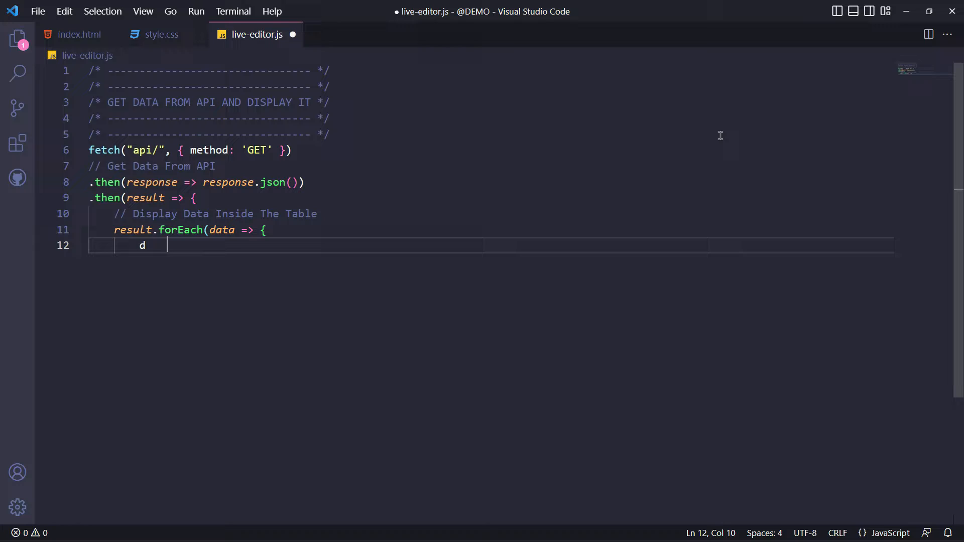
{"action": "type", "text": "ocument.querySelector(\".t"}
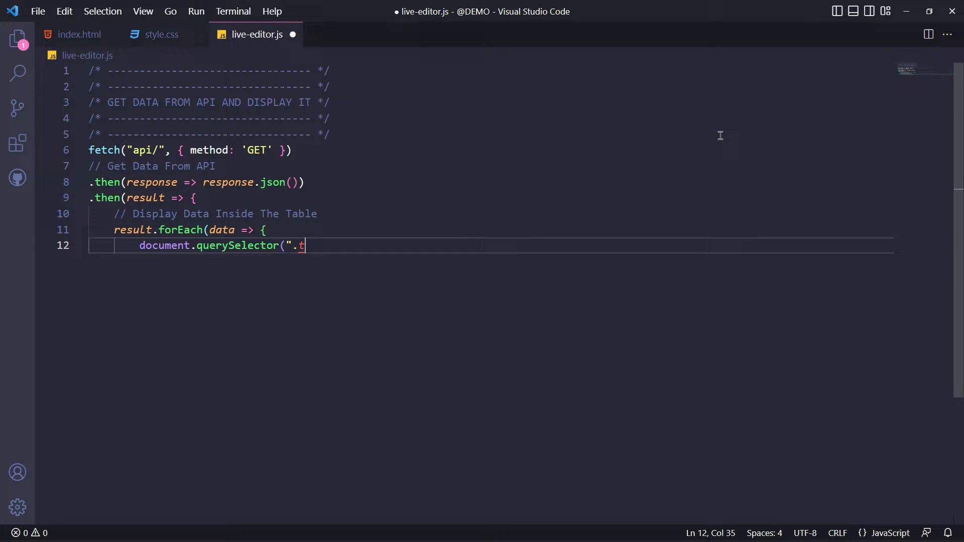
{"action": "type", "text": "able-group-divider\").innerHTML += `"}
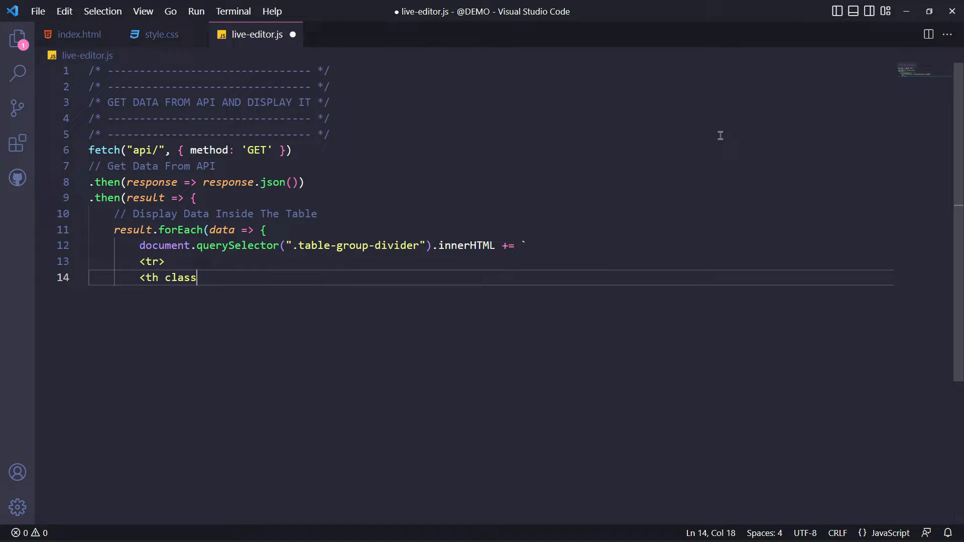
Step: Build each row's id header and calories/protein cells carrying data-cell and data-id attributes
{"action": "type", "text": "=\"id\">` + data.id + `</th>"}
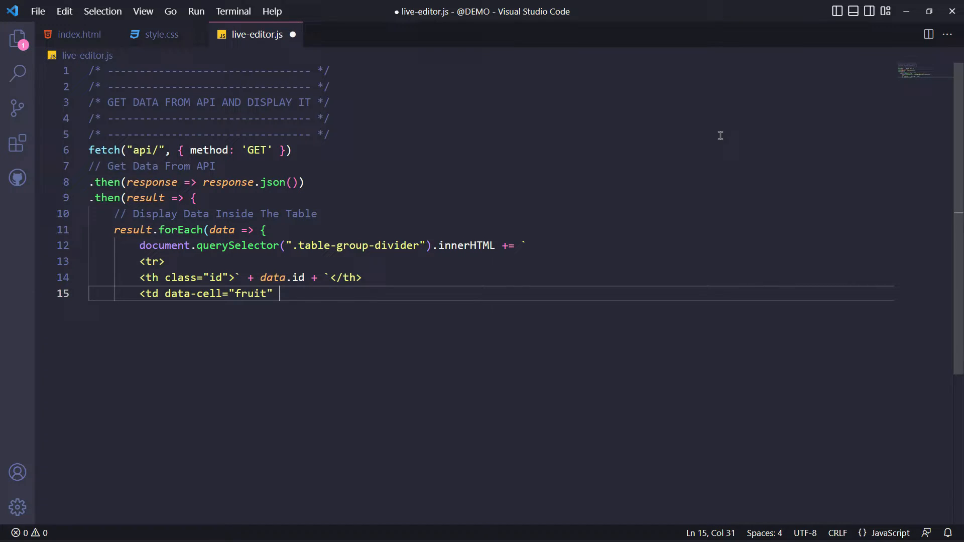
{"action": "type", "text": "data-id=\"` + data.id + `\">` + data.fruit + `</td>"}
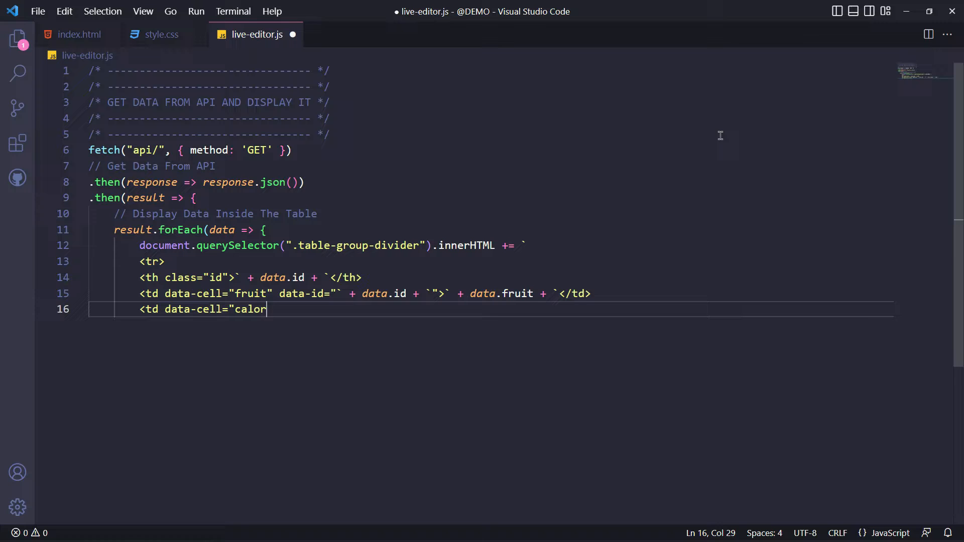
{"action": "type", "text": "ies\" data-id=\"`` + data.i"}
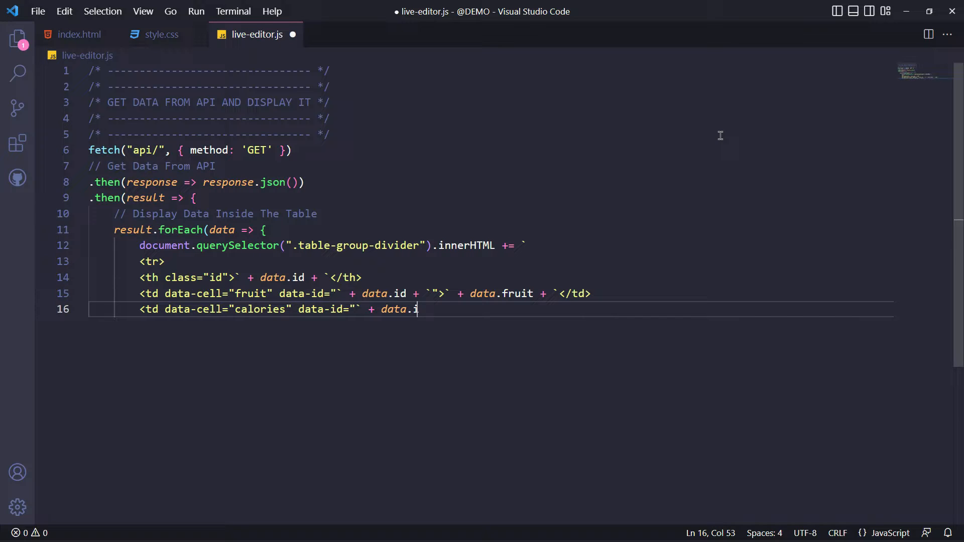
{"action": "type", "text": "d + `\">` + data.calories + `</td>"}
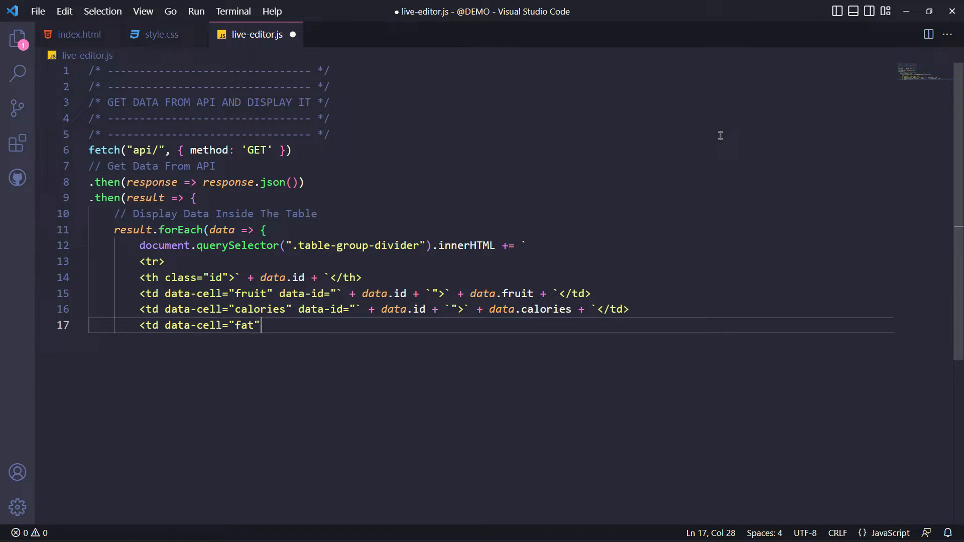
{"action": "type", "text": "data-id=\"` + data.id + `\">` + data.fat + `</td>"}
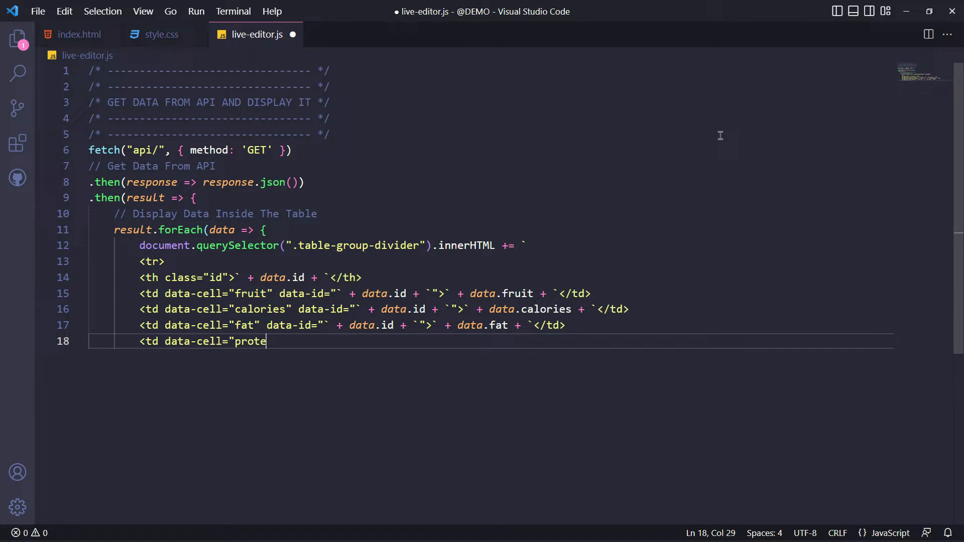
{"action": "type", "text": "in\" data-id=\"` + data."}
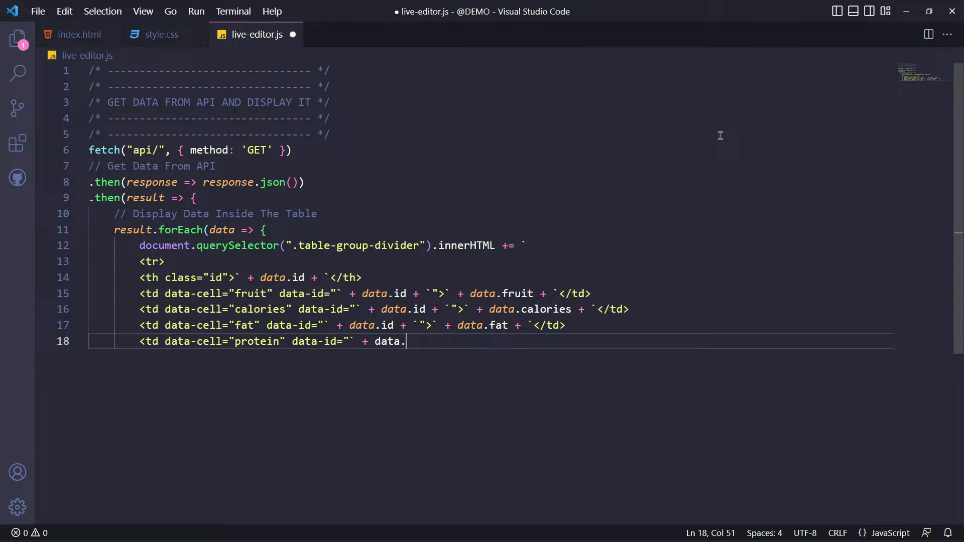
{"action": "type", "text": "id + `\">` + data.protein"}
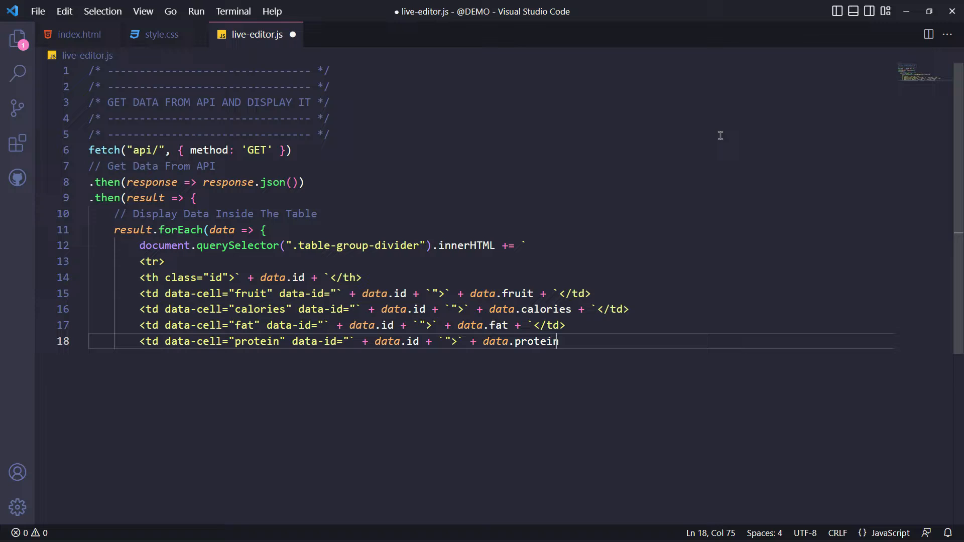
{"action": "type", "text": "+ `</td>"}
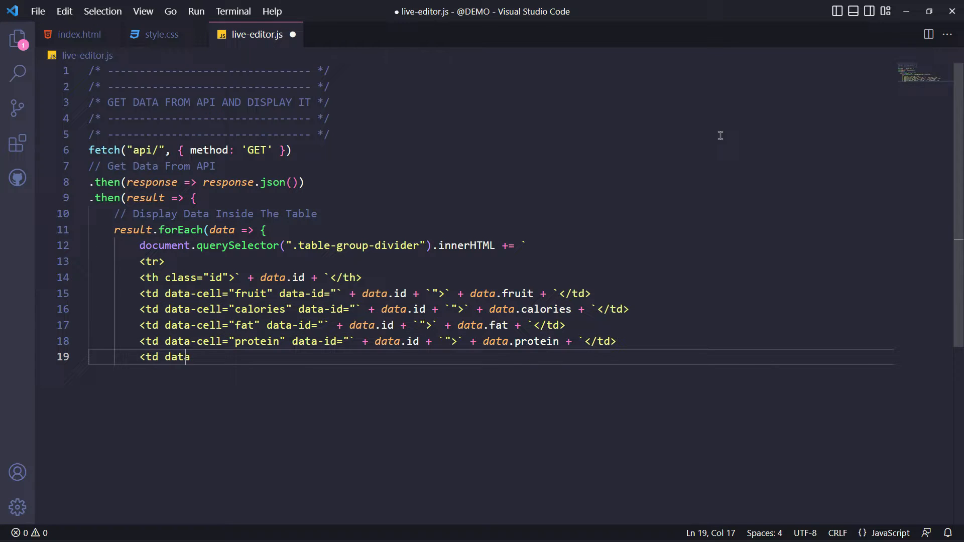
Step: Add the carbohydrate cell and a .catch that logs errors to the console
{"action": "type", "text": "-cell=\"carbohydrate\" data"}
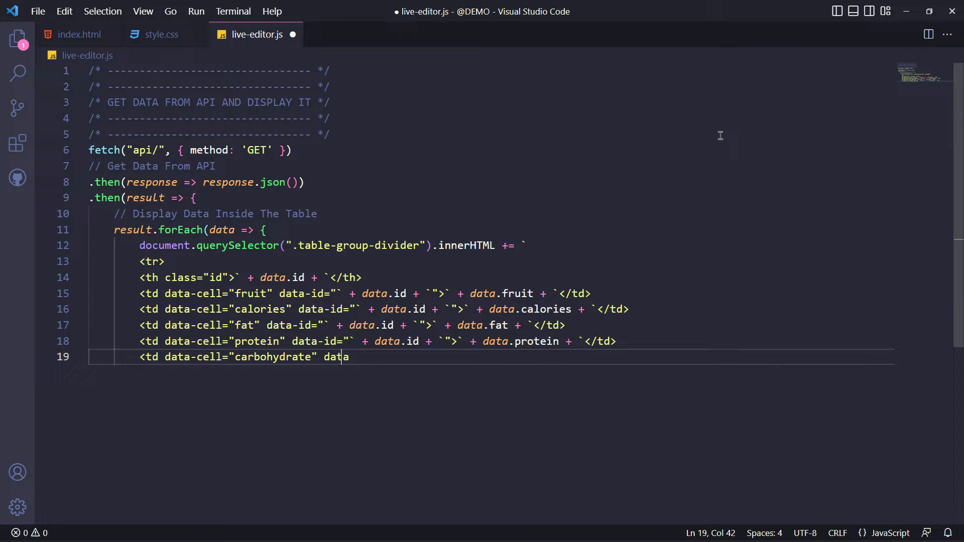
{"action": "type", "text": "-id=\"` + data.id + `\">"}
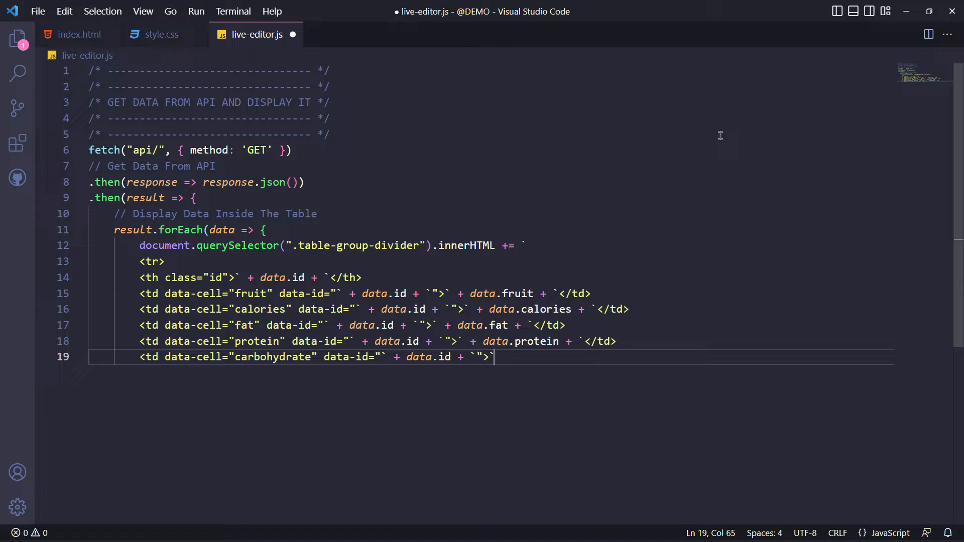
{"action": "type", "text": "+ data.carbohydrate + `</td>"}
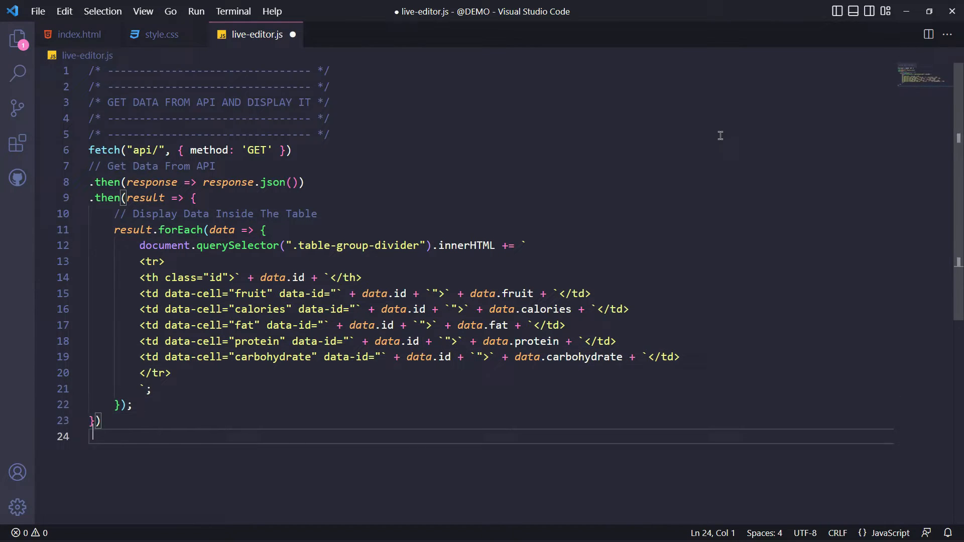
{"action": "type", "text": ".catch(error => console.l"}
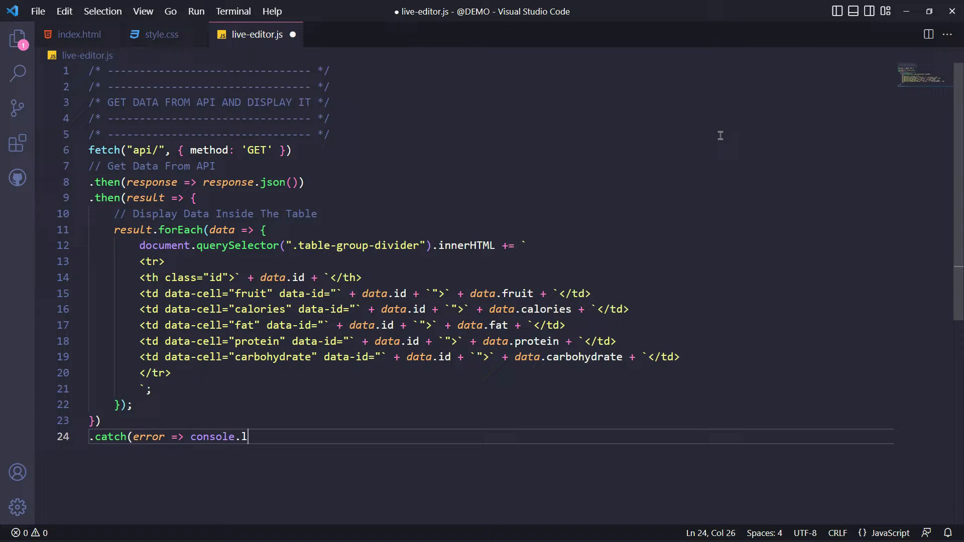
{"action": "type", "text": "og('error', error));"}
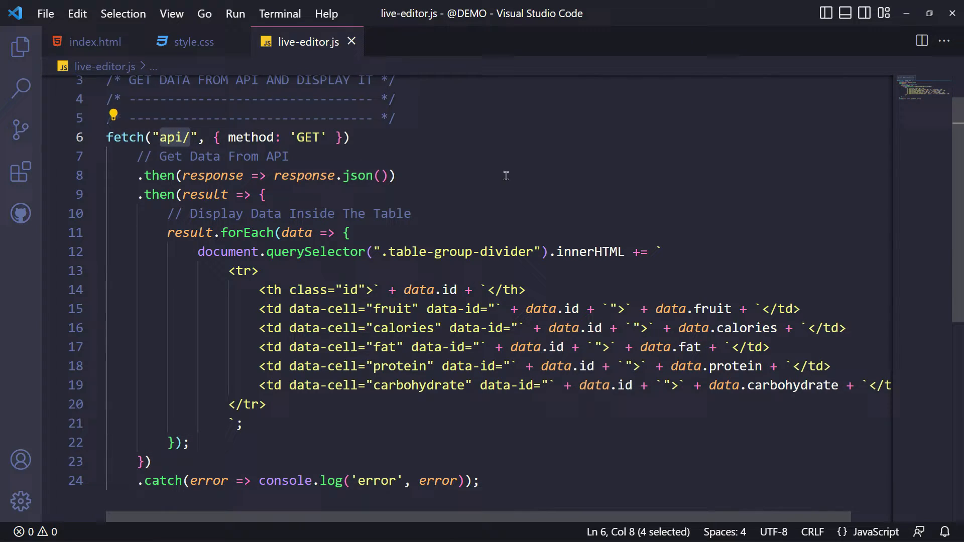
Step: Open the empty api/index.php beside the finished live-editor.js fetch code
{"action": "left_click", "coordinate": [21, 47]}
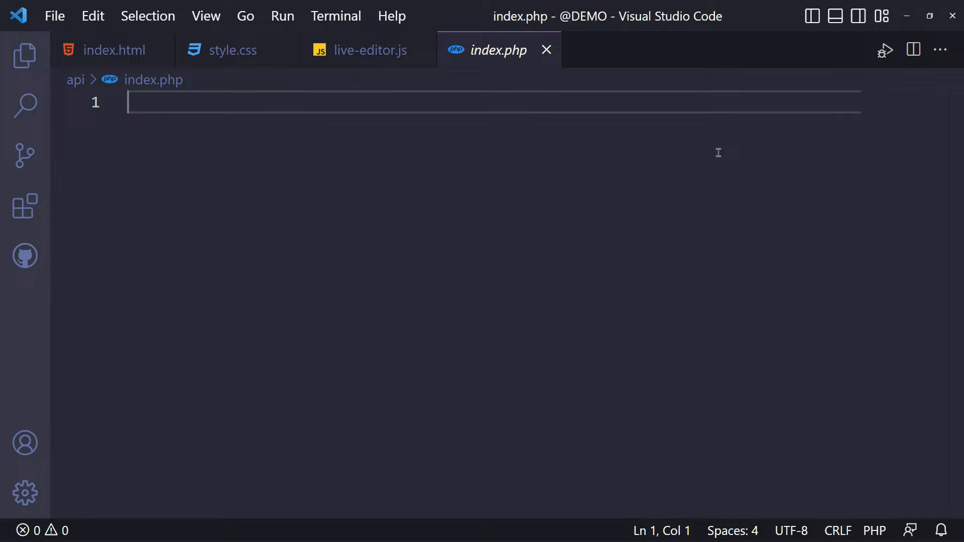
Step: Start index.php by requiring db-config.php and sending the Content-Type: application/json header
{"action": "type", "text": "<?php"}
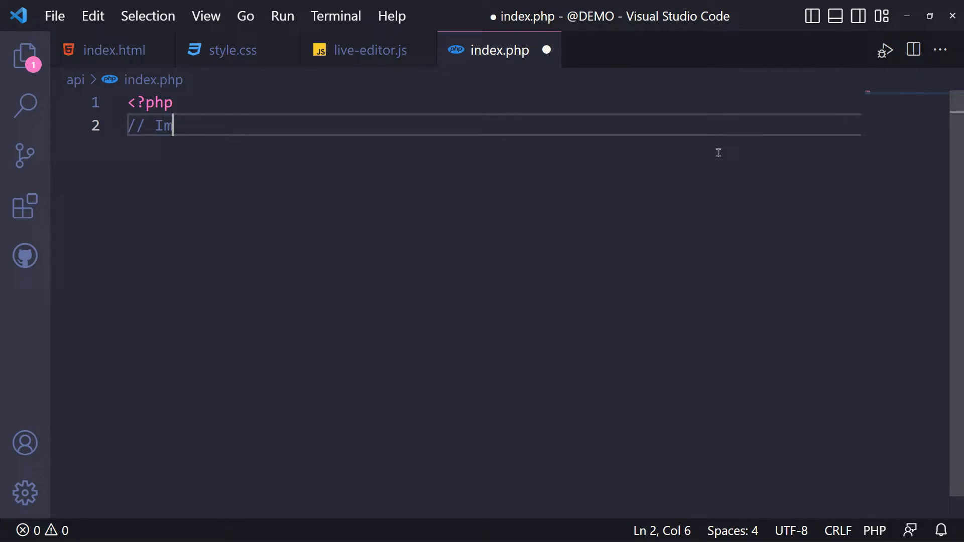
{"action": "type", "text": "port Database Connection And Class"}
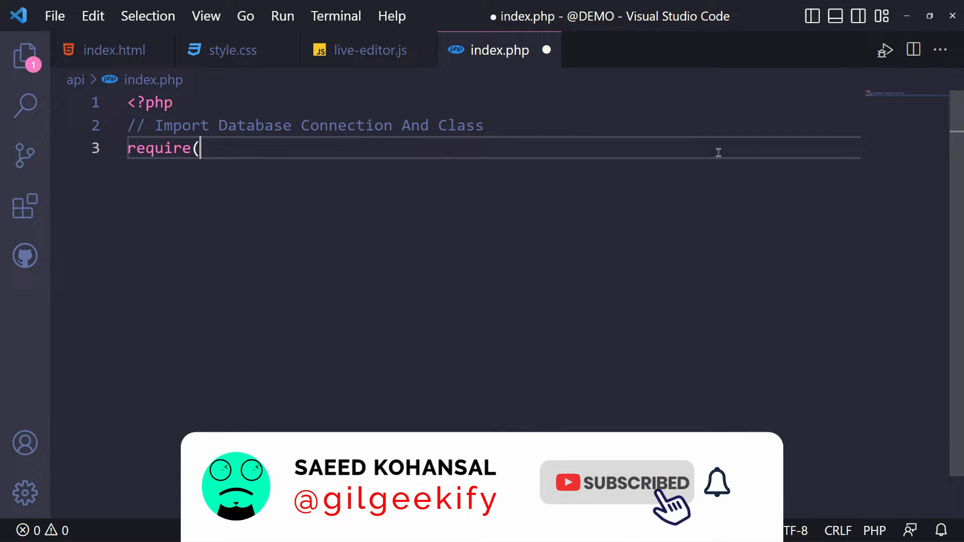
{"action": "type", "text": "\"db-config.php\");"}
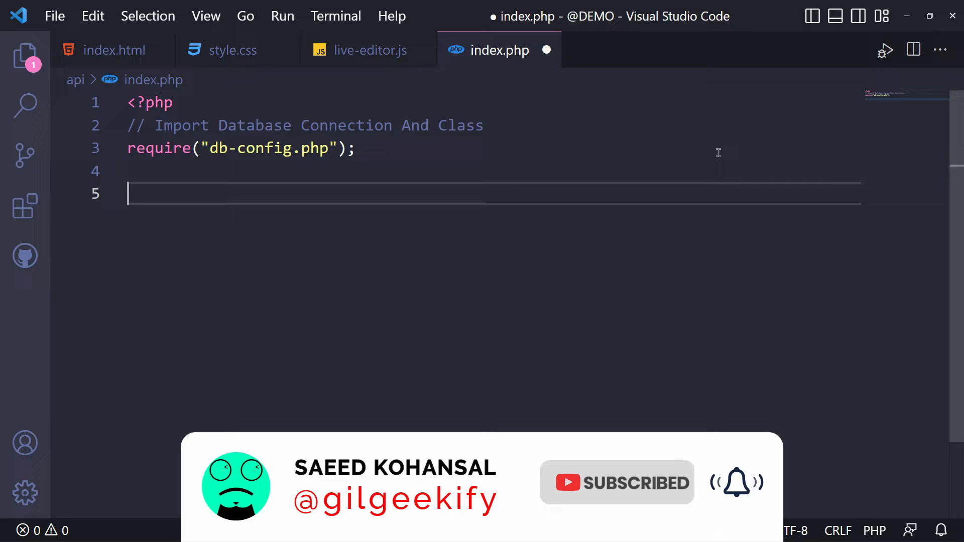
{"action": "type", "text": "// Set JSON As Content-Type"}
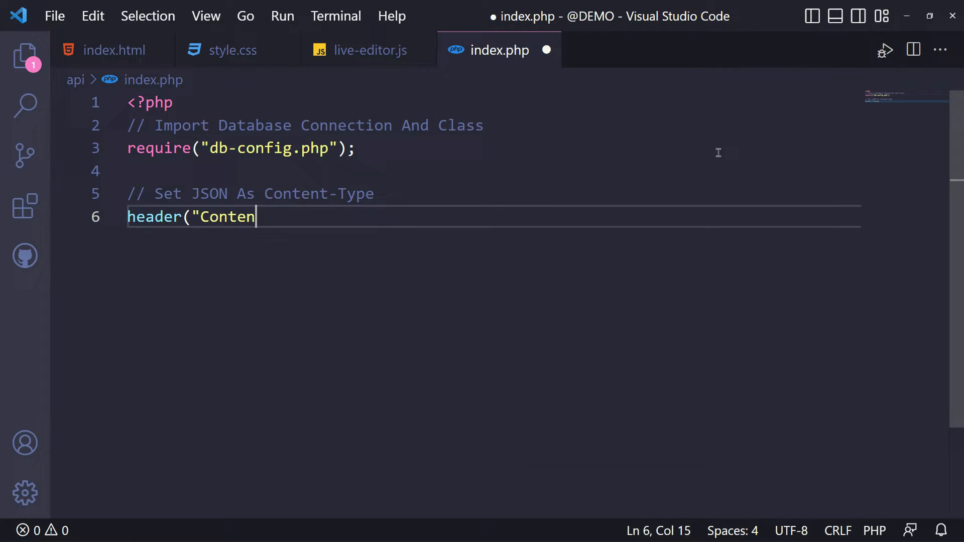
{"action": "type", "text": "t-Type: application/json; charset=utf-8\");"}
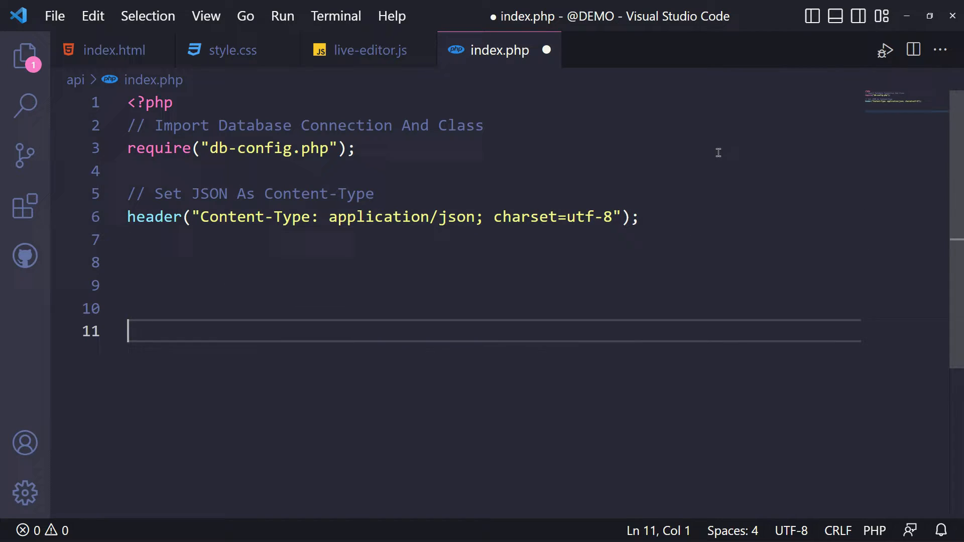
Step: Handle GET by selecting all fruits_list rows ordered by id and dying with their JSON, then terminate
{"action": "type", "text": "if ($_SERVER"}
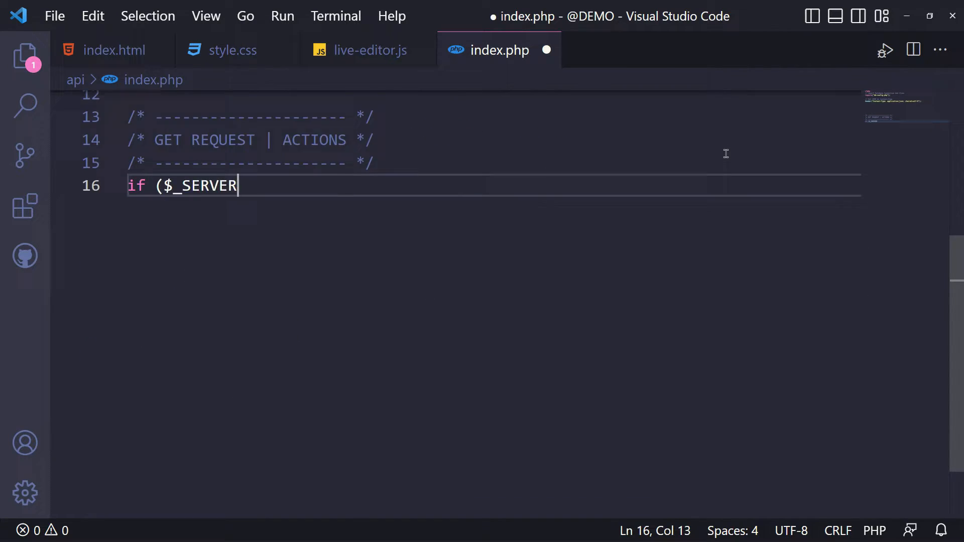
{"action": "type", "text": "[\"REQUEST_METHOD\"] === \"G"}
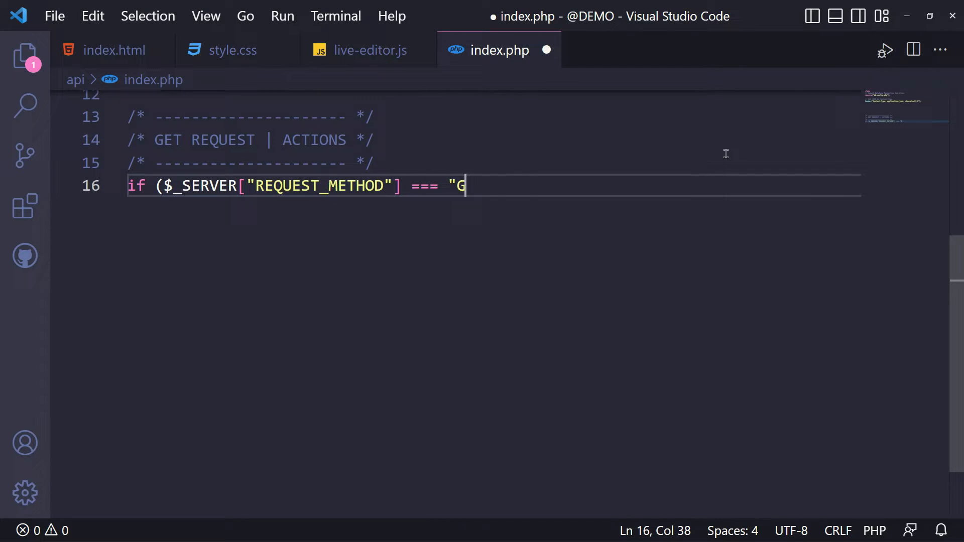
{"action": "type", "text": "ET\") {"}
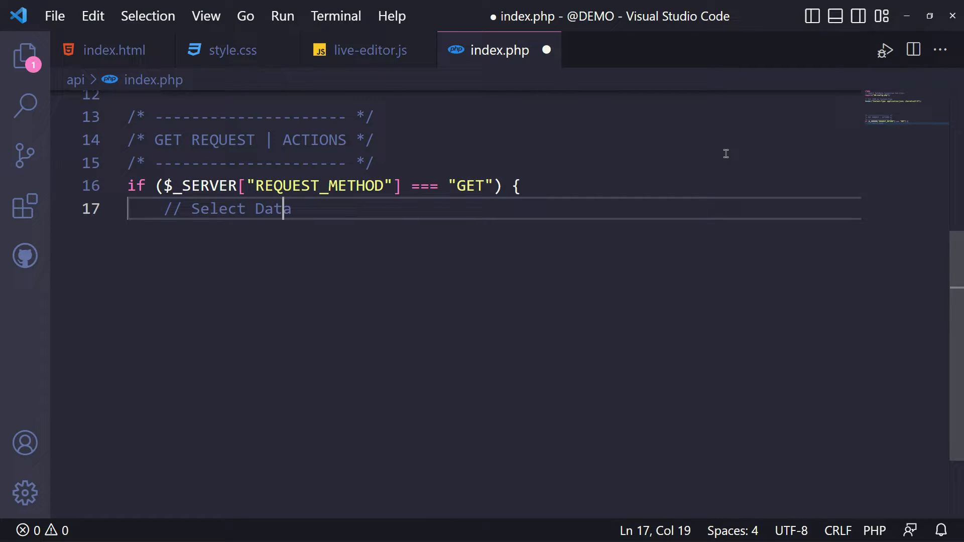
{"action": "type", "text": "$all_rows = $db->Select"}
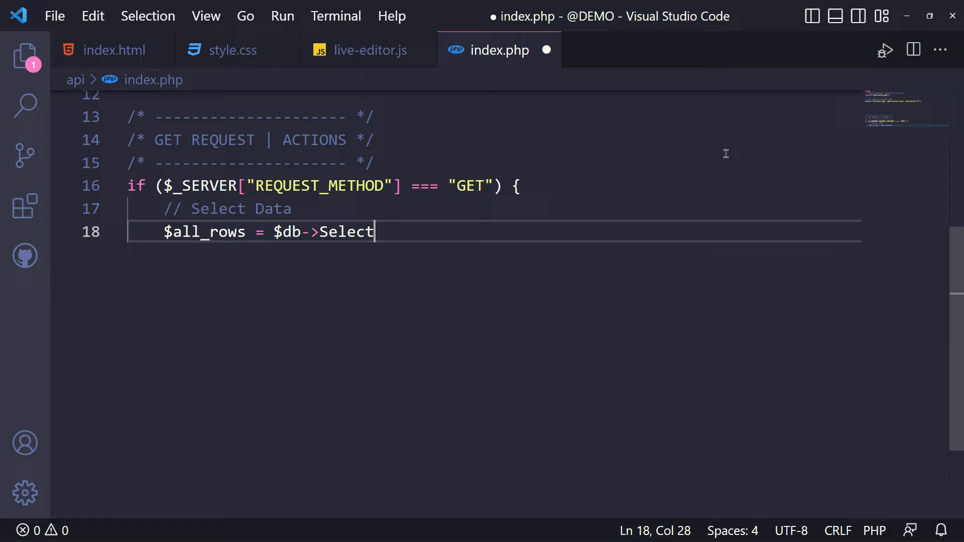
{"action": "type", "text": "(\"SELECT * FROM `f"}
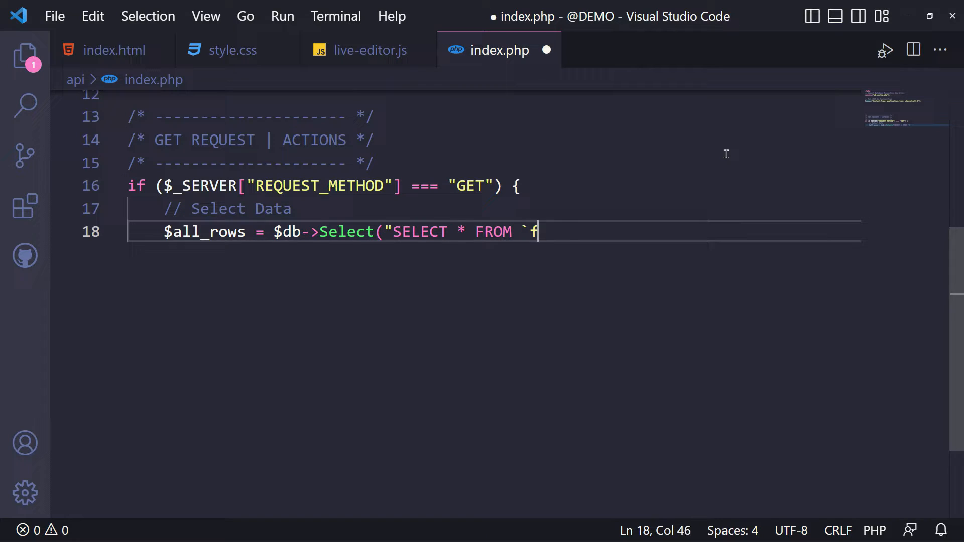
{"action": "type", "text": "ruits_list` ORDER BY `id` ASC\");"}
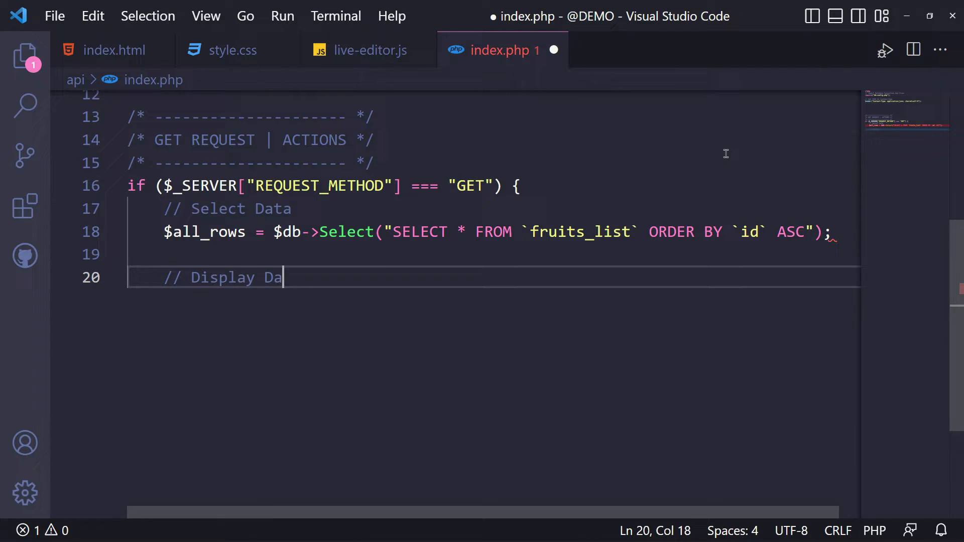
{"action": "type", "text": "ta As JSON"}
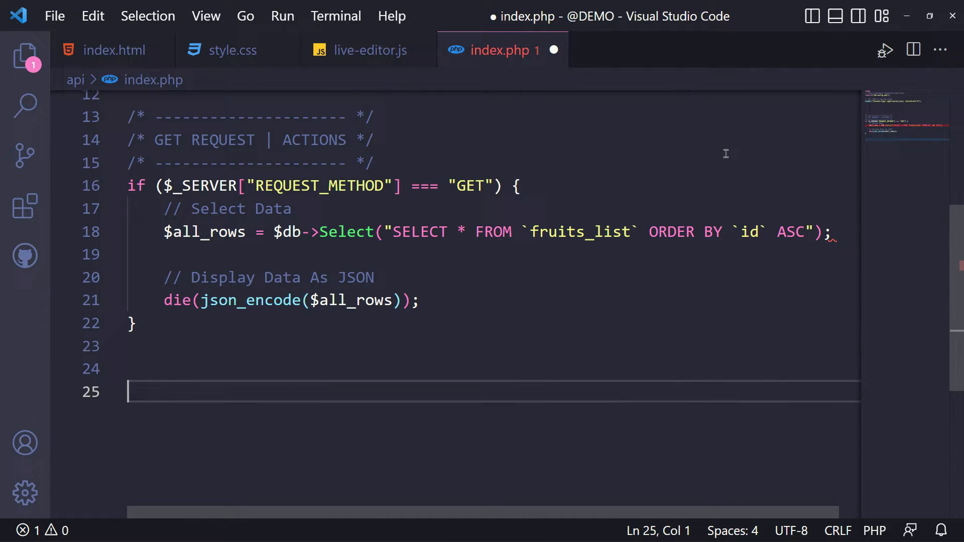
{"action": "type", "text": "// Terminate Program"}
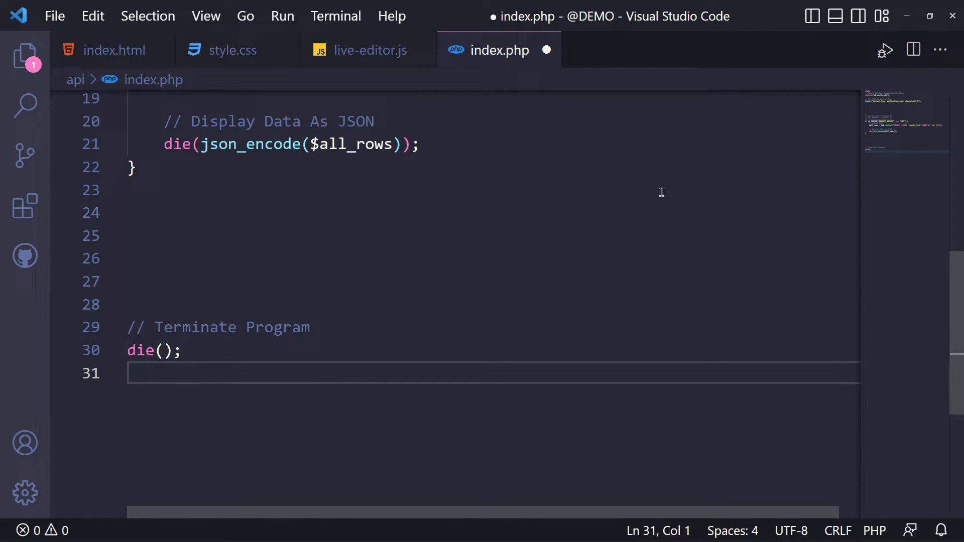
{"action": "left_click", "coordinate": [422, 8]}
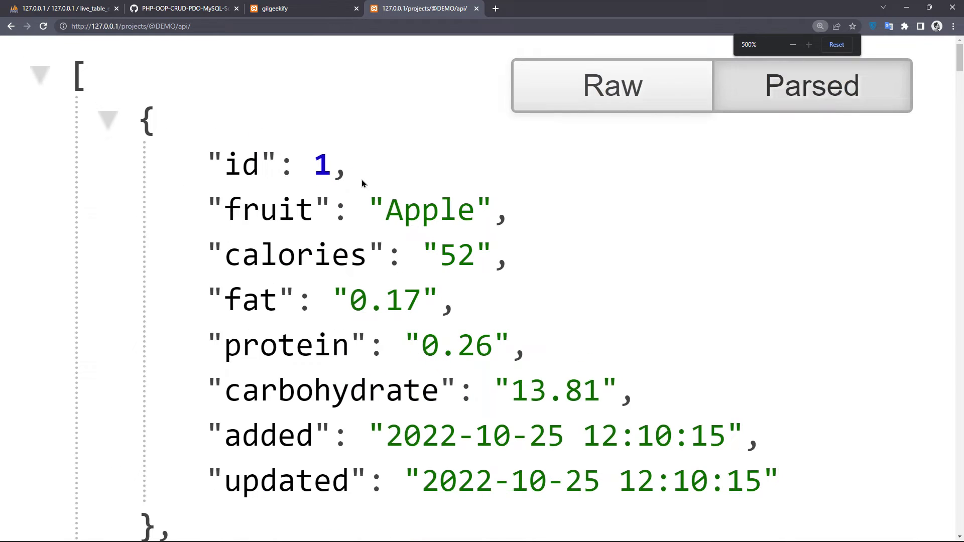
Step: Scroll the API's JSON output, compare it with fruits_list in phpMyAdmin, then go to the Live Table Editor page
{"action": "scroll", "scroll_direction": "down", "scroll_amount": 3}
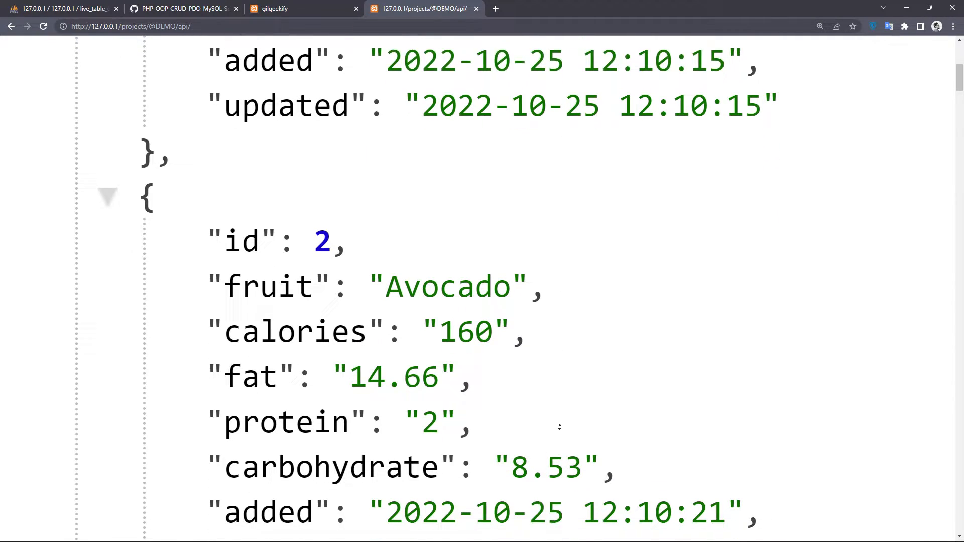
{"action": "scroll", "scroll_direction": "down", "scroll_amount": 3}
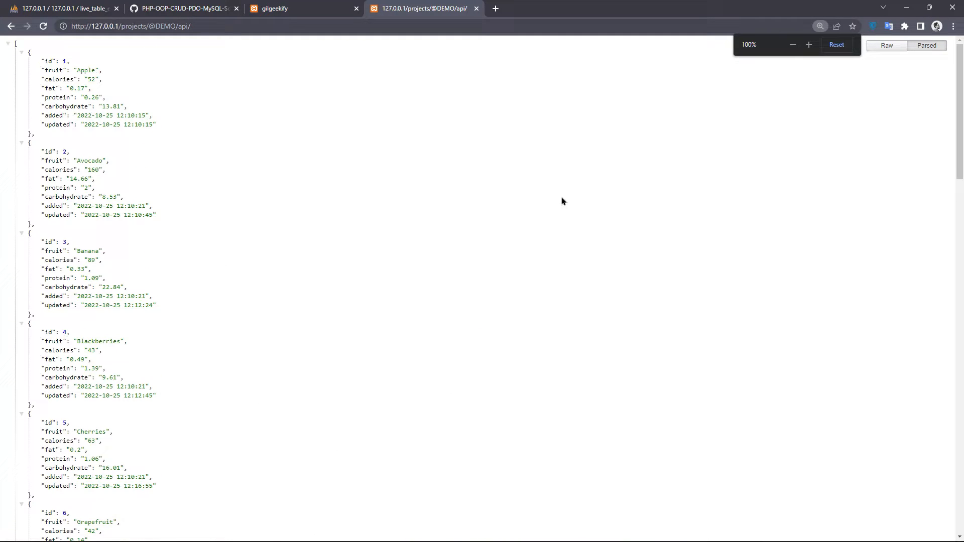
{"action": "left_click", "coordinate": [61, 8]}
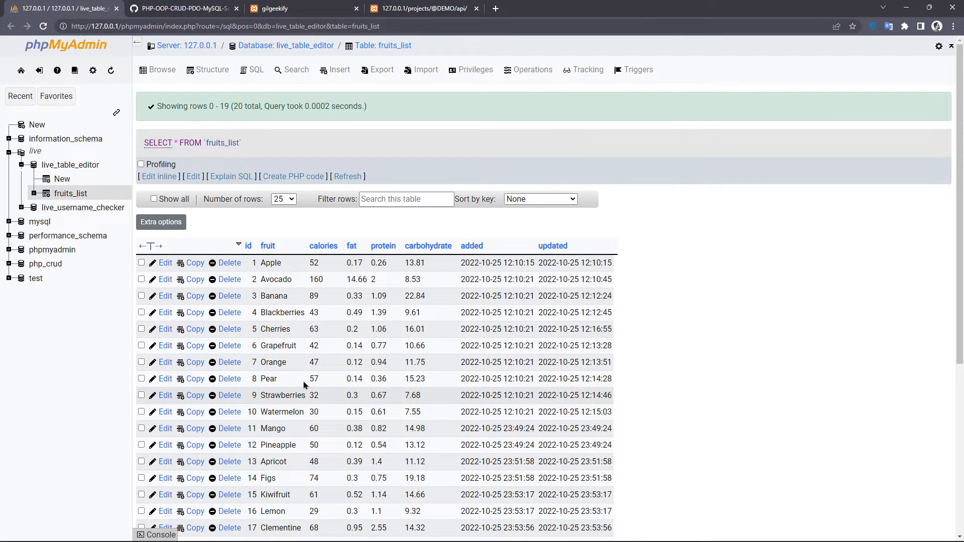
{"action": "scroll", "scroll_direction": "down", "scroll_amount": 3}
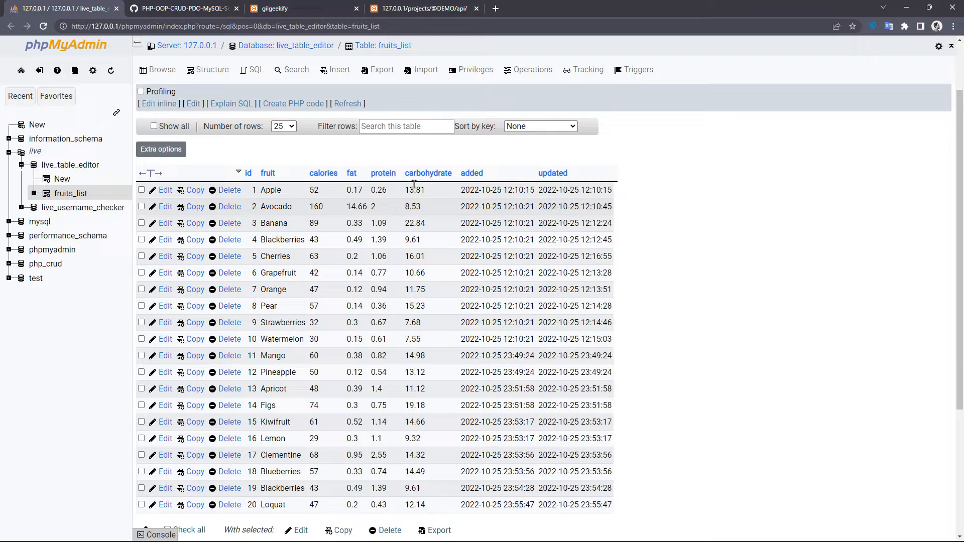
{"action": "left_click", "coordinate": [422, 8]}
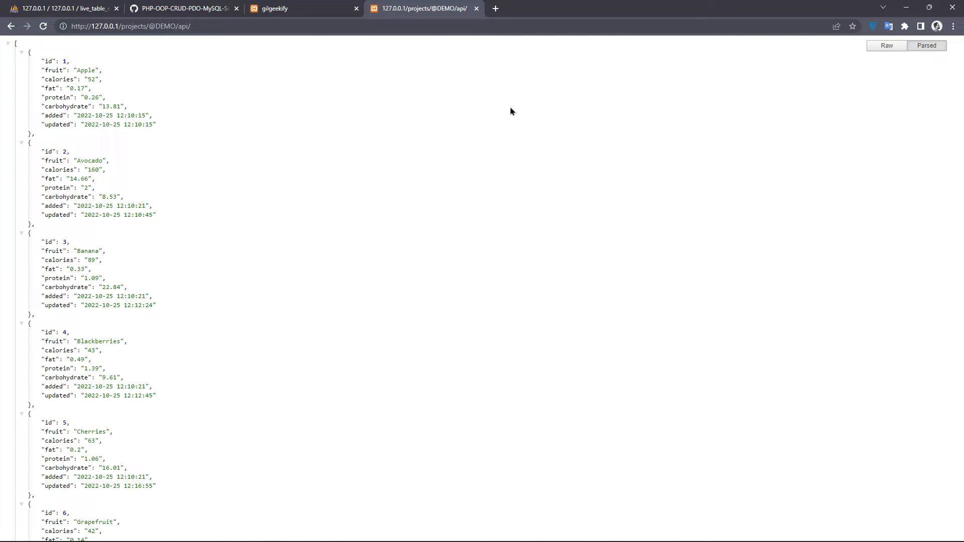
{"action": "left_click", "coordinate": [273, 8]}
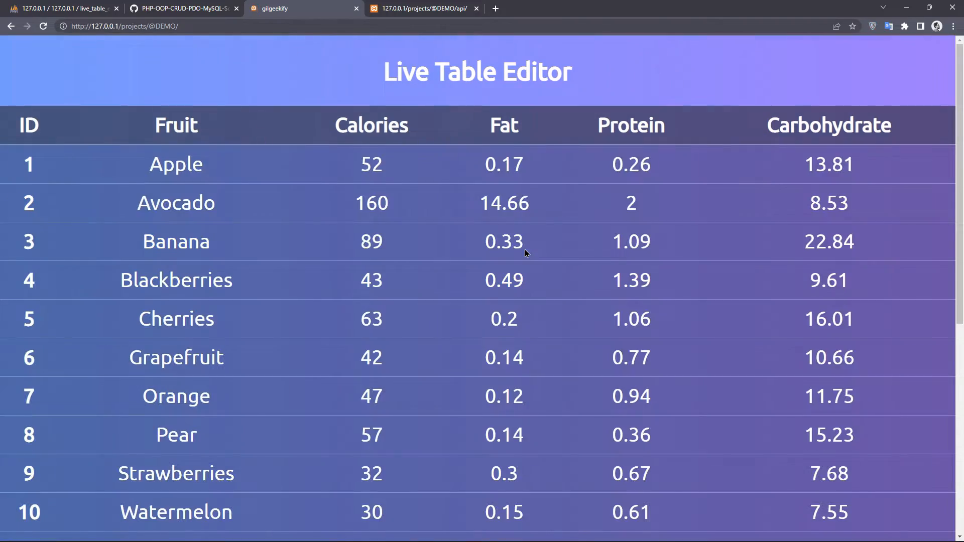
Step: Scroll through the populated fruit table and back to the top, then return to index.php
{"action": "scroll", "scroll_direction": "down", "scroll_amount": 3}
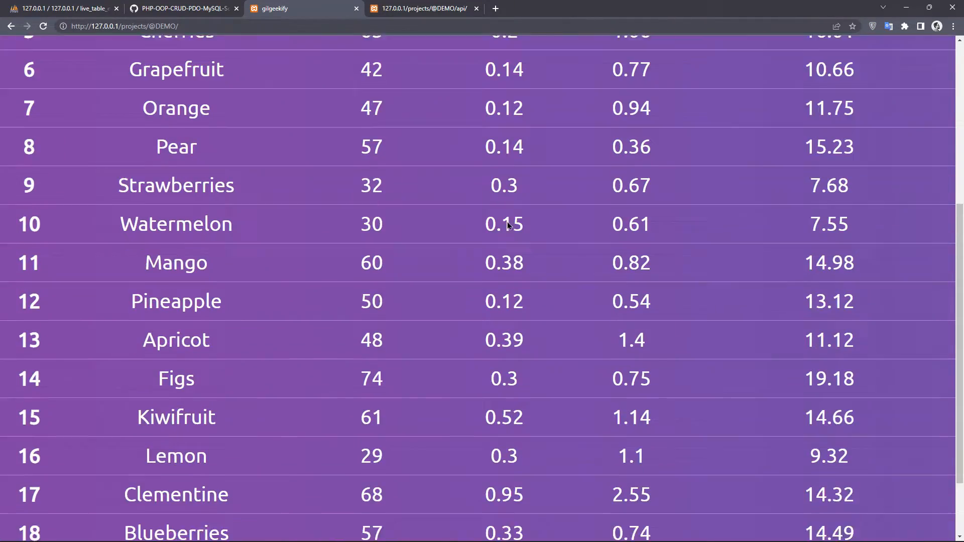
{"action": "scroll", "scroll_direction": "up", "scroll_amount": 3}
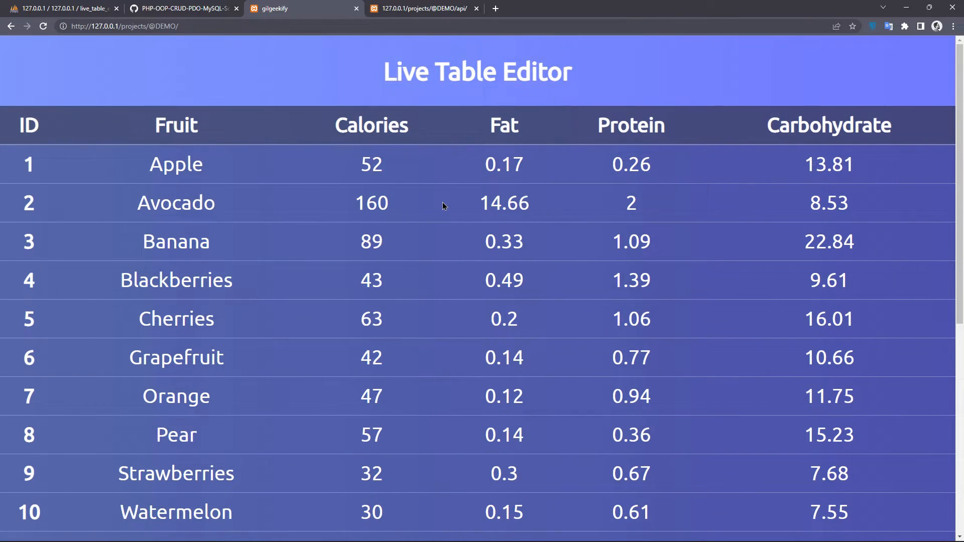
{"action": "double_click", "coordinate": [176, 164]}
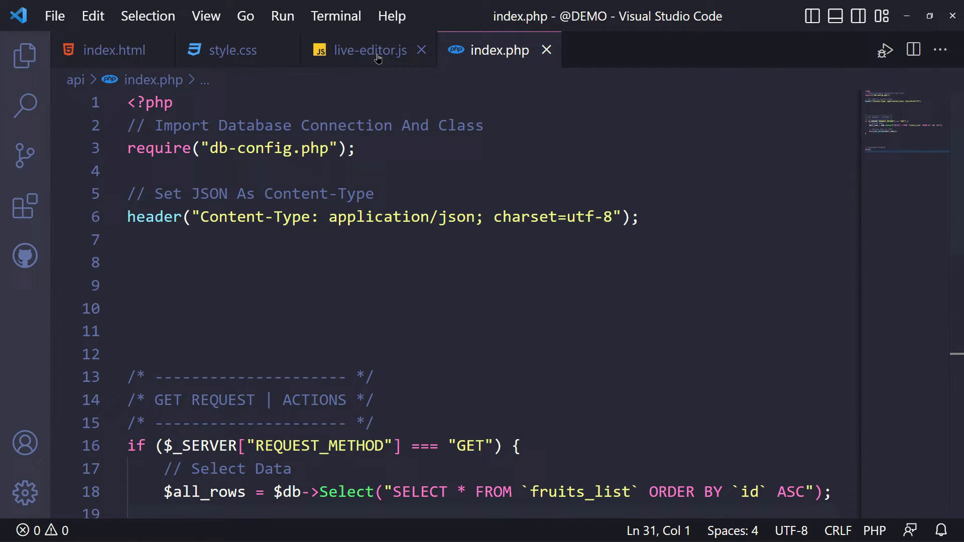
Step: Review the fetch GET call and row-building chain in live-editor.js
{"action": "left_click", "coordinate": [368, 50]}
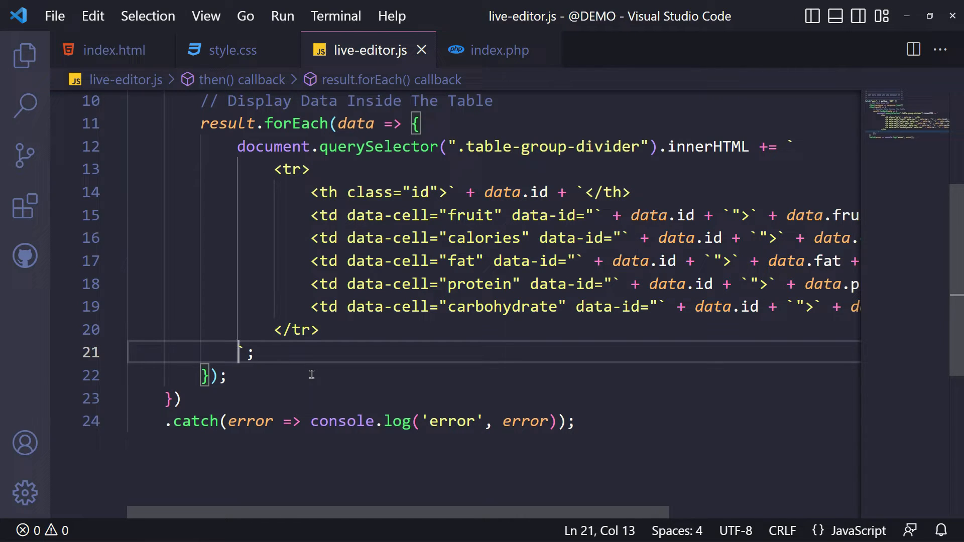
{"action": "scroll", "scroll_direction": "up", "scroll_amount": 3}
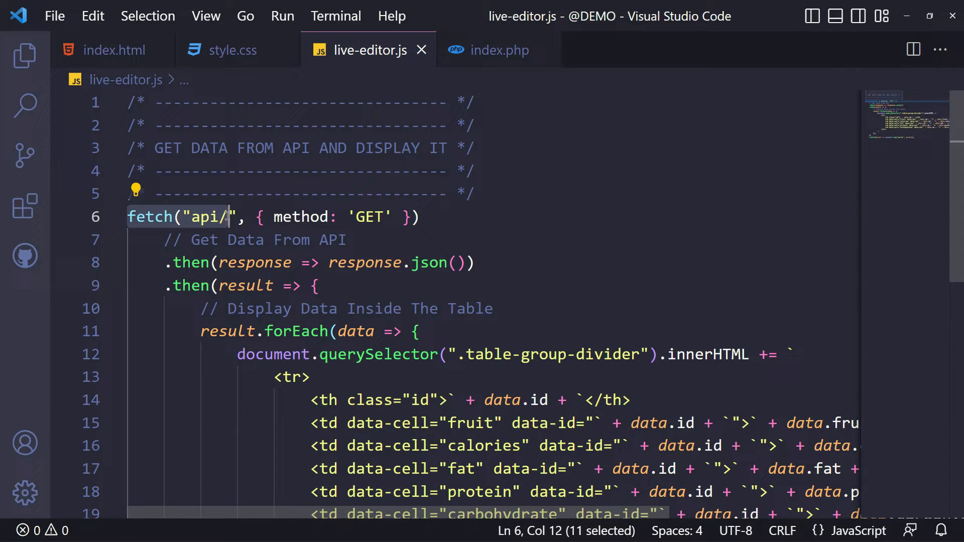
{"action": "double_click", "coordinate": [371, 217]}
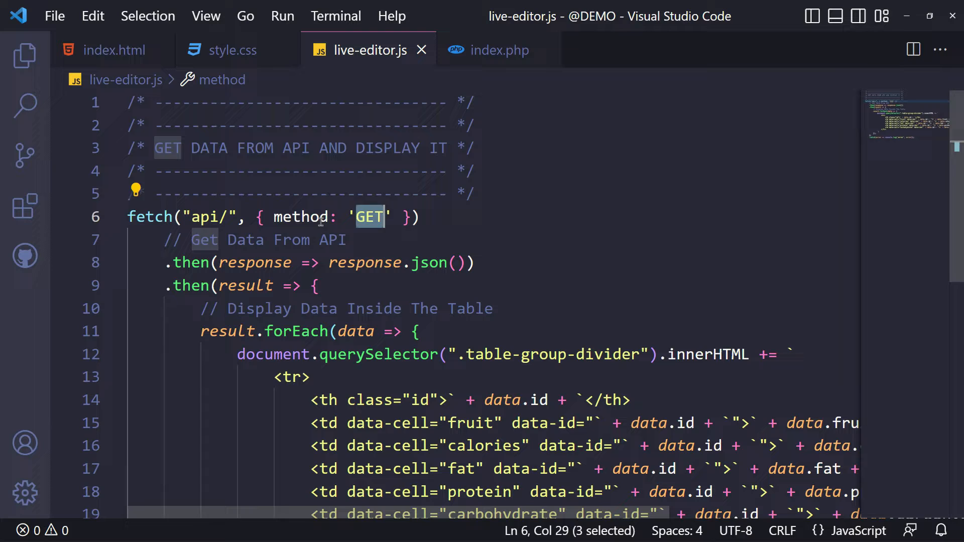
{"action": "scroll", "scroll_direction": "down", "scroll_amount": 3}
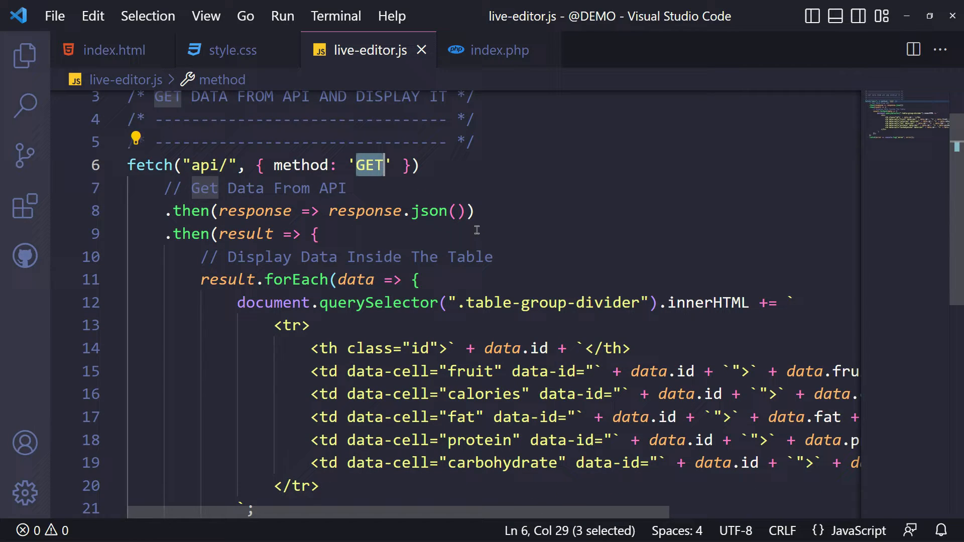
{"action": "scroll", "scroll_direction": "down", "scroll_amount": 3}
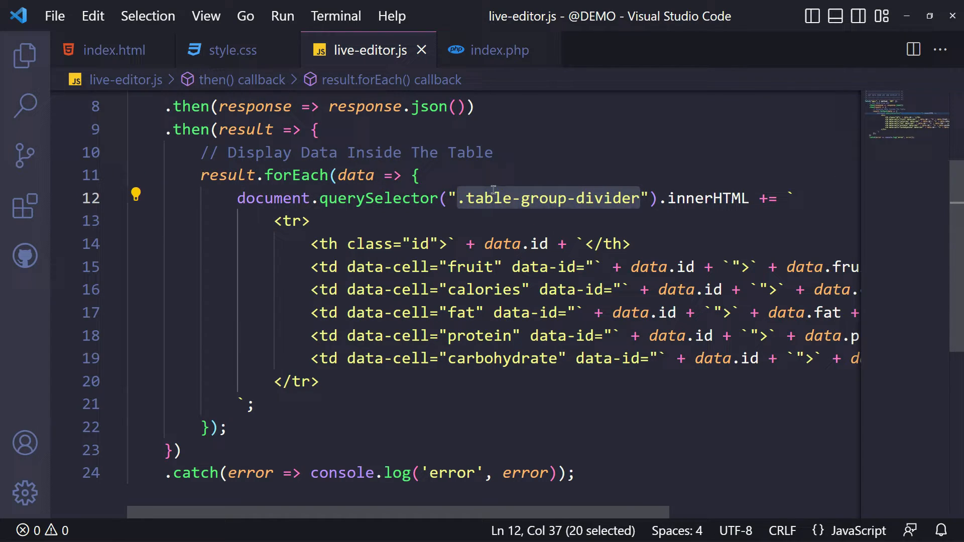
Step: Check the table-group-divider class in the HTML markup, then settle back in live-editor.js
{"action": "left_click", "coordinate": [115, 50]}
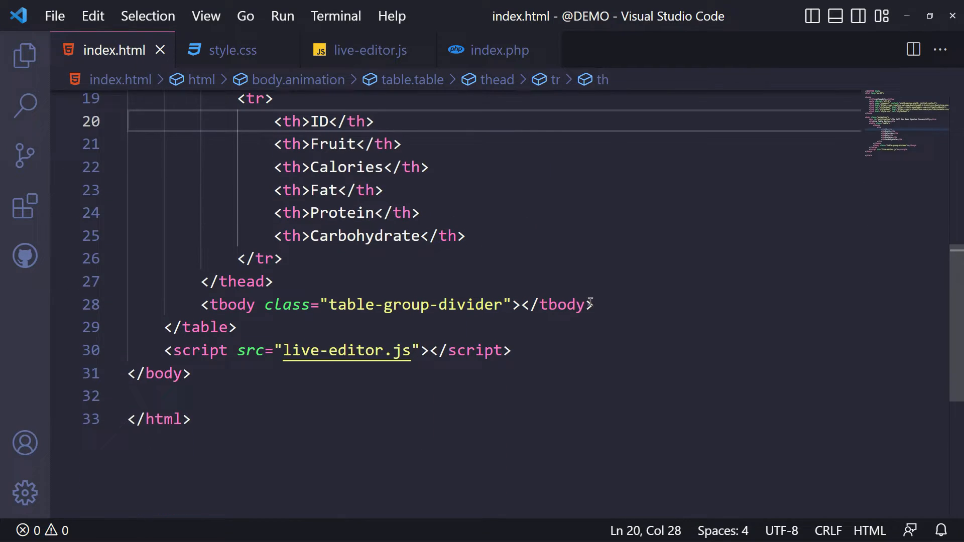
{"action": "triple_click", "coordinate": [397, 304]}
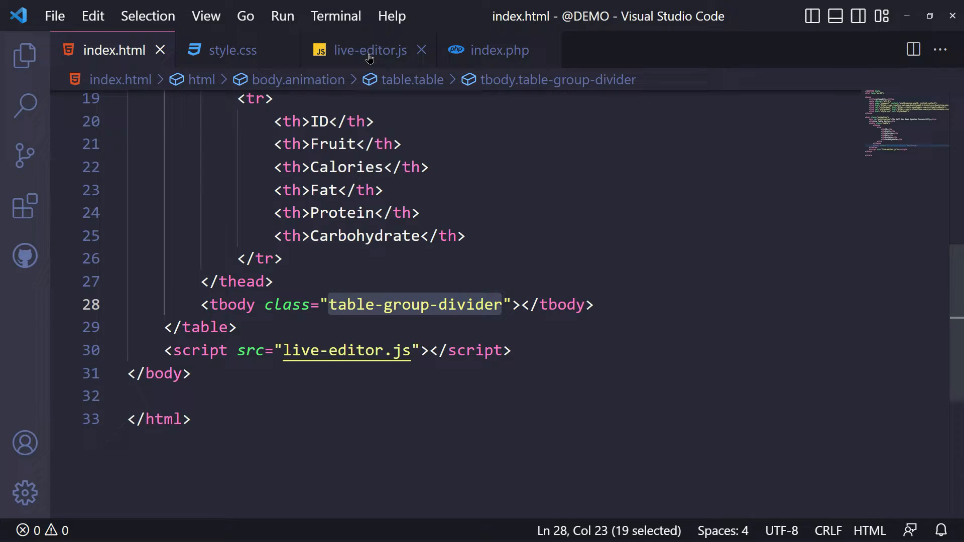
{"action": "left_click", "coordinate": [371, 50]}
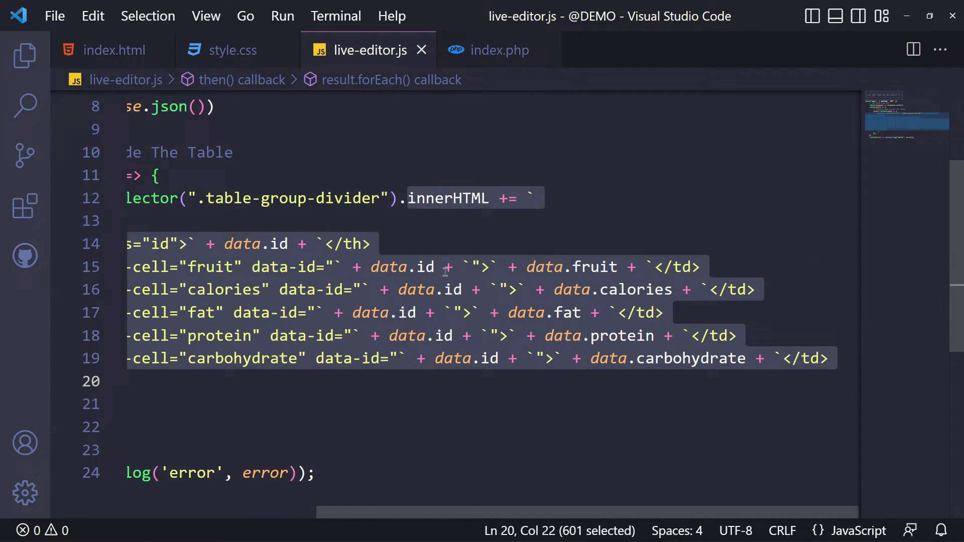
{"action": "scroll", "scroll_direction": "left", "scroll_amount": 3}
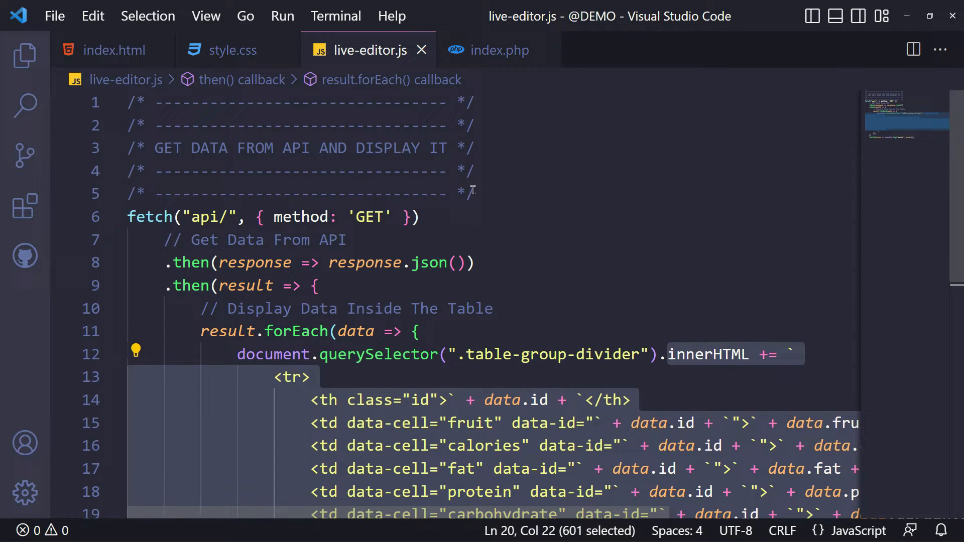
{"action": "left_click", "coordinate": [500, 50]}
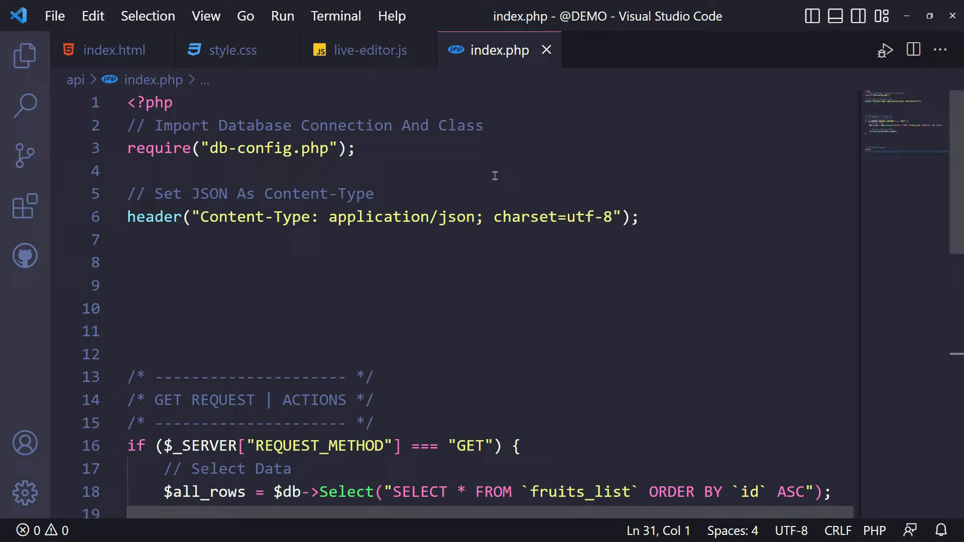
{"action": "scroll", "scroll_direction": "down", "scroll_amount": 3}
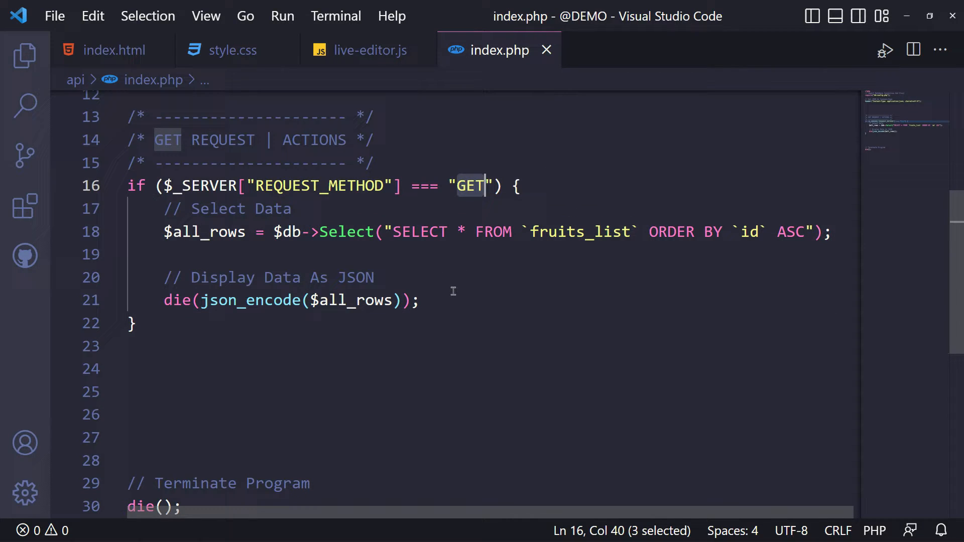
{"action": "left_click", "coordinate": [369, 51]}
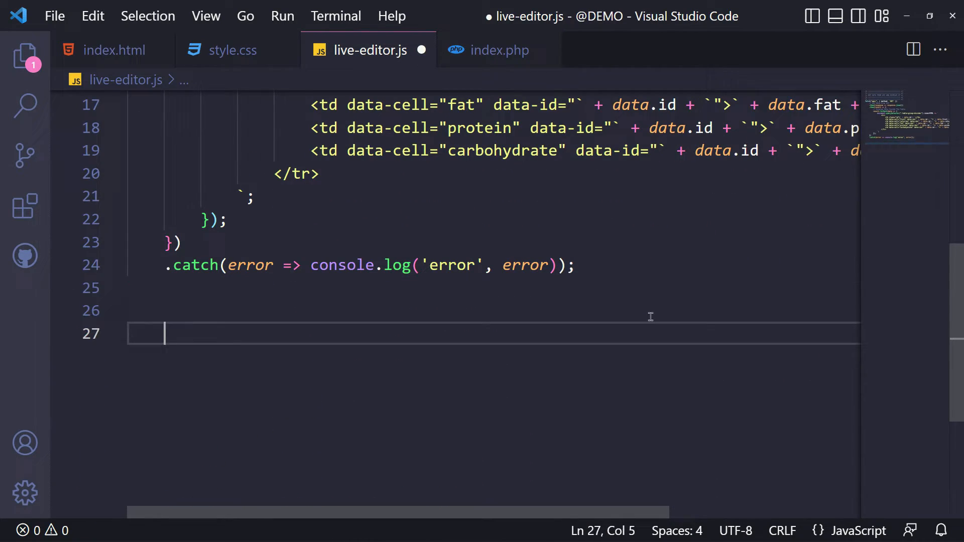
Step: Add a setTimeout that selects all td cells and makes each contentEditable on click
{"action": "key", "text": "enter"}
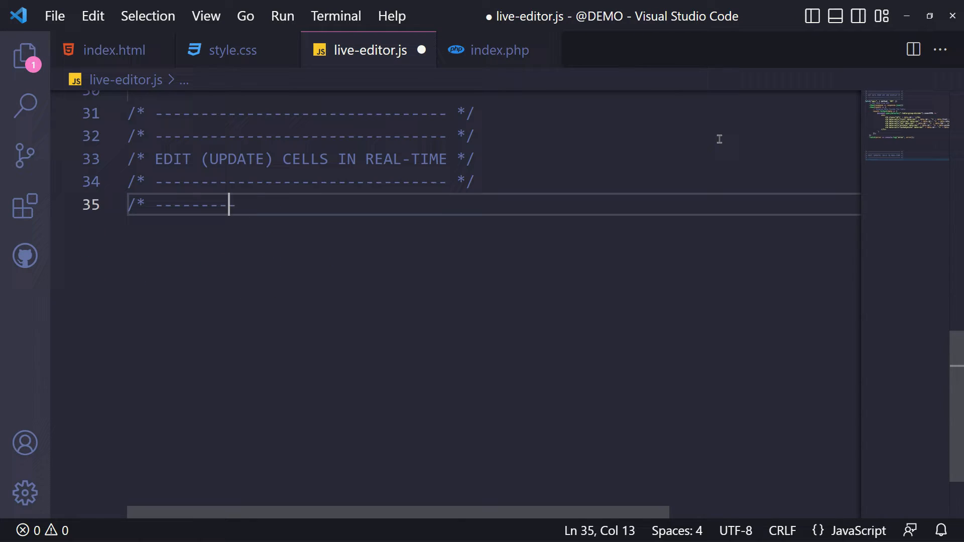
{"action": "type", "text": "setTimeout(function () {"}
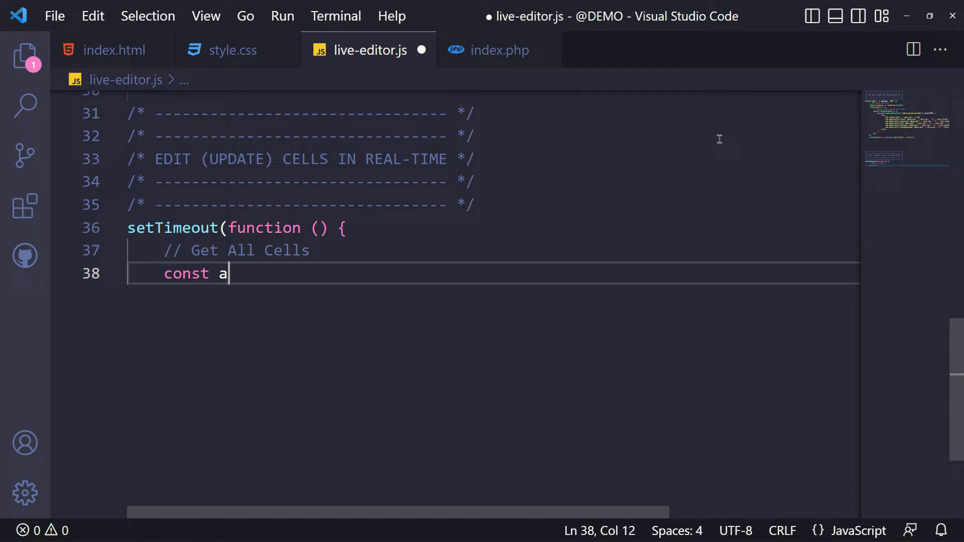
{"action": "type", "text": "ll_cells = document.querySelectorAll(\"td\");"}
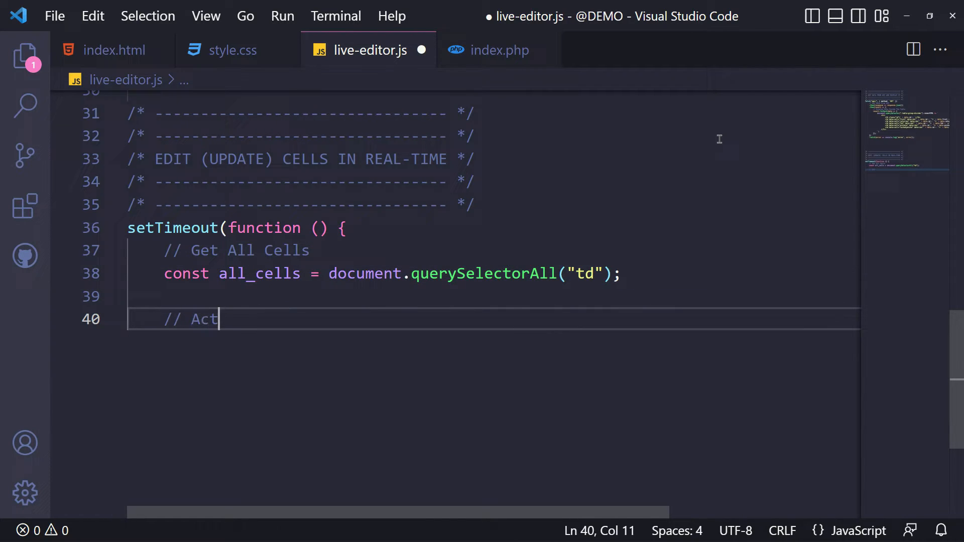
{"action": "type", "text": "ions For All Of The Ce"}
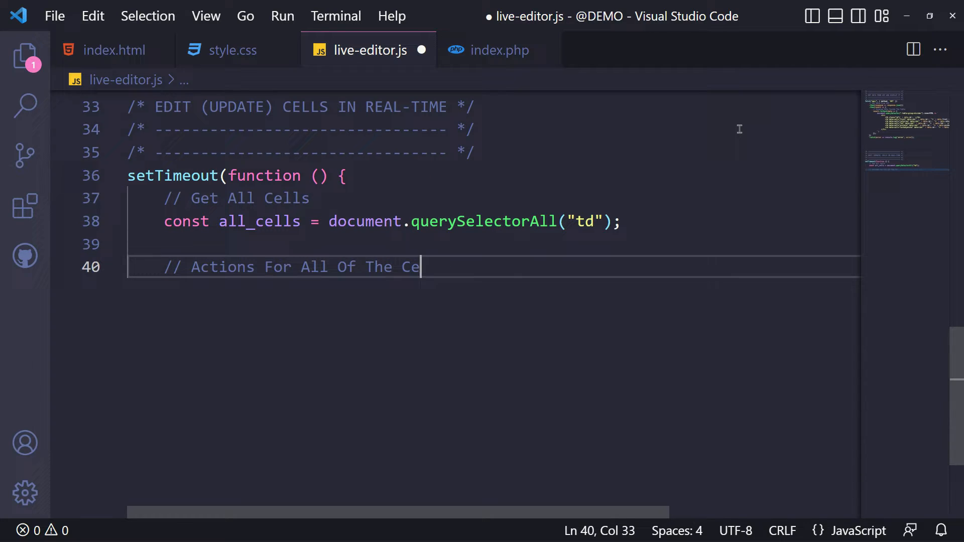
{"action": "type", "text": "all_cells.forEach(cell => {"}
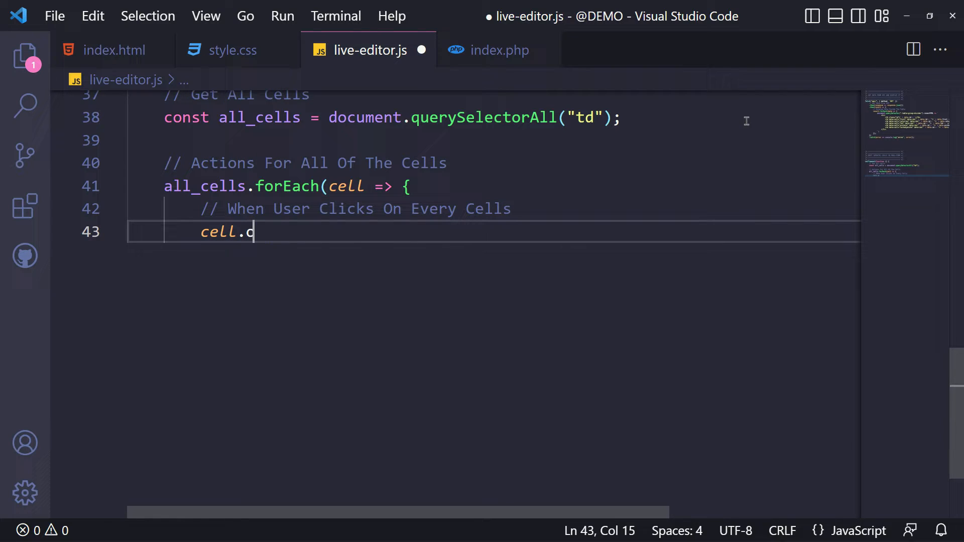
{"action": "type", "text": "nclick = function () {"}
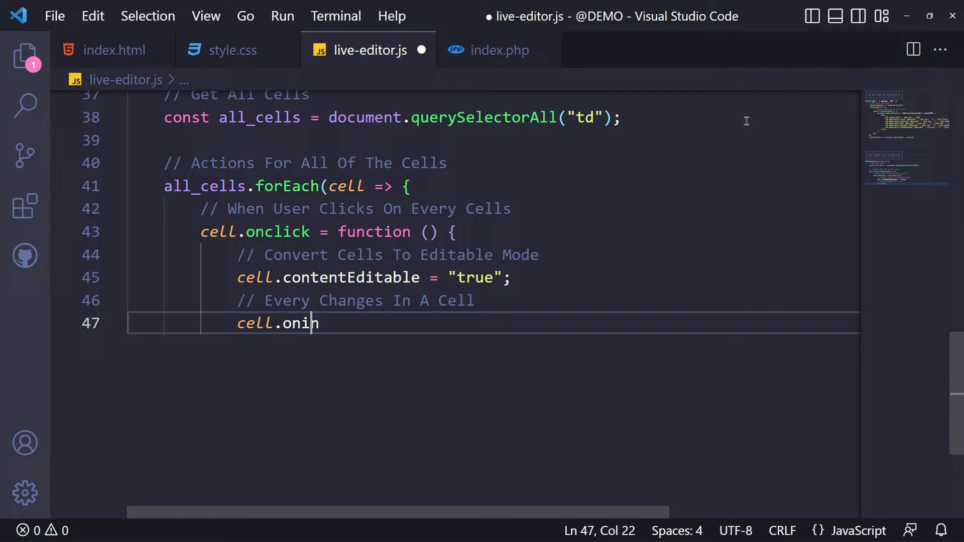
Step: In the oninput handler read the cell's data-id as an integer, its data-cell and its innerText
{"action": "type", "text": "put = function () {"}
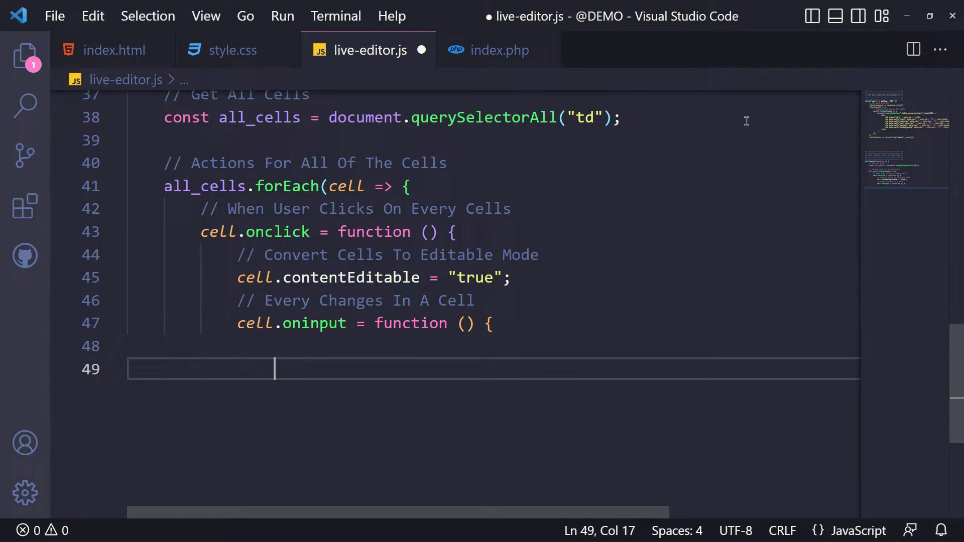
{"action": "type", "text": "// Get Required Data From HTML DOM"}
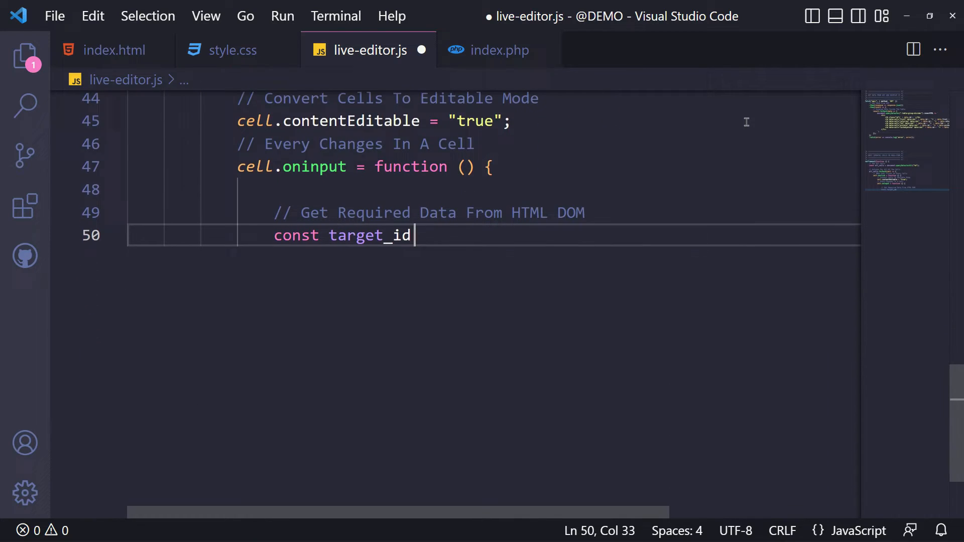
{"action": "type", "text": "= parseInt(cell.getAttribute(\"data-id\"));"}
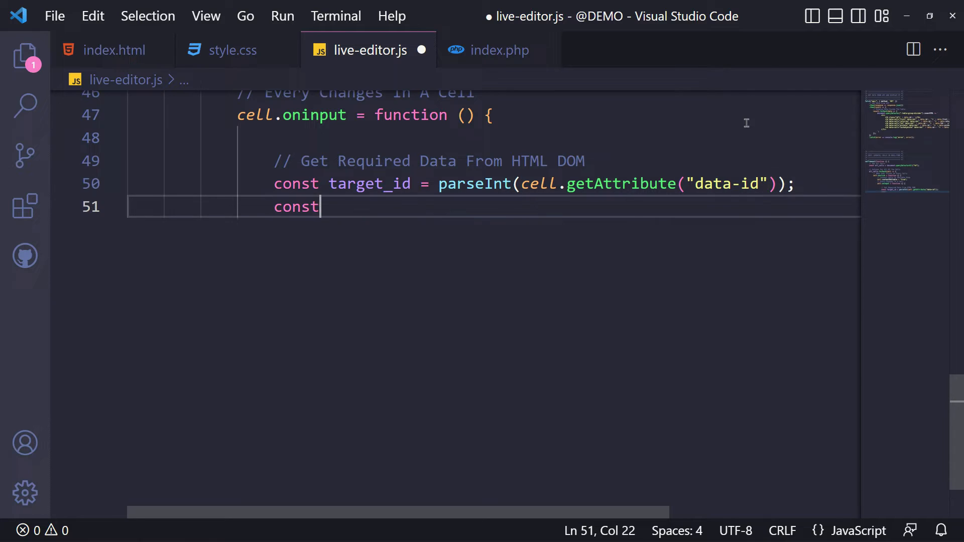
{"action": "type", "text": "target_cell = cell.getA"}
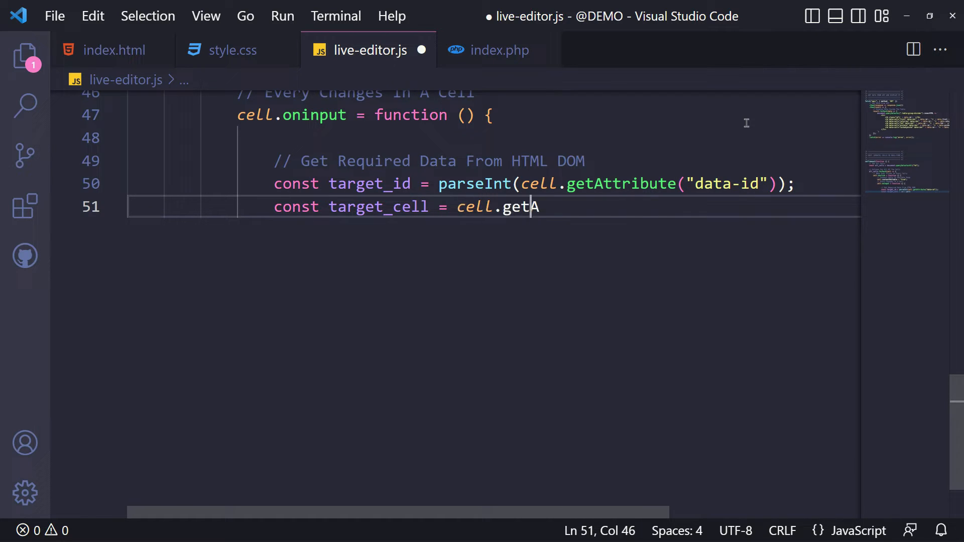
{"action": "type", "text": "ttribute(\"data-cell\");"}
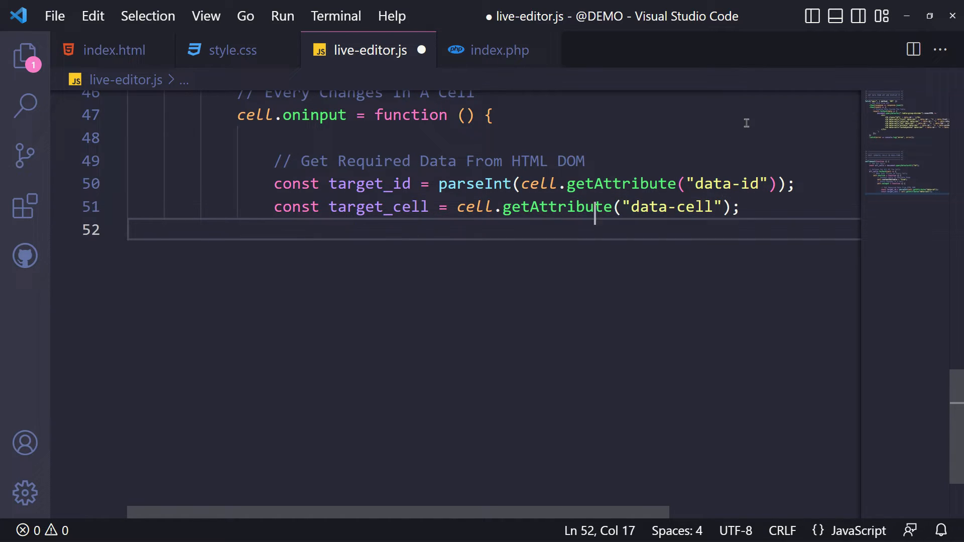
{"action": "type", "text": "const target_new_data = ("}
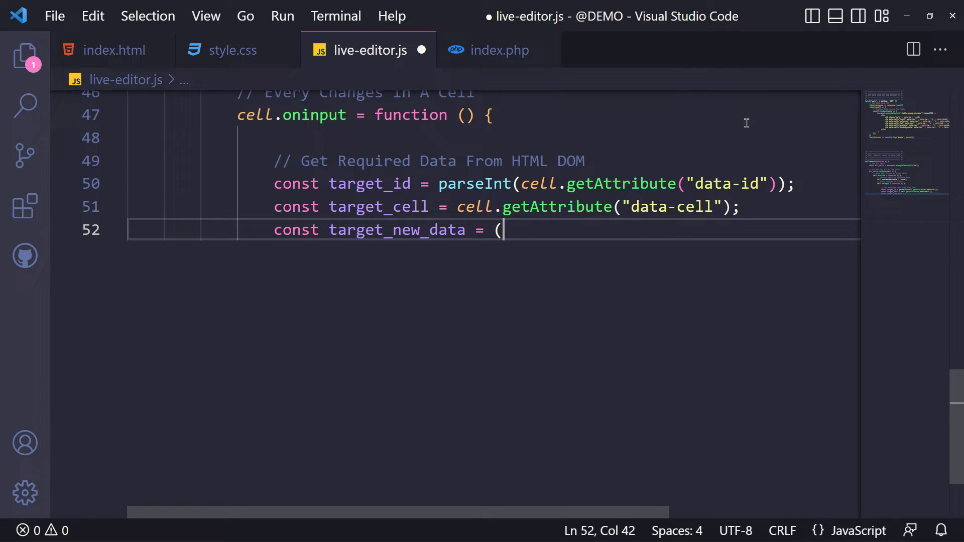
{"action": "type", "text": "cell.innerText);"}
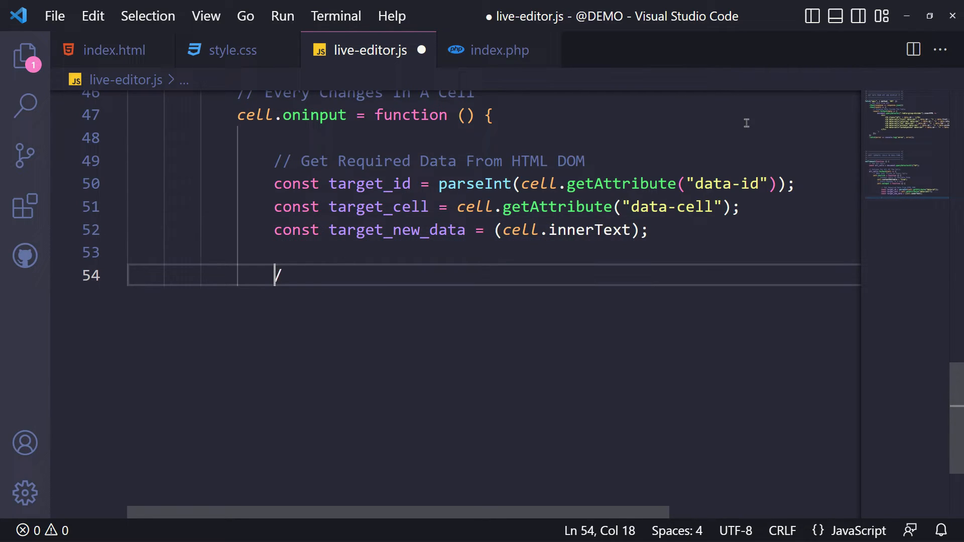
Step: Create JSON Content-Type headers and stringify the id, column and new text as raw_data
{"action": "type", "text": "// Set Headers"}
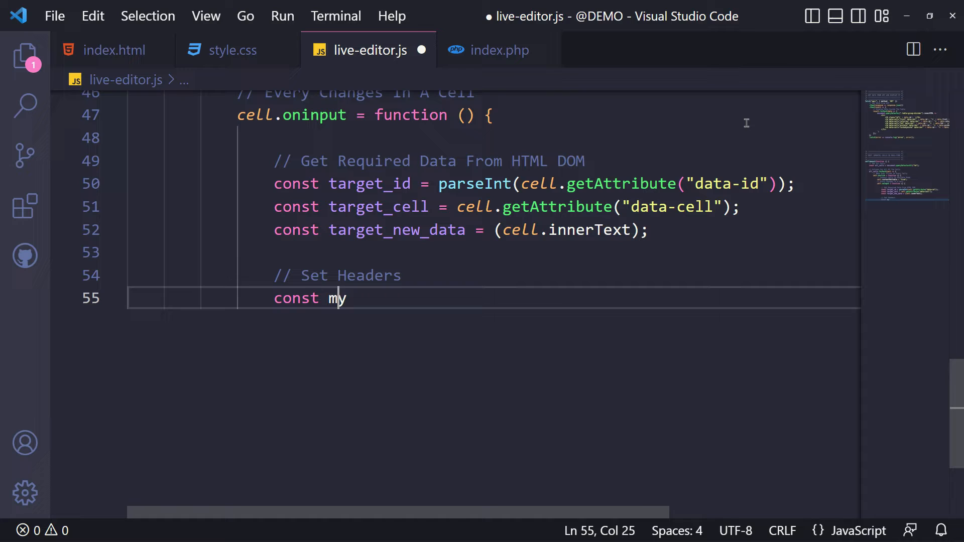
{"action": "type", "text": "y_headers = new Headers();"}
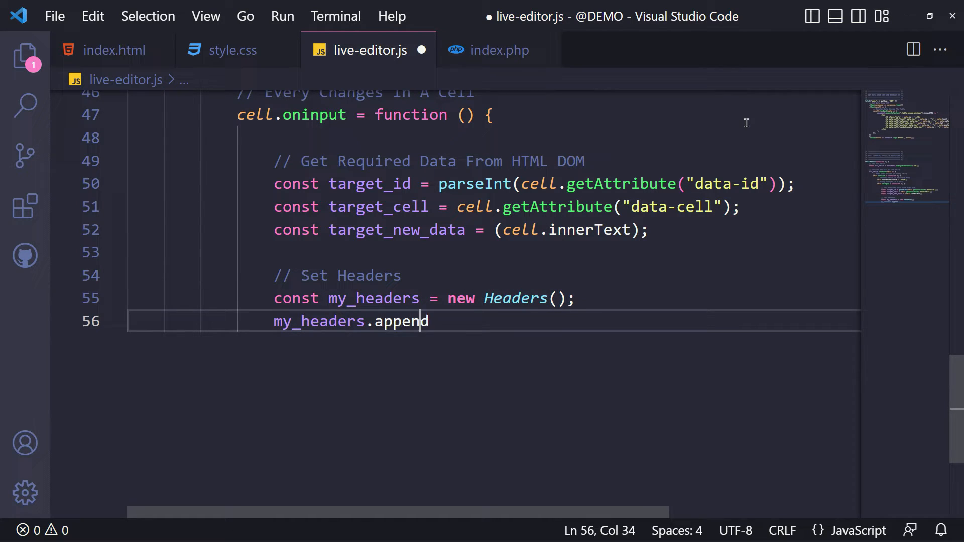
{"action": "type", "text": "(\"Content-Type\", \"application/json\");"}
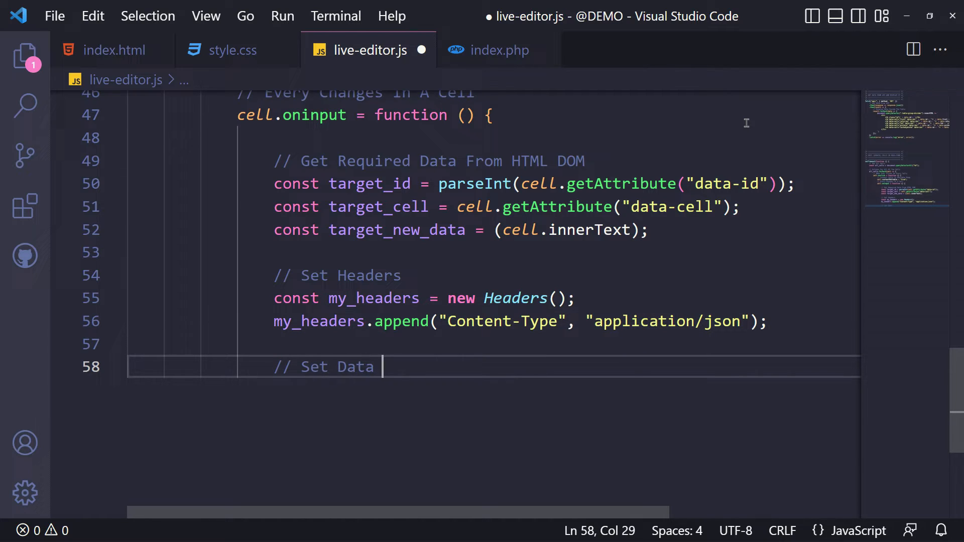
{"action": "type", "text": "For Sending To API"}
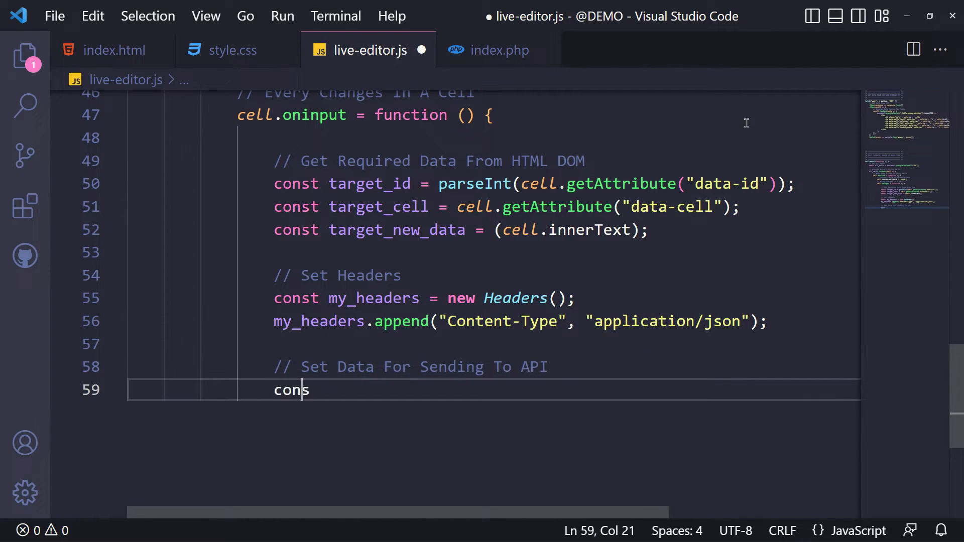
{"action": "type", "text": "t raw_data = JSON.stringify({"}
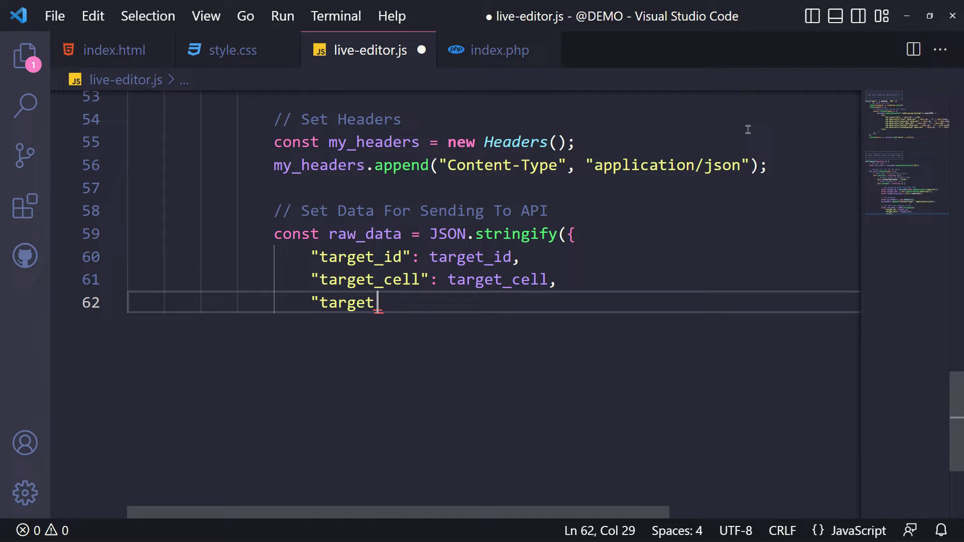
{"action": "type", "text": "_new_data\": target_new_data"}
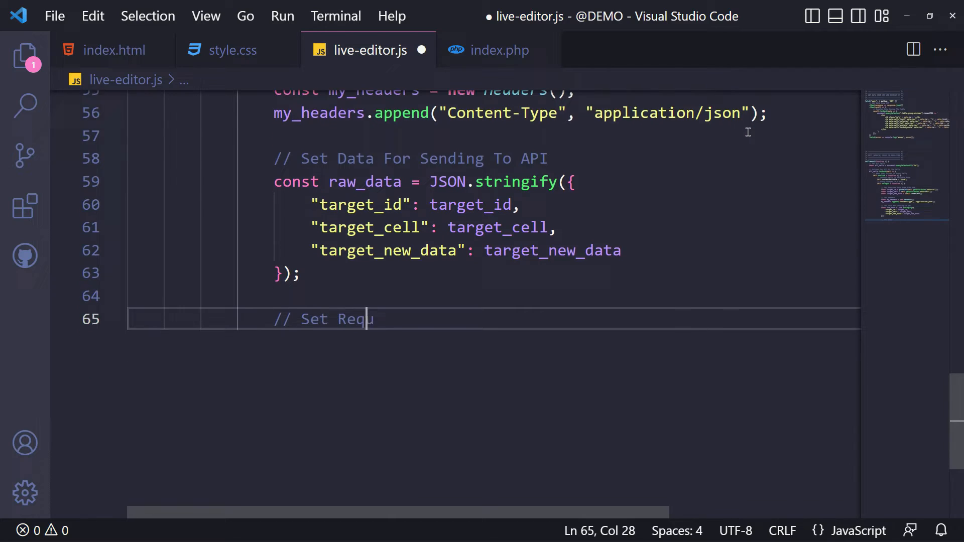
Step: Define POST request options and fetch api/ with them, parsing the JSON response
{"action": "type", "text": "est Options"}
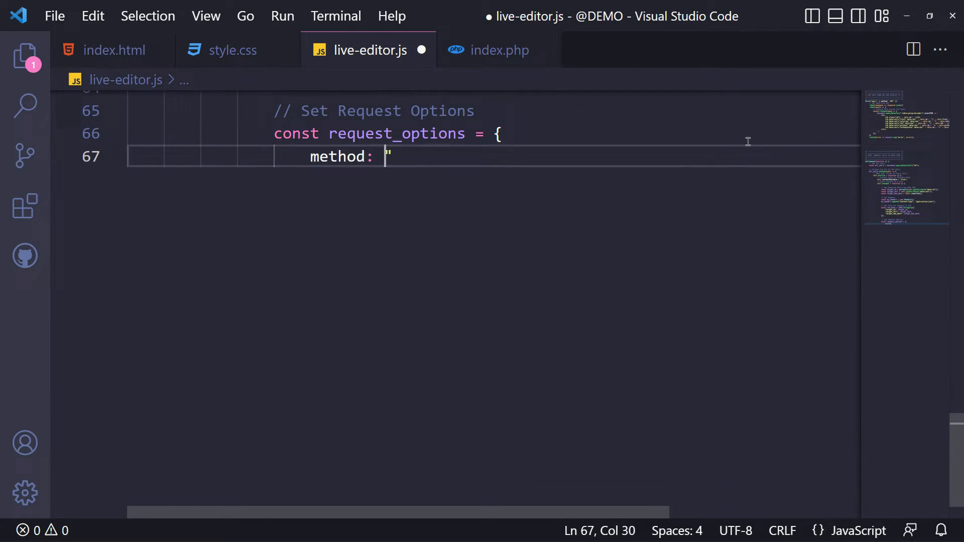
{"action": "type", "text": "POST\","}
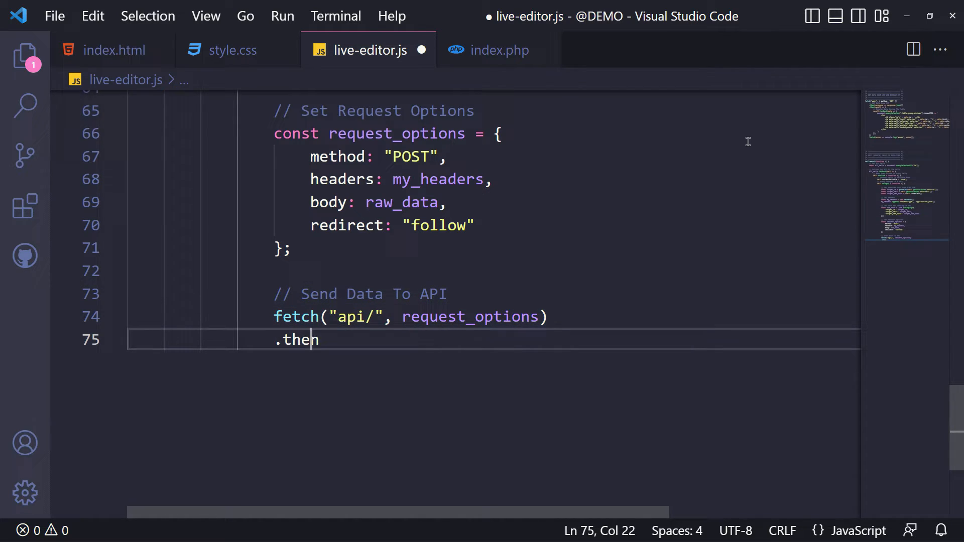
{"action": "type", "text": "(response => response.json("}
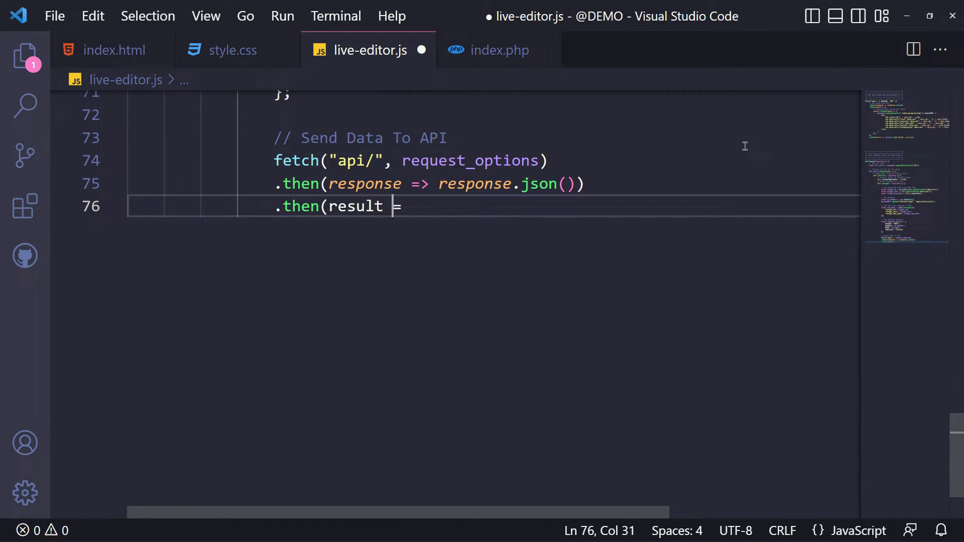
{"action": "type", "text": "=> {"}
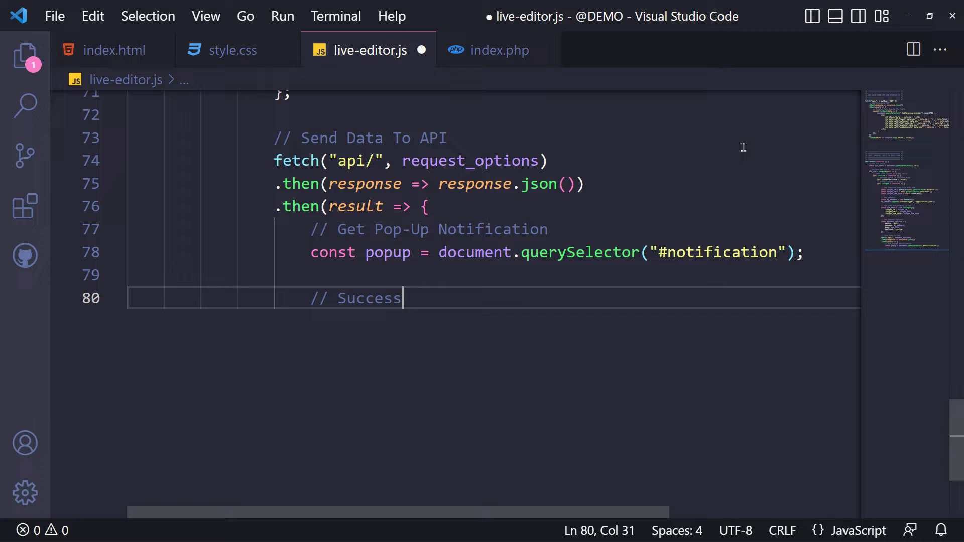
Step: When result.cell_updated is true, show the notification with the animate__fadeIn classes
{"action": "type", "text": "ful Status From API"}
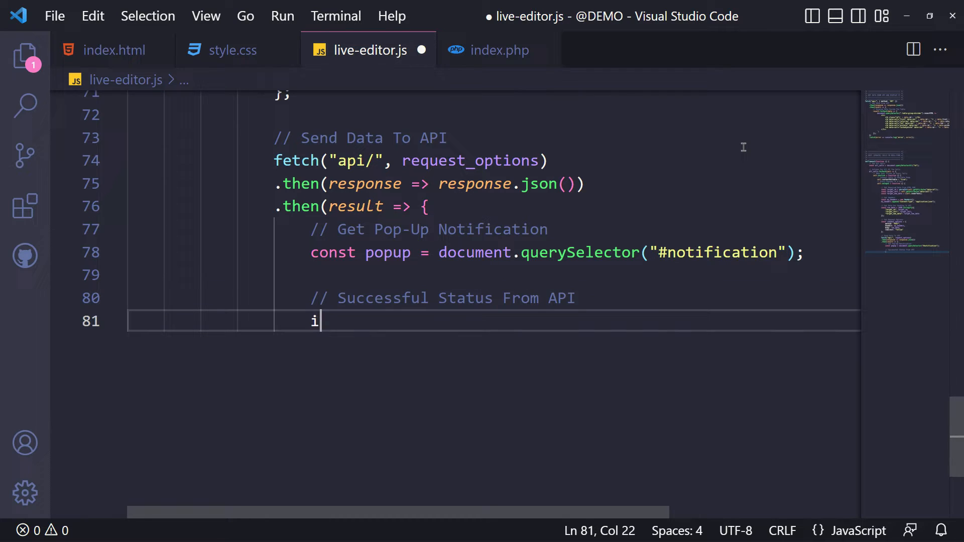
{"action": "type", "text": "f (result.cell_updated == true) {"}
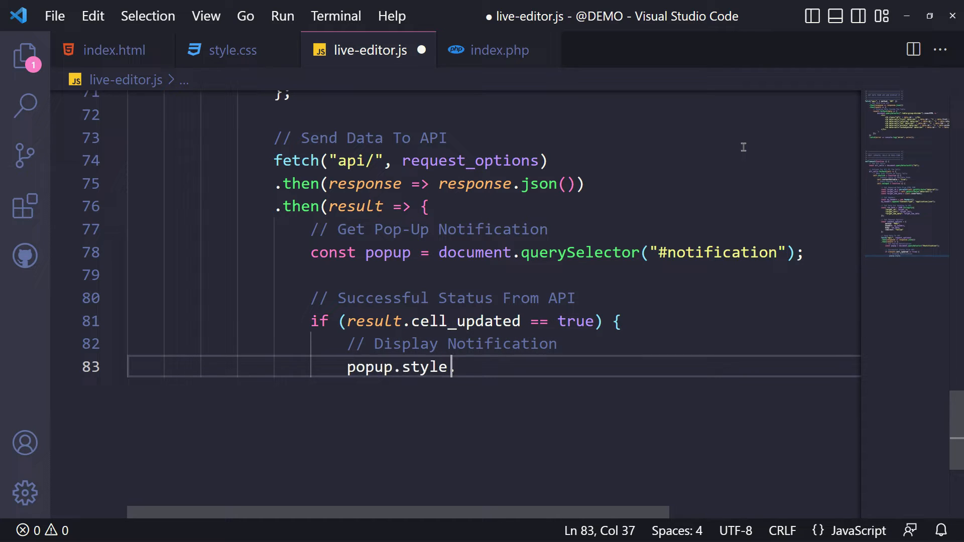
{"action": "type", "text": ".display = \"block\";"}
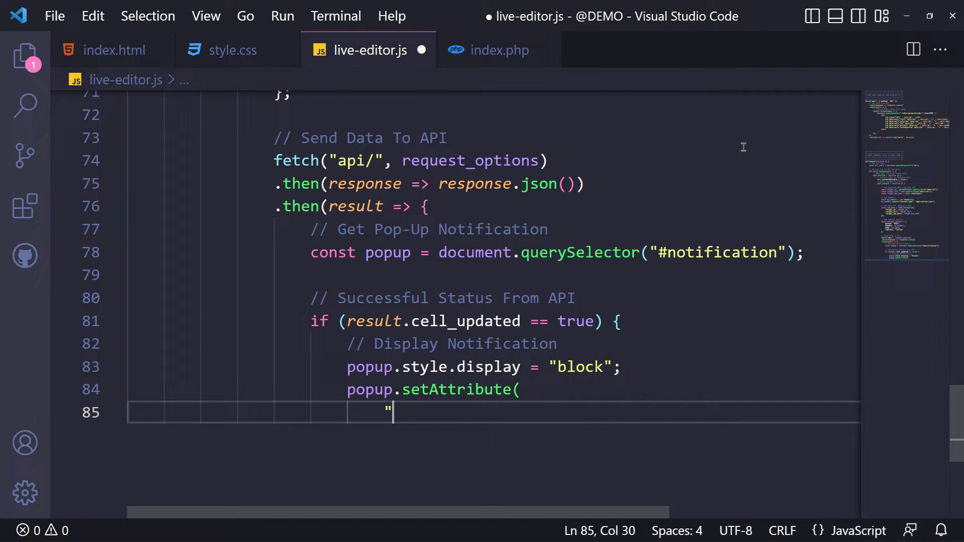
{"action": "type", "text": "\"class\", \"animate__ani"}
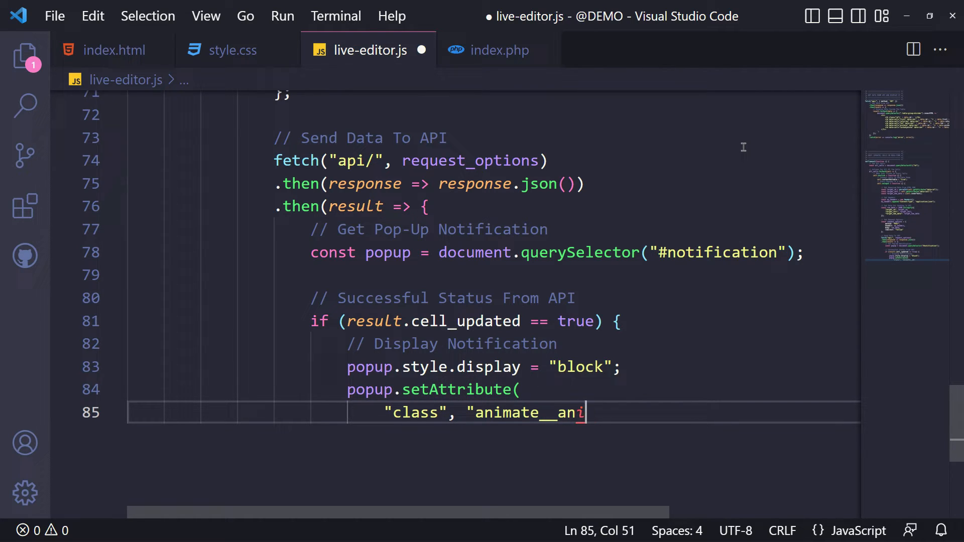
{"action": "type", "text": "mated animate__fadeInDown animate__fast\""}
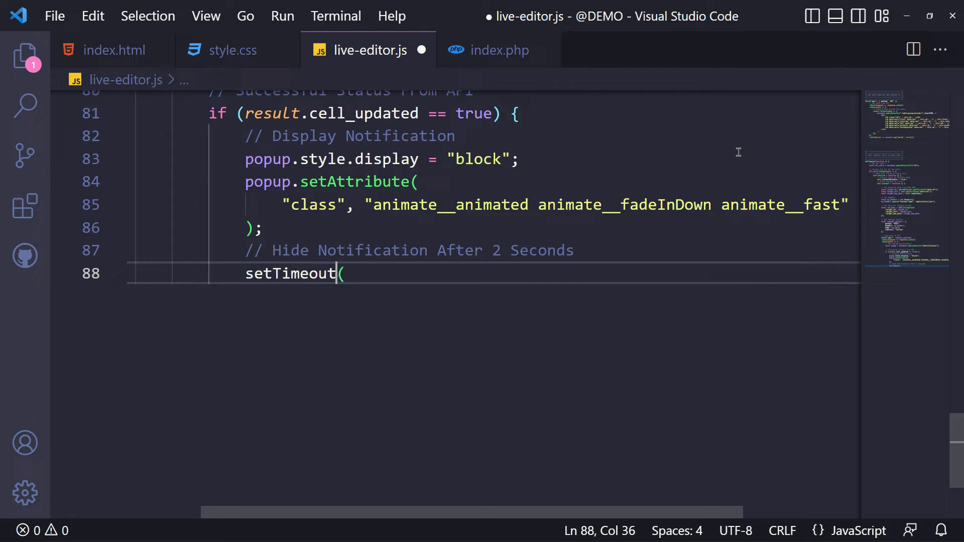
Step: Fade the notification out with fadeOutLeft after 2 seconds, log errors in .catch, and save
{"action": "type", "text": "function () {"}
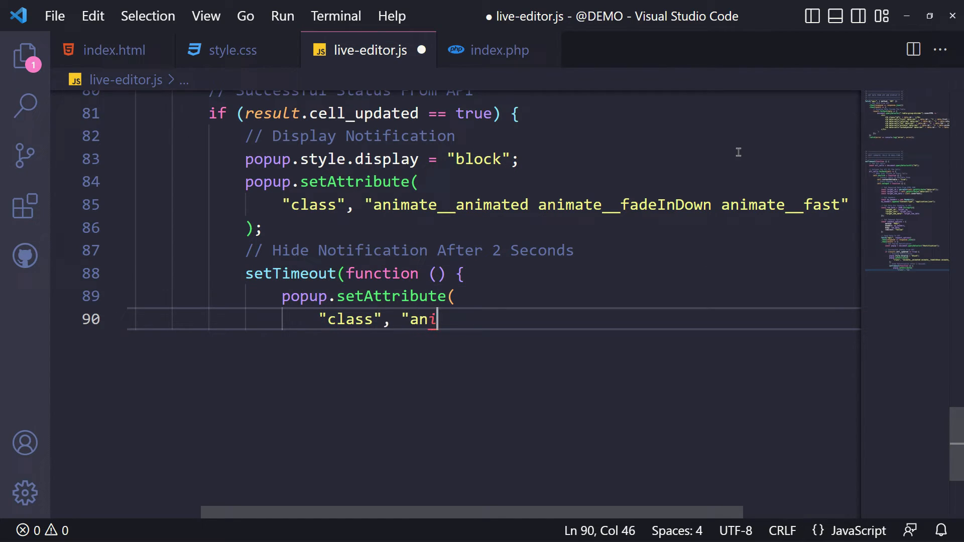
{"action": "type", "text": "mate__animated animate"}
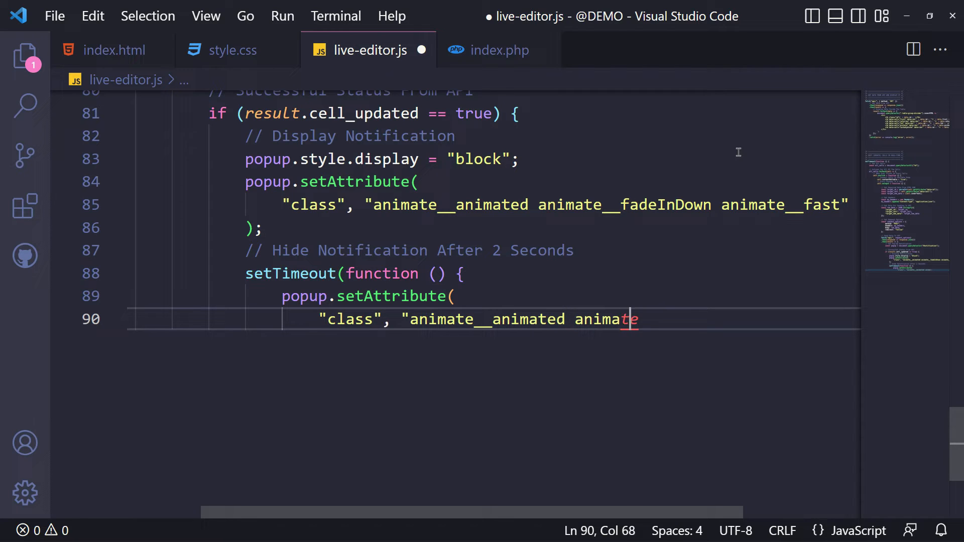
{"action": "type", "text": "fadeOutLeft animate__f"}
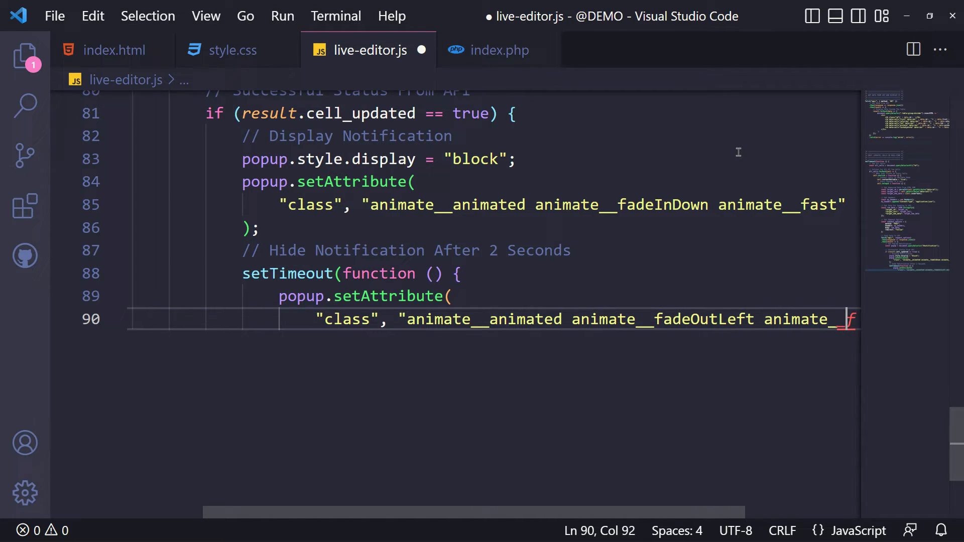
{"action": "type", "text": ".ca"}
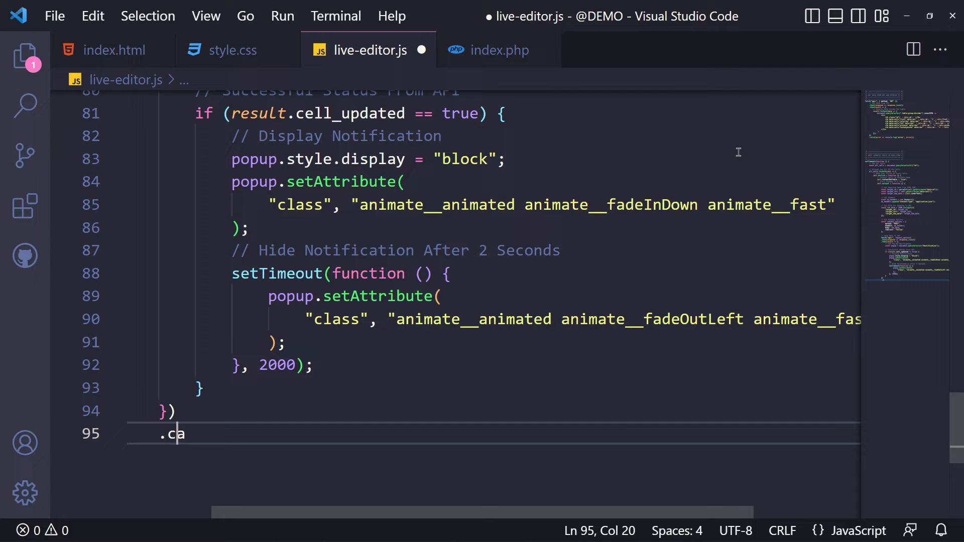
{"action": "type", "text": "tch(error => console.lo"}
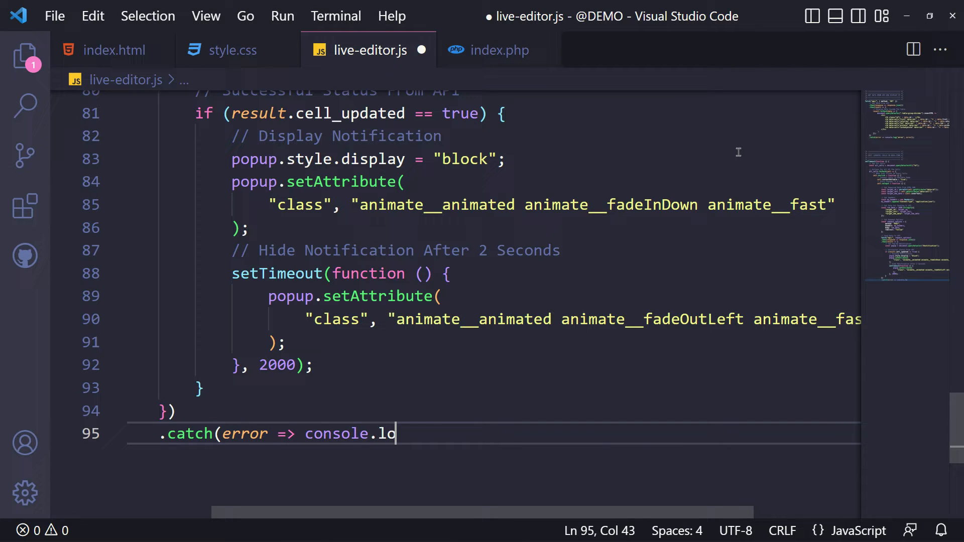
{"action": "type", "text": "g('error', error));"}
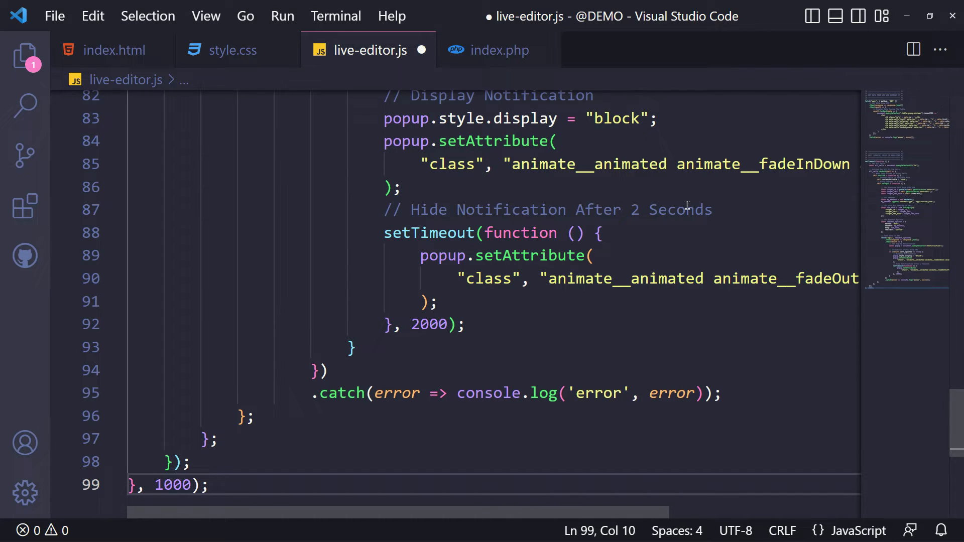
{"action": "key", "text": "ctrl+s"}
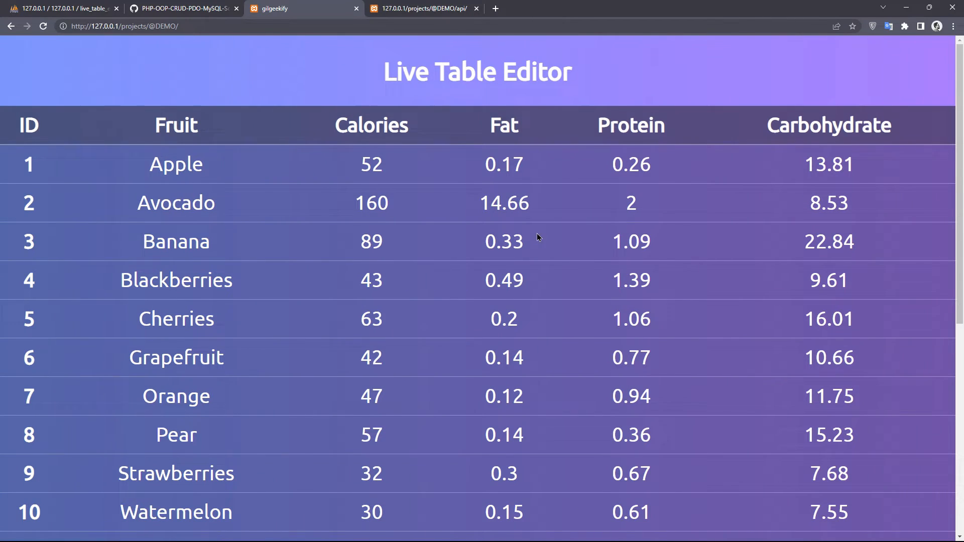
{"action": "mouse_move", "coordinate": [486, 267]}
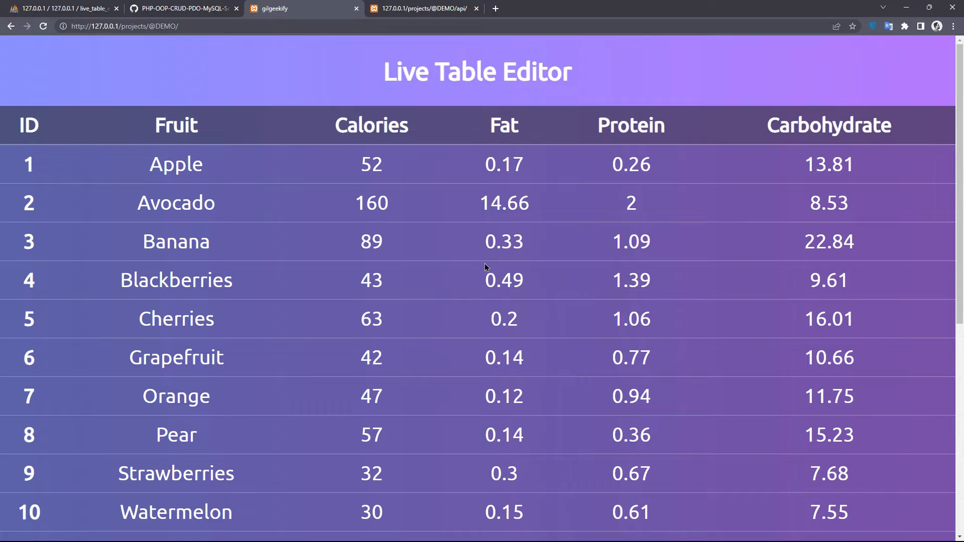
Step: Rename Banana to test in the Live Table Editor and begin editing Blackberries' protein value
{"action": "double_click", "coordinate": [176, 241]}
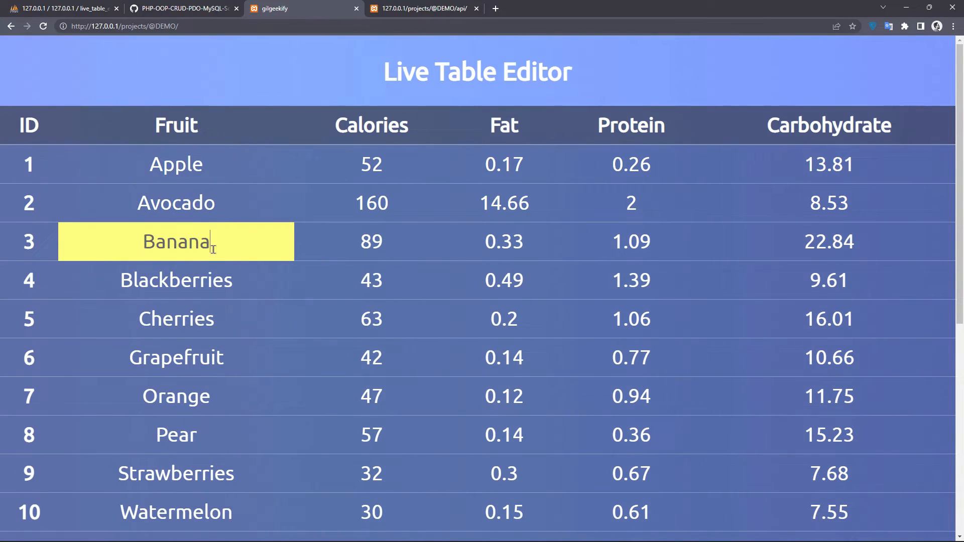
{"action": "type", "text": "test"}
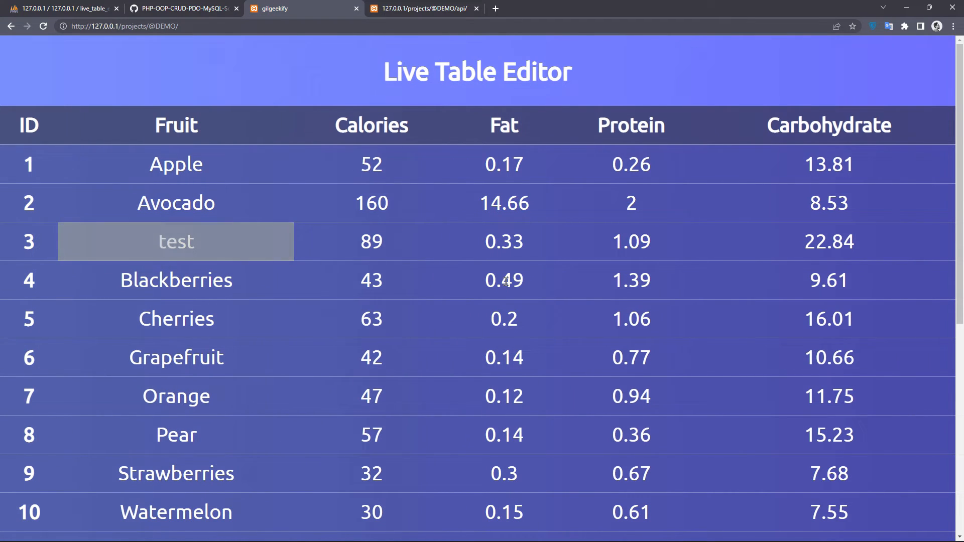
{"action": "left_click", "coordinate": [504, 280]}
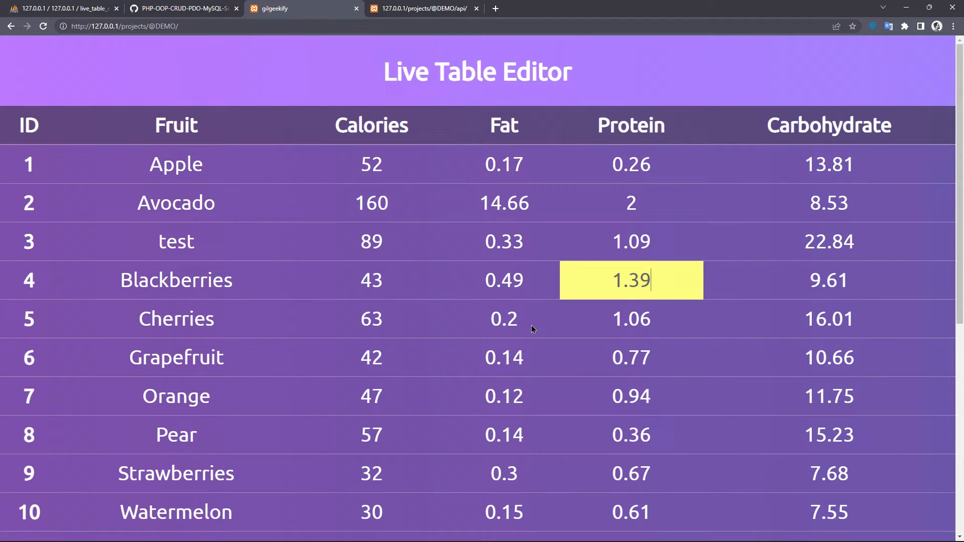
{"action": "double_click", "coordinate": [176, 357]}
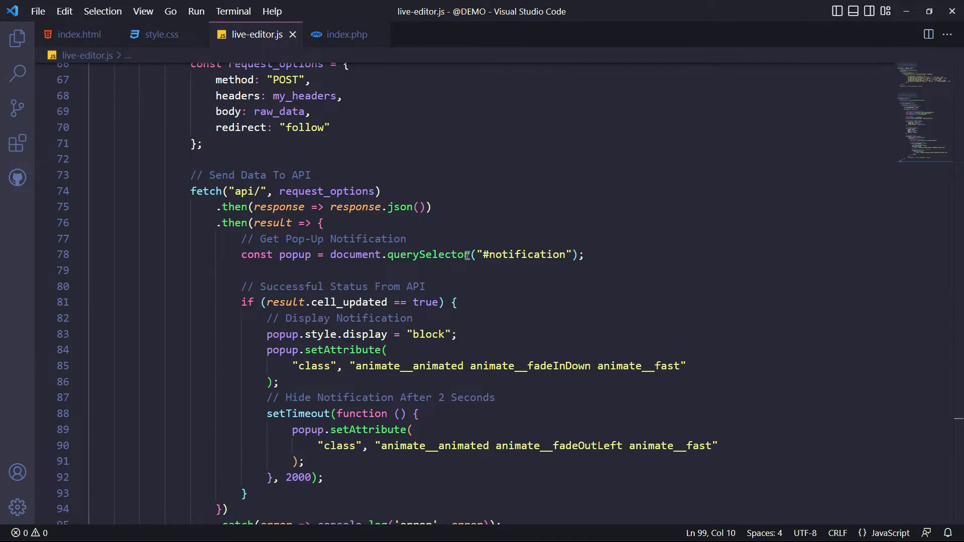
Step: Switch to api/index.php and make room for the POST REQUEST | ACTIONS block
{"action": "left_click", "coordinate": [346, 35]}
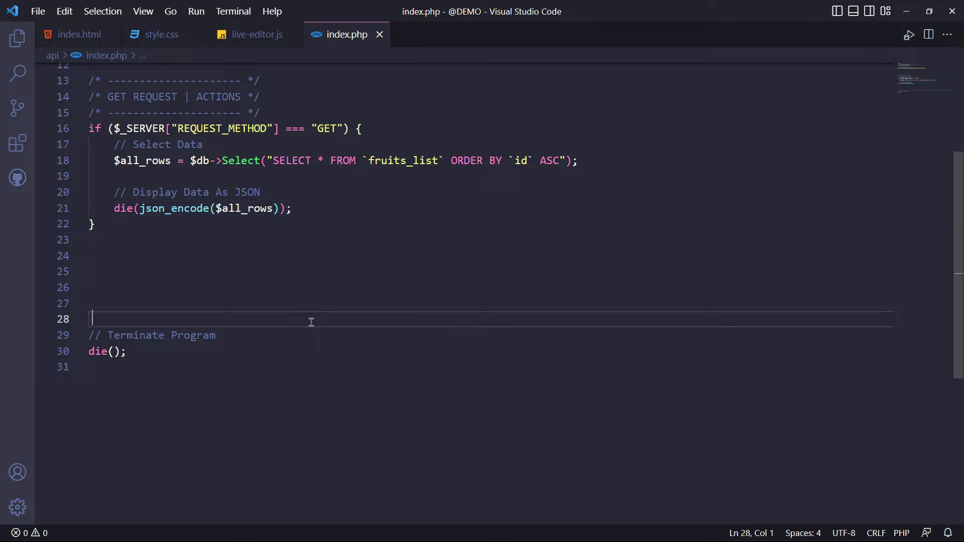
{"action": "mouse_move", "coordinate": [409, 307]}
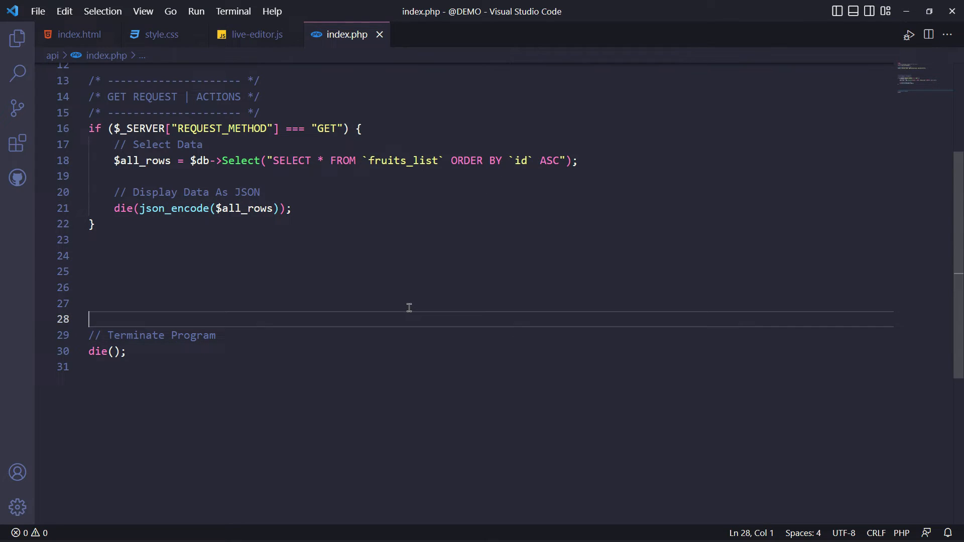
{"action": "key", "text": "Enter"}
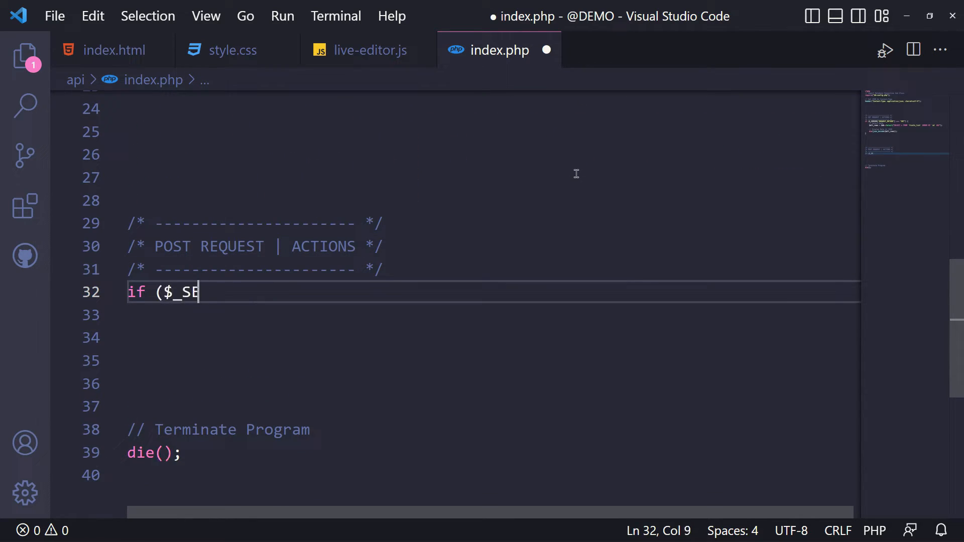
Step: Check REQUEST_METHOD is POST and json_decode php://input into $raw_data as an associative array
{"action": "type", "text": "RVER[\"REQUEST_METHOD\"] === \"POST\") {"}
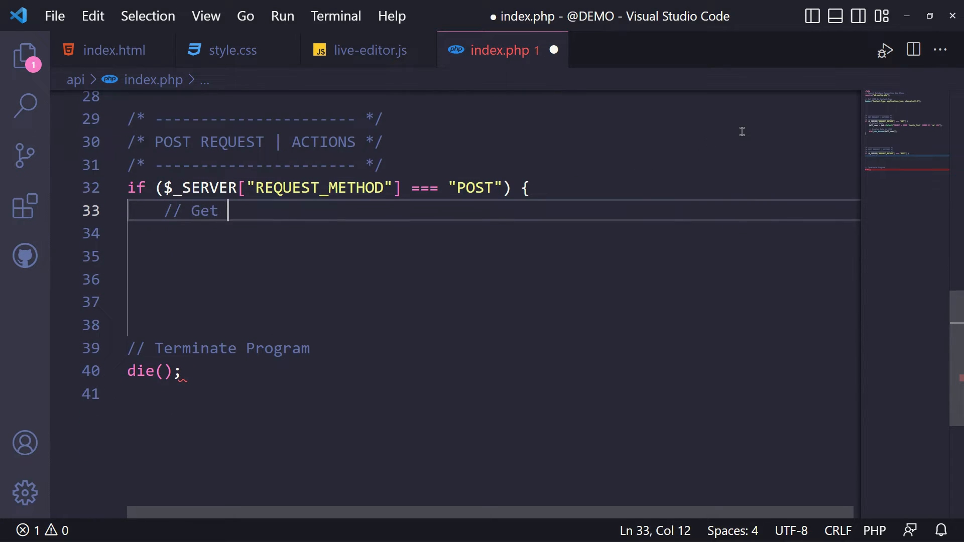
{"action": "type", "text": "Raw POST Data As Associative Array"}
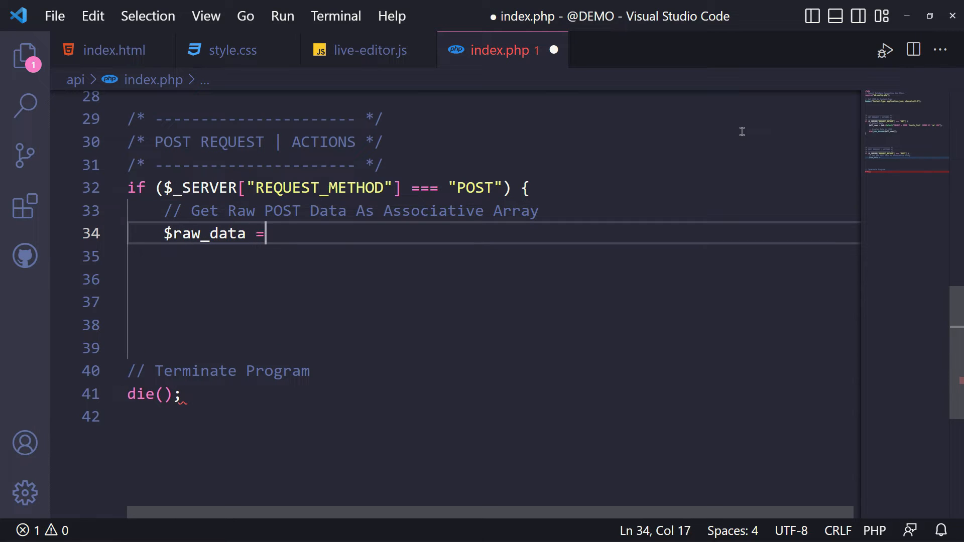
{"action": "type", "text": "json_decode(file_get_"}
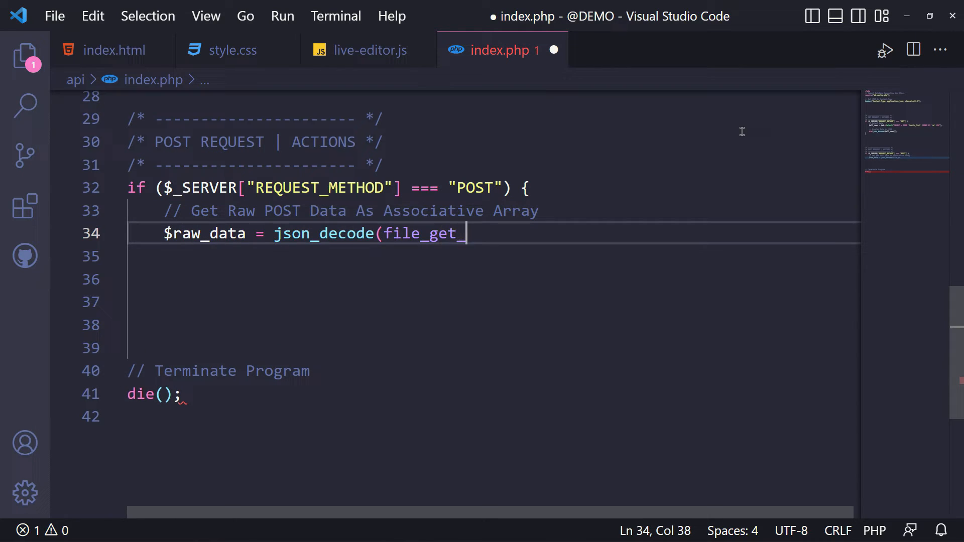
{"action": "type", "text": "contents(\"php://input\"), TRUE);"}
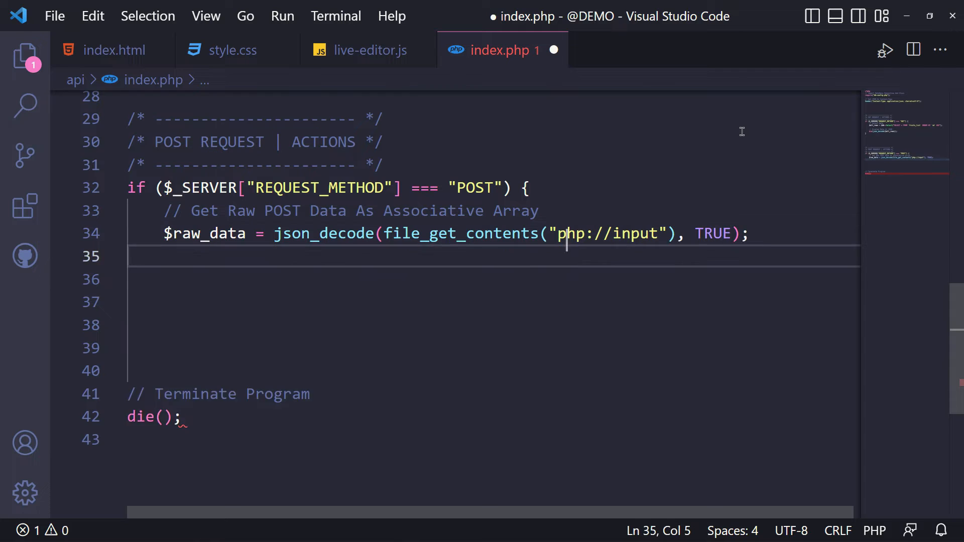
{"action": "type", "text": "// Display Raw Data"}
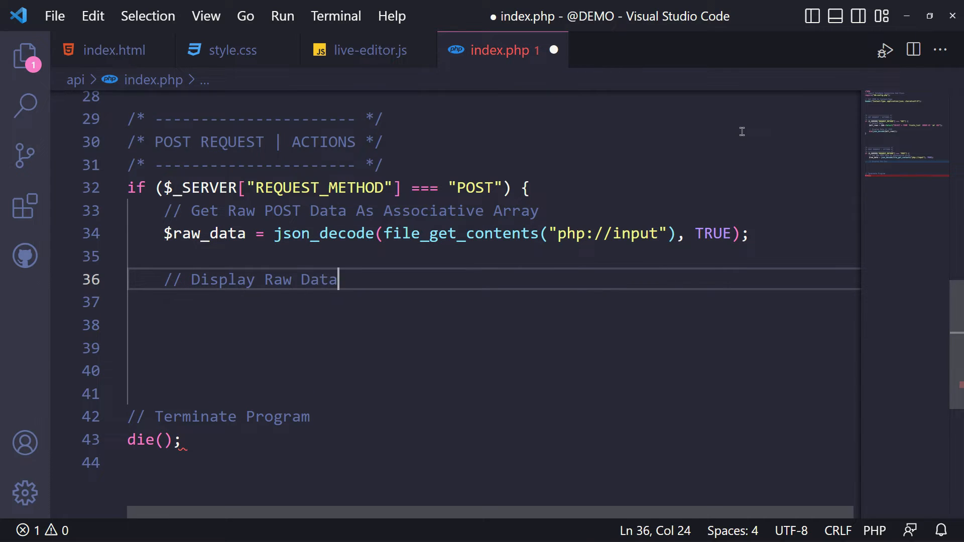
{"action": "type", "text": "# echo json_encode($raw_data);"}
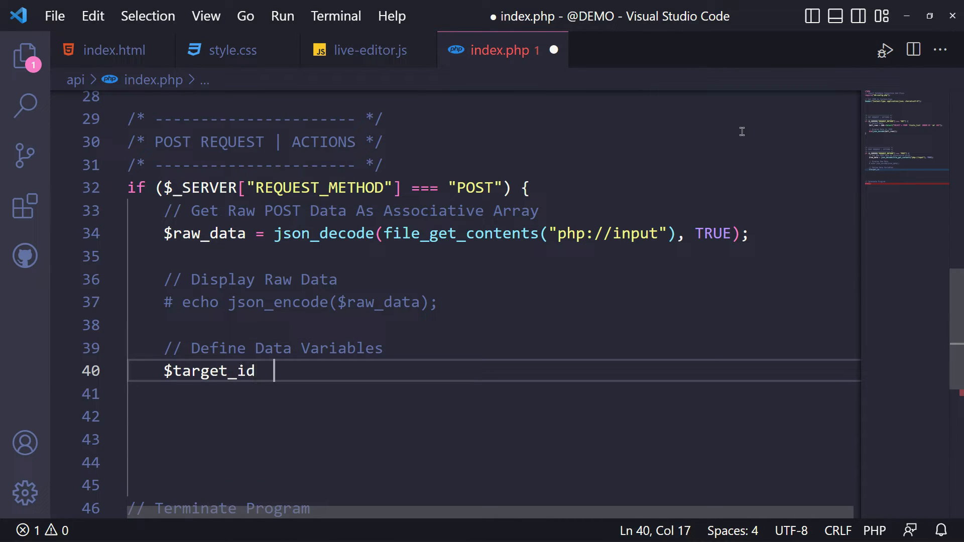
Step: Read target_id, target_cell and target_new_data from $raw_data and start the UPDATE fruits_list SET query
{"action": "type", "text": "= $raw_data[\"target_id\"];"}
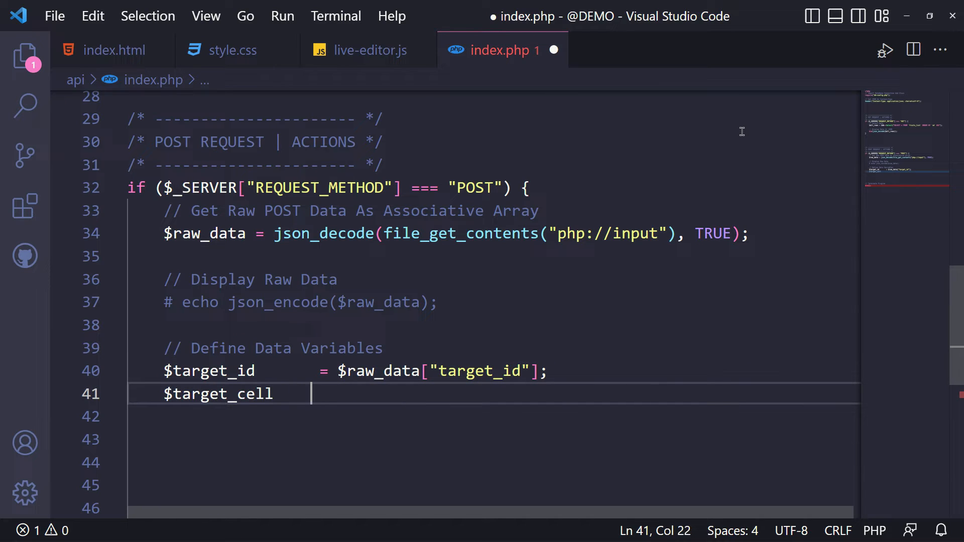
{"action": "type", "text": "= $raw_data[\"target_c"}
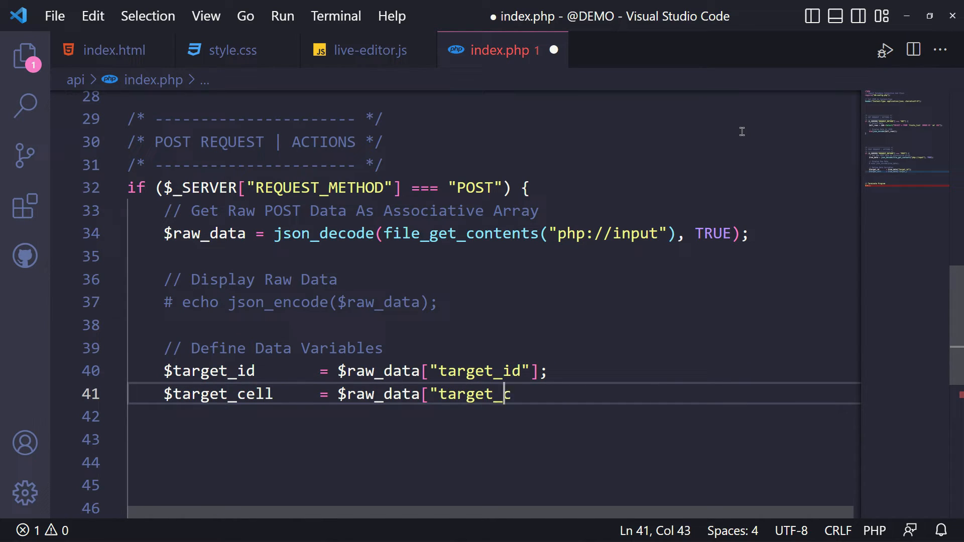
{"action": "type", "text": "cell\"];"}
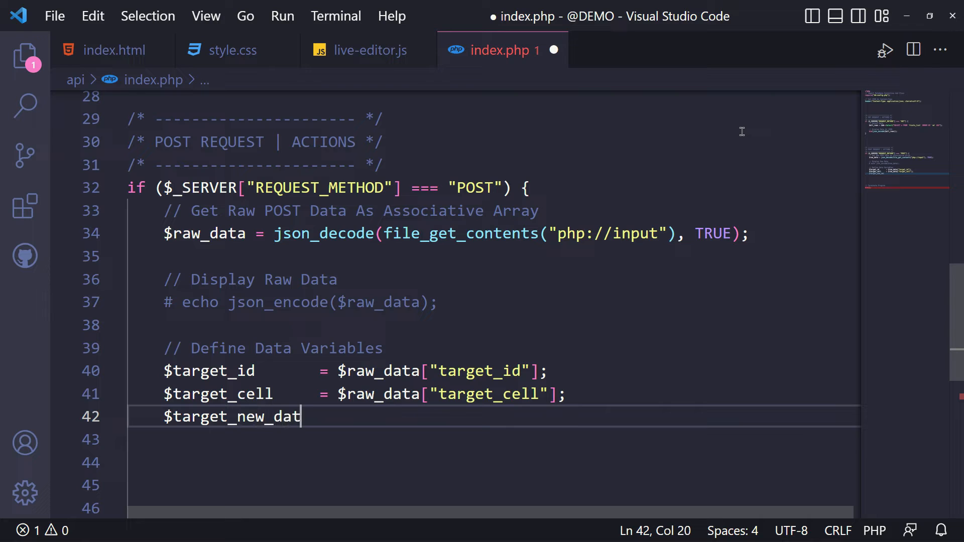
{"action": "type", "text": "a = $raw_data[\"target_new_data\"];"}
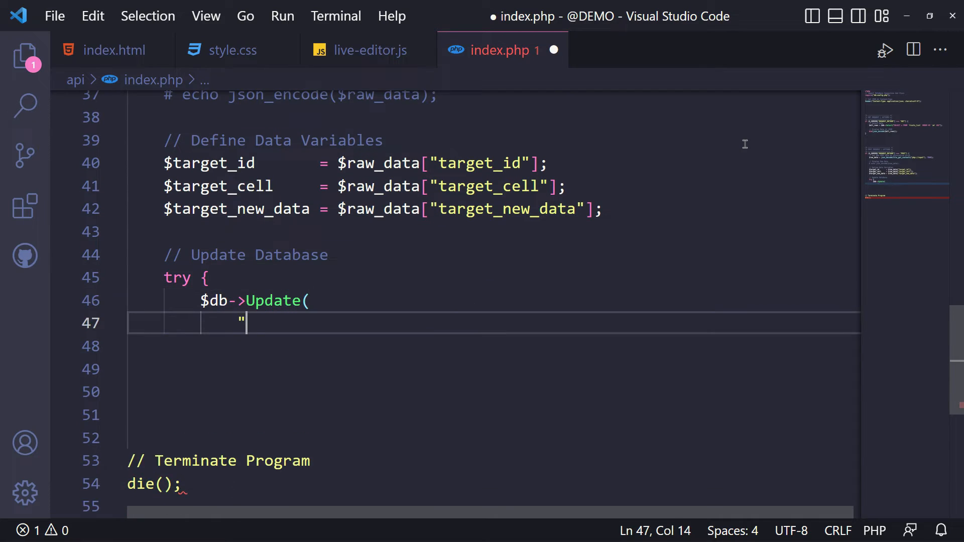
{"action": "type", "text": "UPDATE `fruits_list`"}
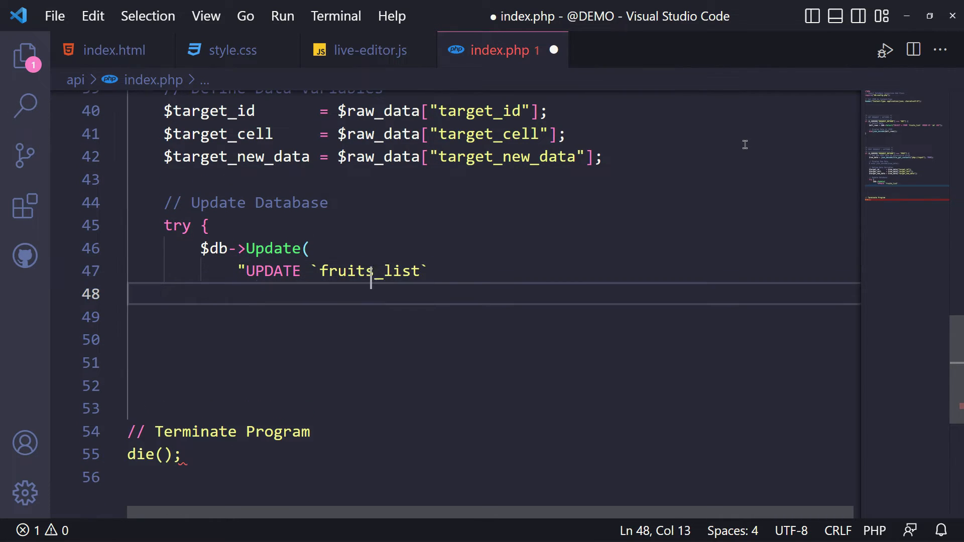
{"action": "type", "text": "SET $target_cell = :table_cell"}
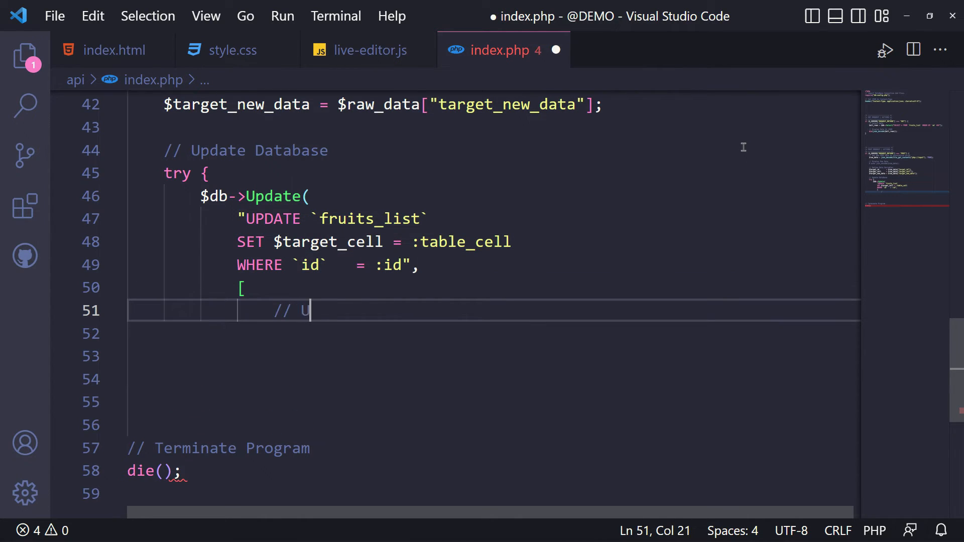
Step: Return cell_updated TRUE after the update, catch Exception with a failure result, and save index.php
{"action": "type", "text": "pdate Data"}
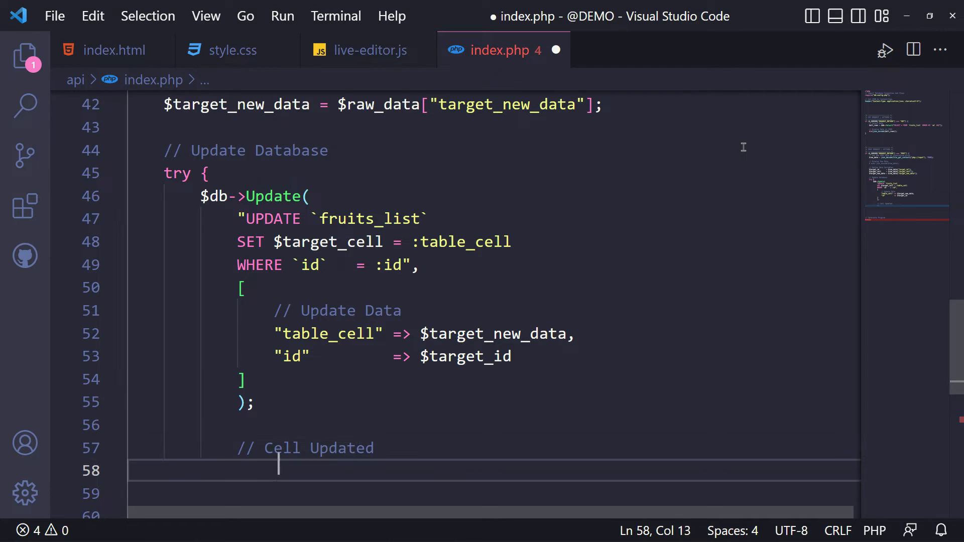
{"action": "type", "text": "die(json_encode([\"cel"}
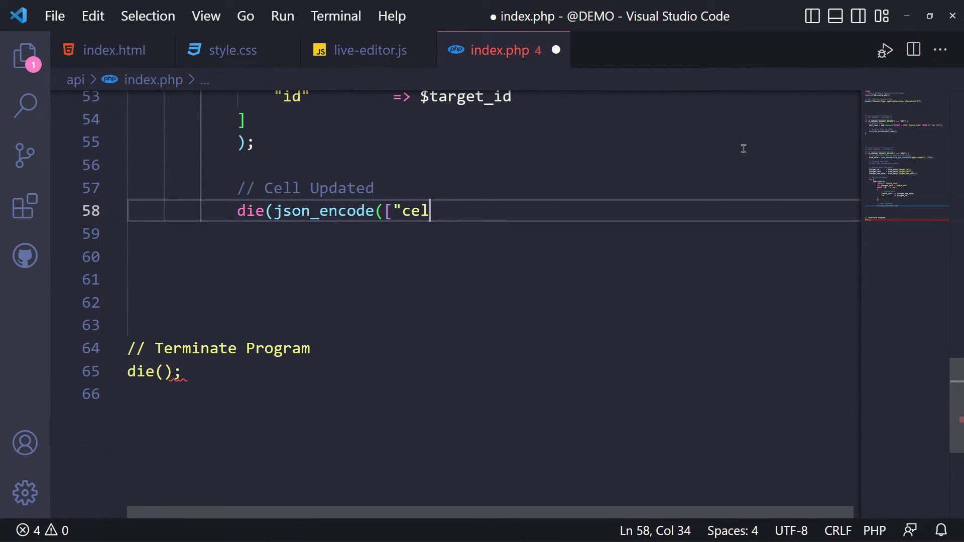
{"action": "type", "text": "l_updated\" => TRUE]));"}
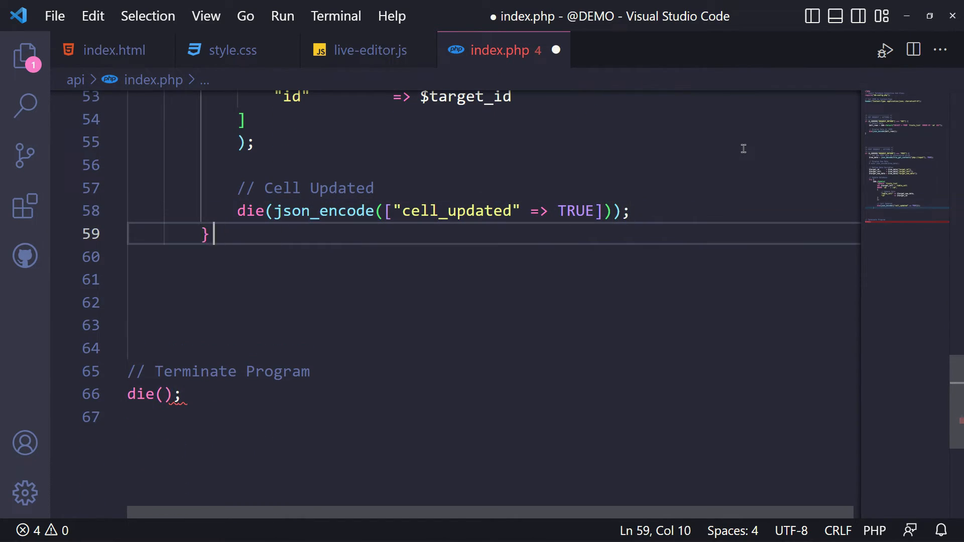
{"action": "type", "text": "catch (Exception $e) {"}
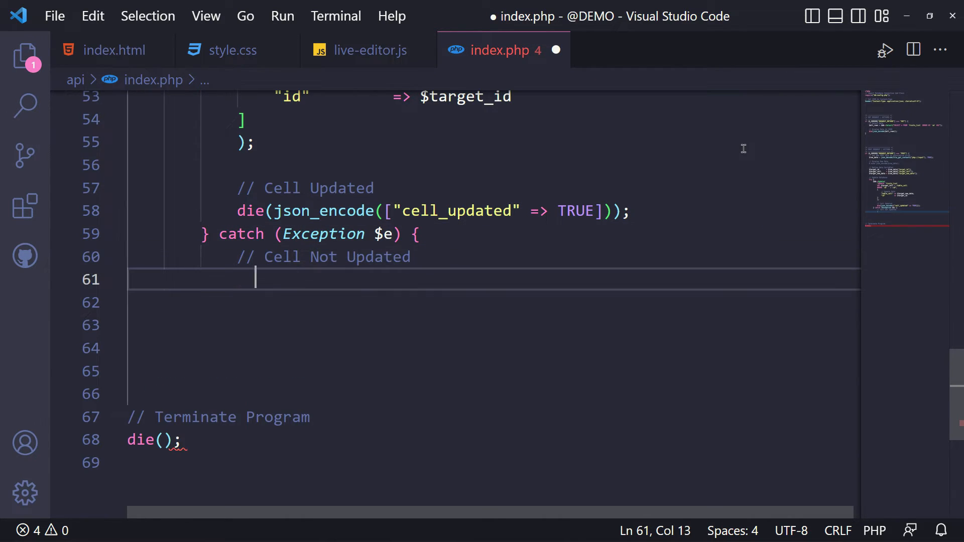
{"action": "type", "text": "die(json_encode([\"cell_u"}
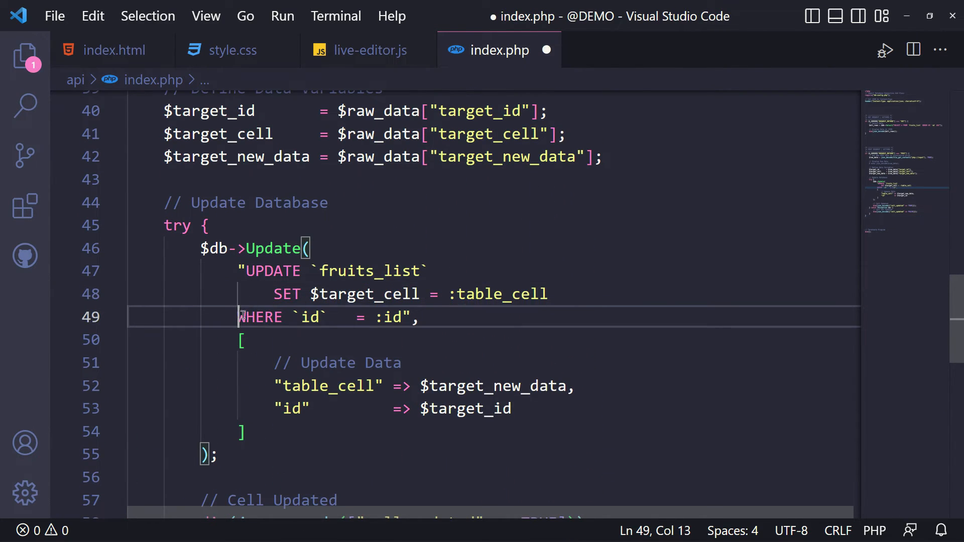
{"action": "key", "text": "Tab"}
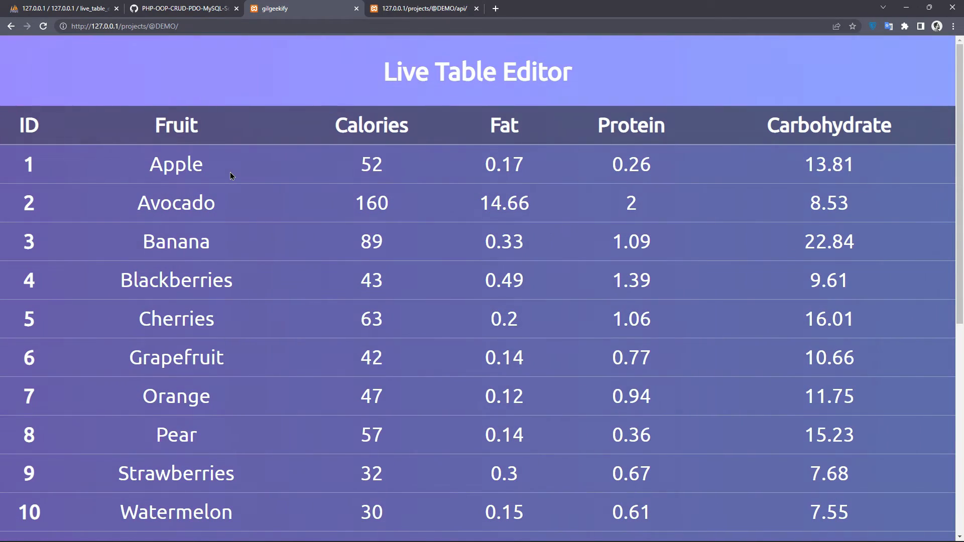
Step: Rename Apple to AppleRED in the live editor and confirm it in phpMyAdmin's fruits_list
{"action": "left_click", "coordinate": [176, 163]}
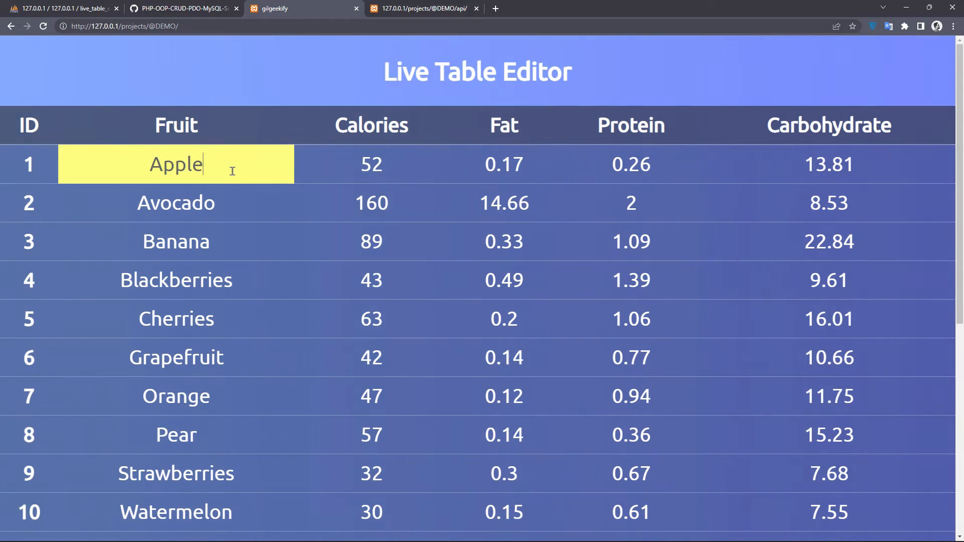
{"action": "type", "text": "RED"}
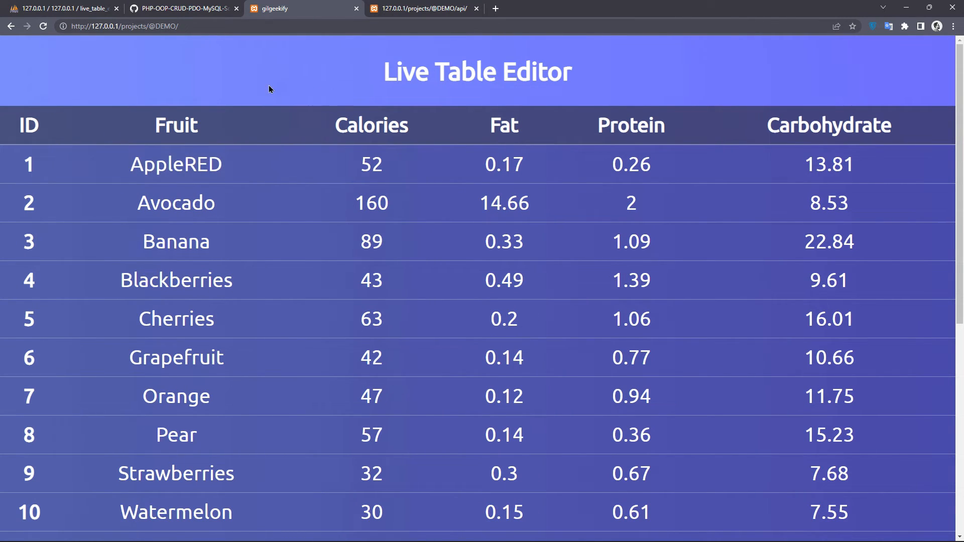
{"action": "left_click", "coordinate": [301, 8]}
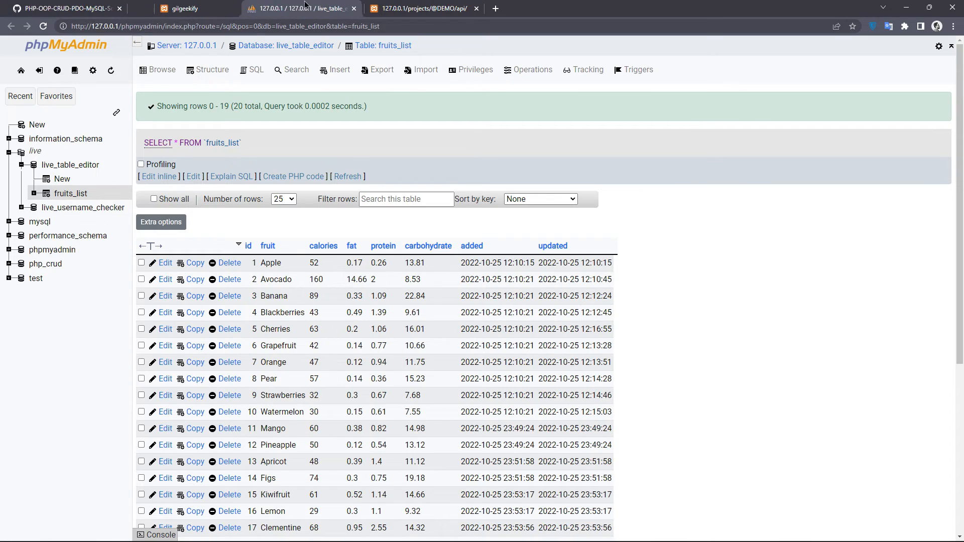
{"action": "mouse_move", "coordinate": [298, 252]}
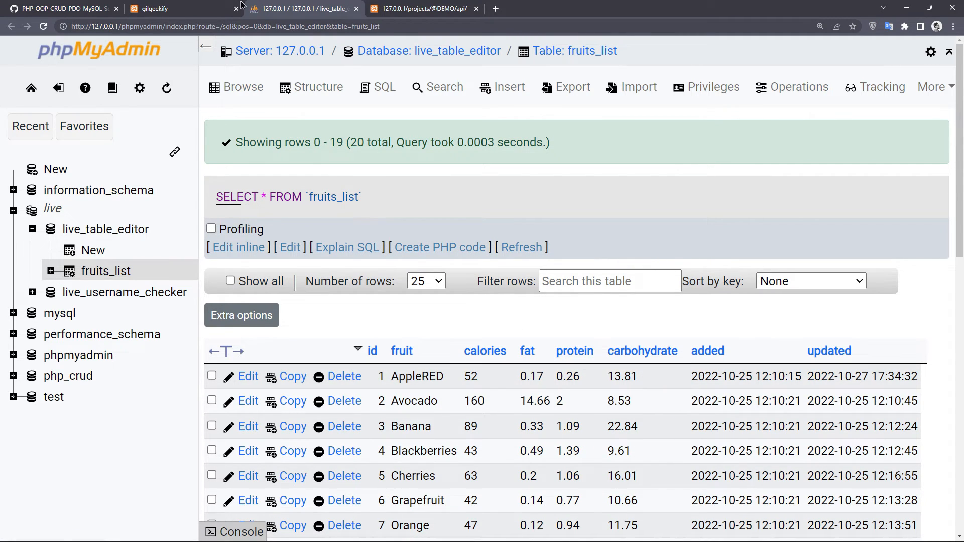
{"action": "left_click", "coordinate": [179, 8]}
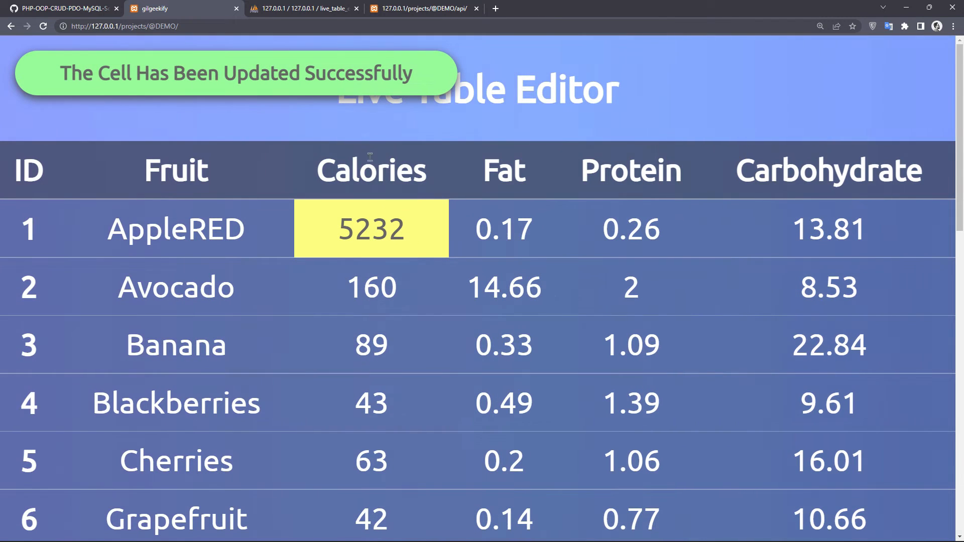
Step: Compare the editor and phpMyAdmin again, then edit Loquat's row and check the change in phpMyAdmin
{"action": "left_click", "coordinate": [301, 8]}
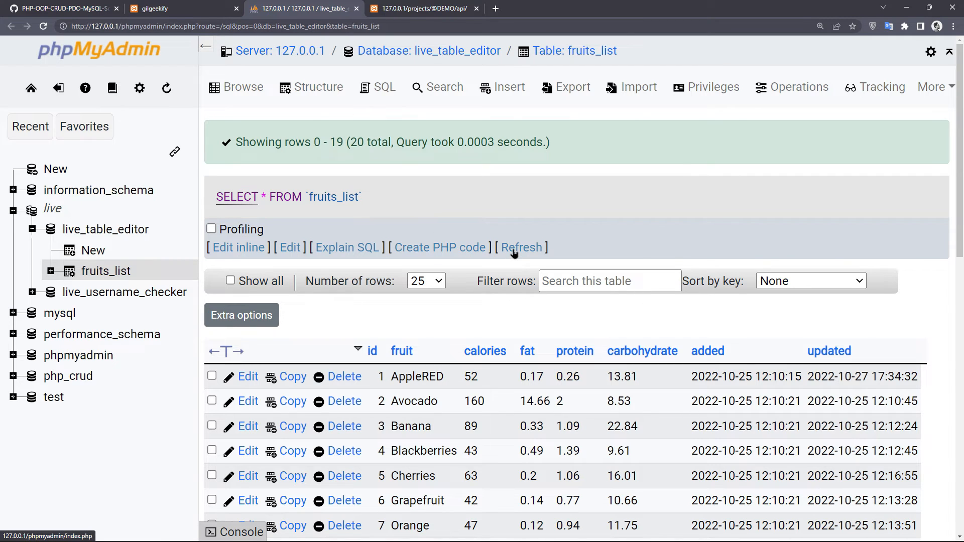
{"action": "left_click", "coordinate": [179, 8]}
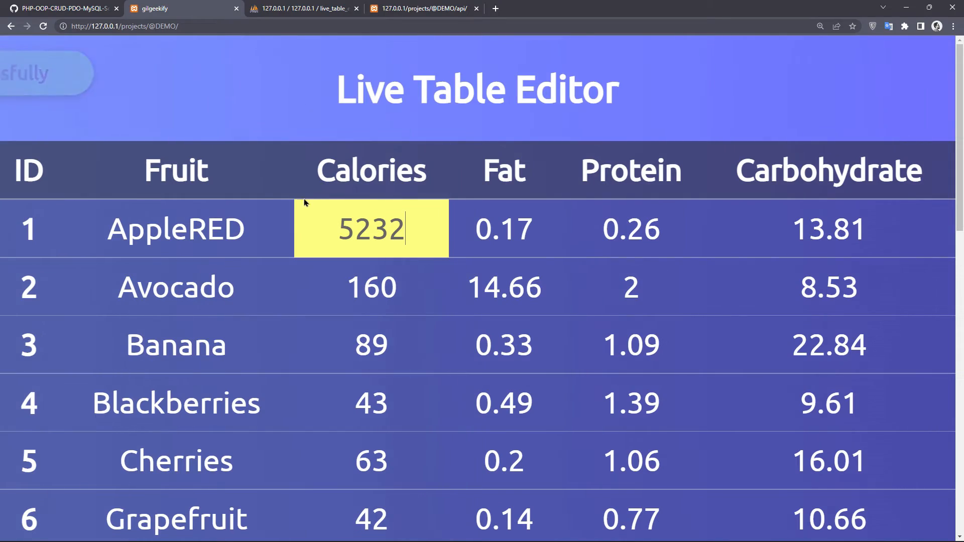
{"action": "scroll", "scroll_direction": "down", "scroll_amount": 3}
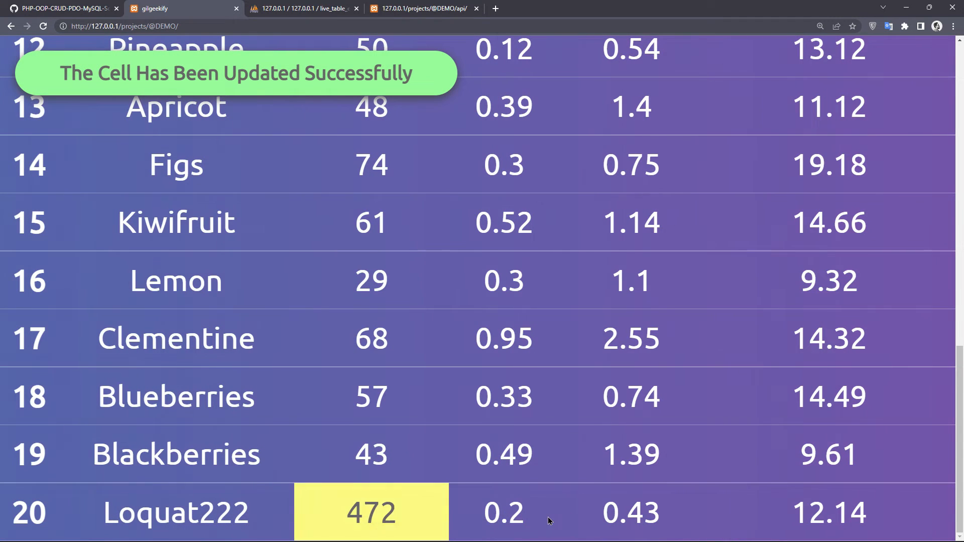
{"action": "left_click", "coordinate": [503, 512]}
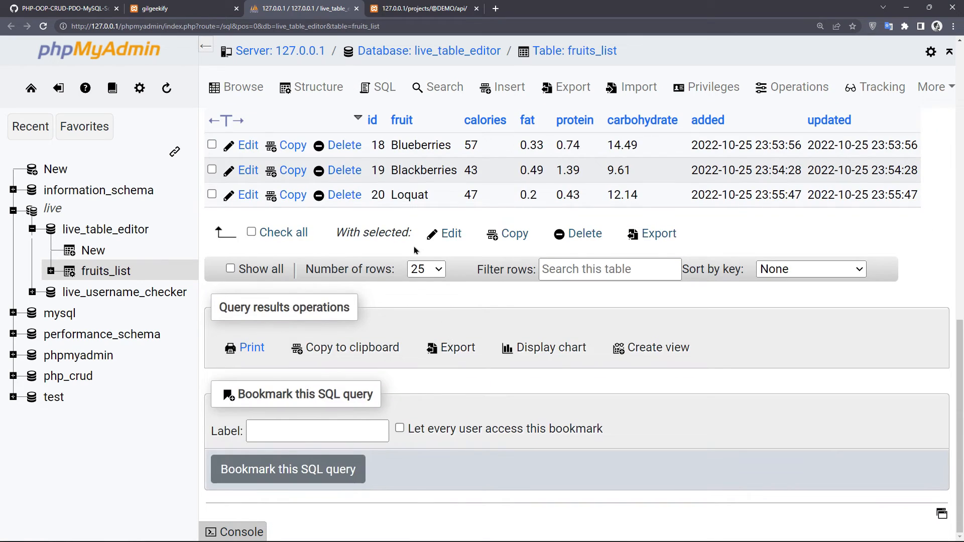
Step: Refresh fruits_list in phpMyAdmin, then clear row 14's cells in the Live Table Editor
{"action": "left_click", "coordinate": [105, 271]}
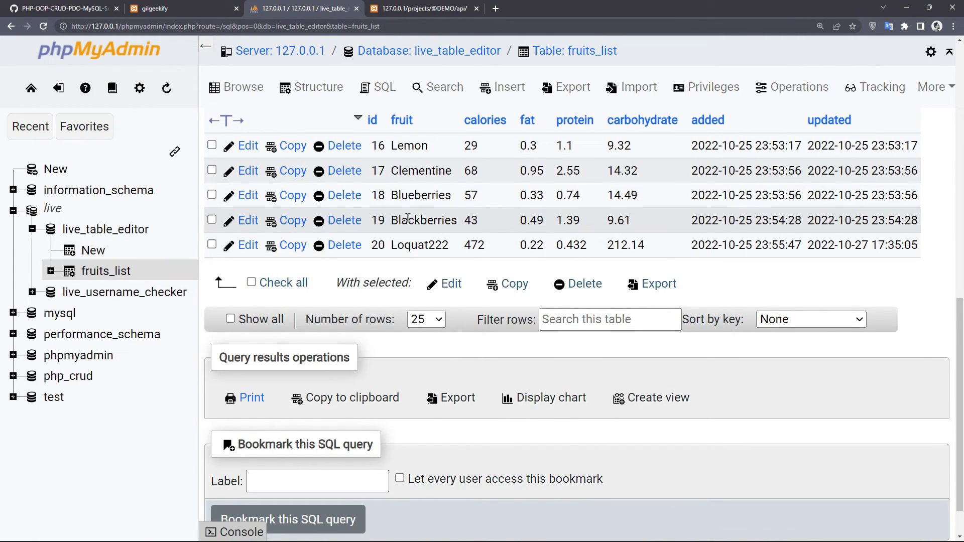
{"action": "left_click", "coordinate": [179, 8]}
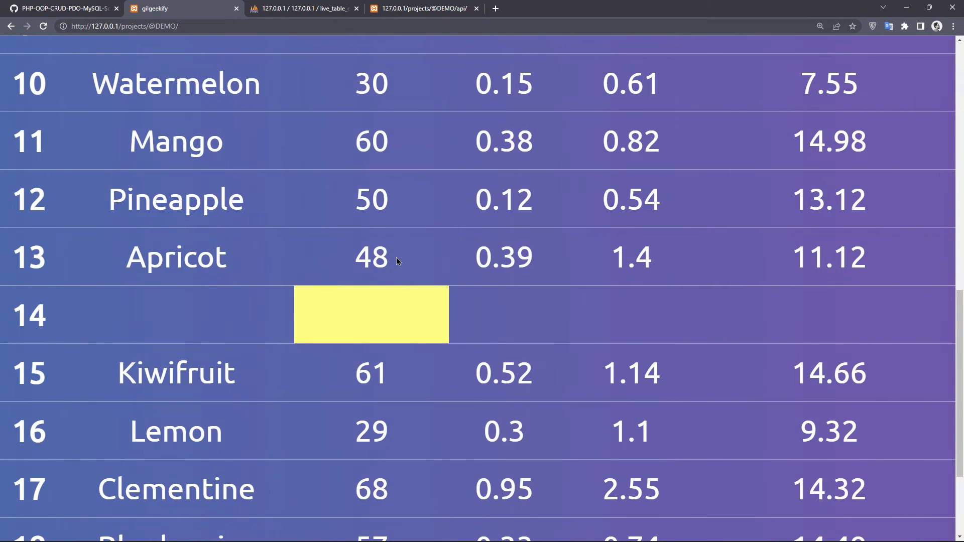
{"action": "type", "text": "xx"}
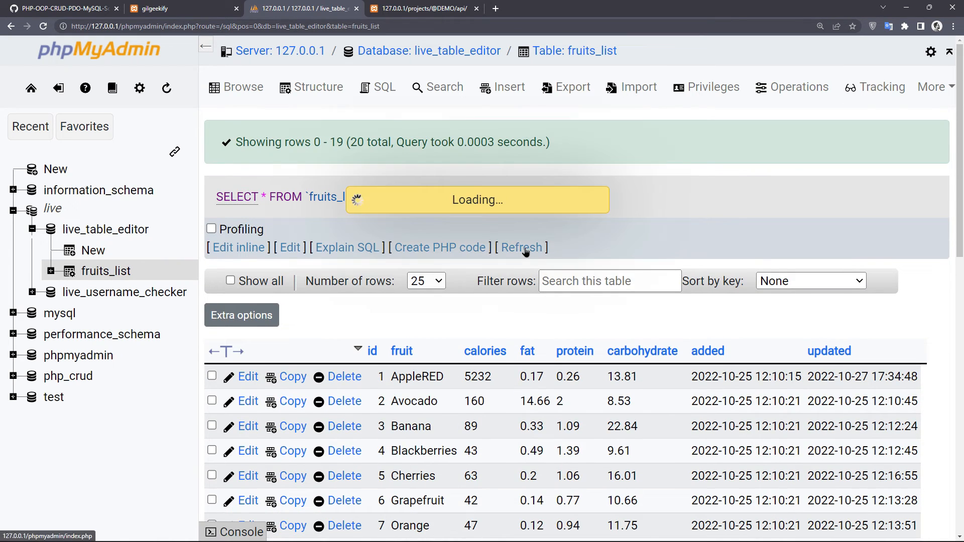
{"action": "scroll", "scroll_direction": "down", "scroll_amount": 3}
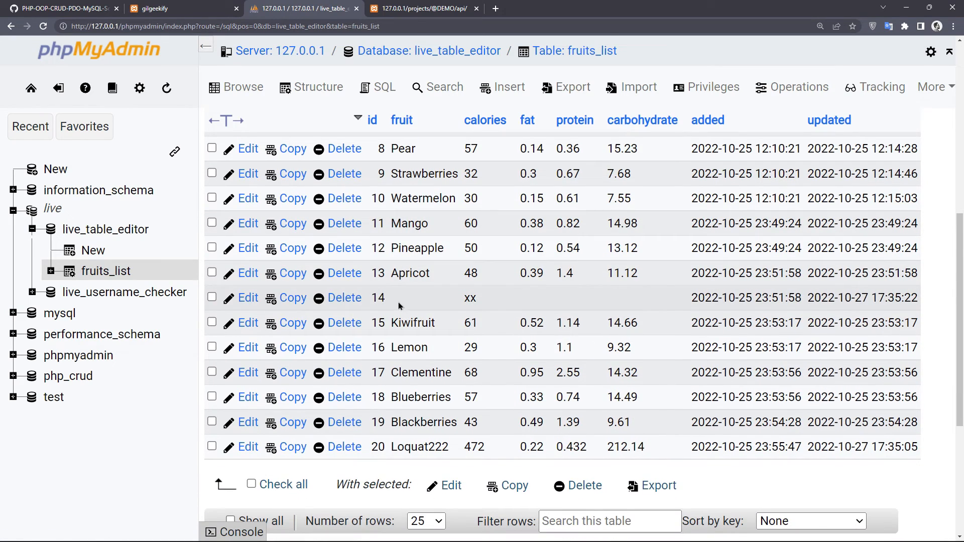
Step: Confirm in phpMyAdmin that row 14 is blank and Loquat222's figures are stored, then return to the editor
{"action": "left_click", "coordinate": [179, 8]}
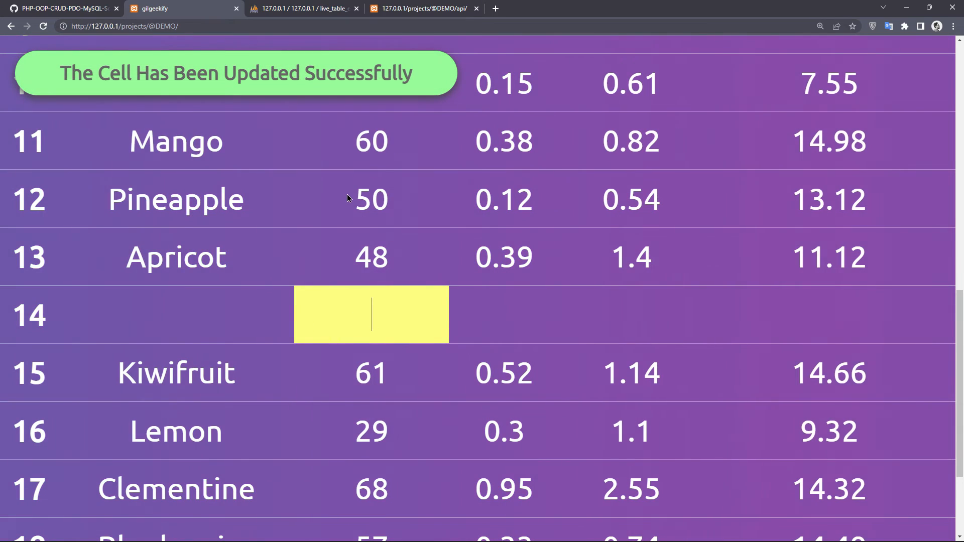
{"action": "left_click", "coordinate": [302, 8]}
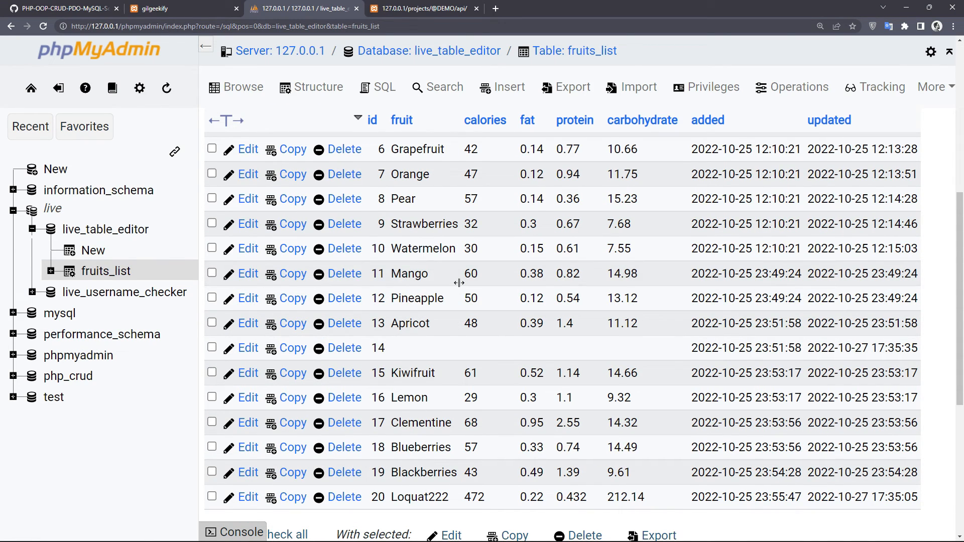
{"action": "left_click", "coordinate": [182, 8]}
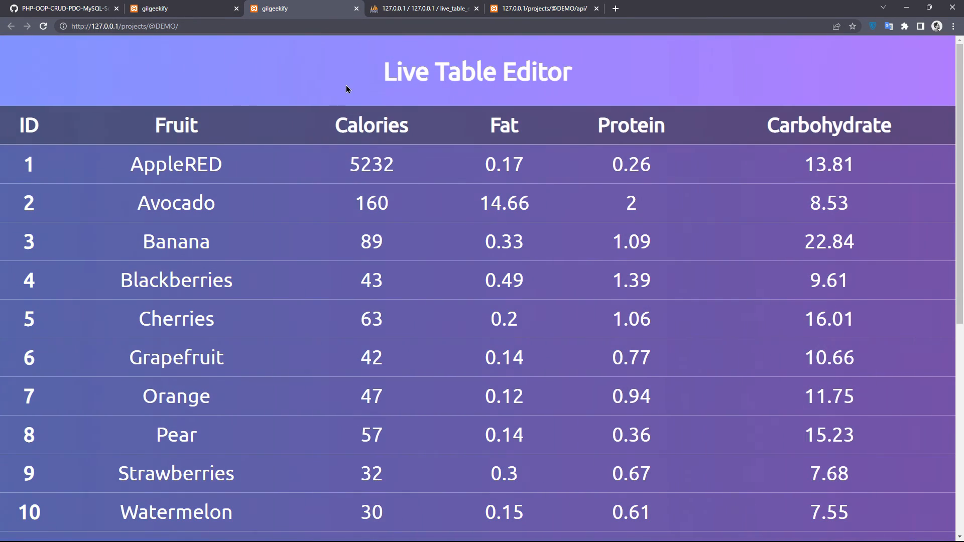
Step: Set Banana's calories to VERY NICE and commit it by starting an edit of the Banana name cell
{"action": "double_click", "coordinate": [371, 241]}
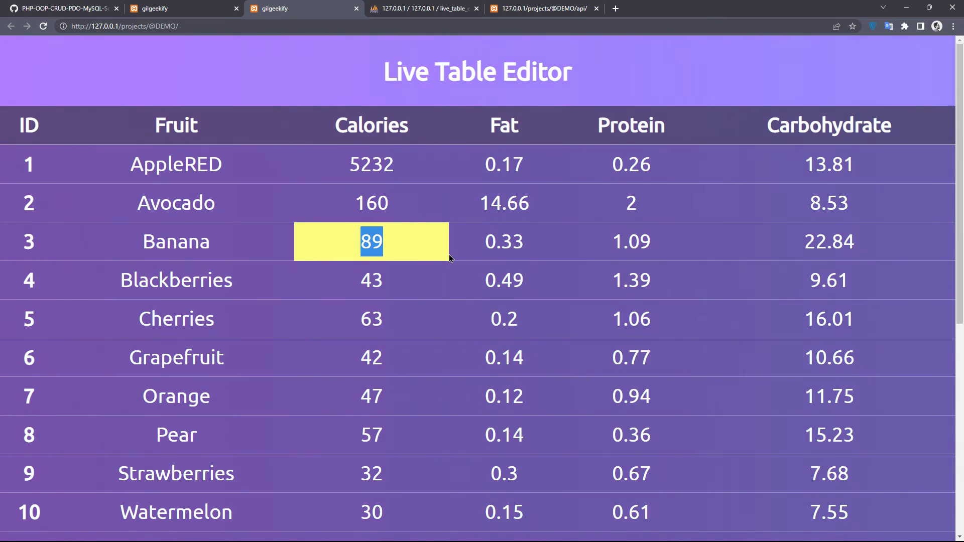
{"action": "type", "text": "VERY NICE"}
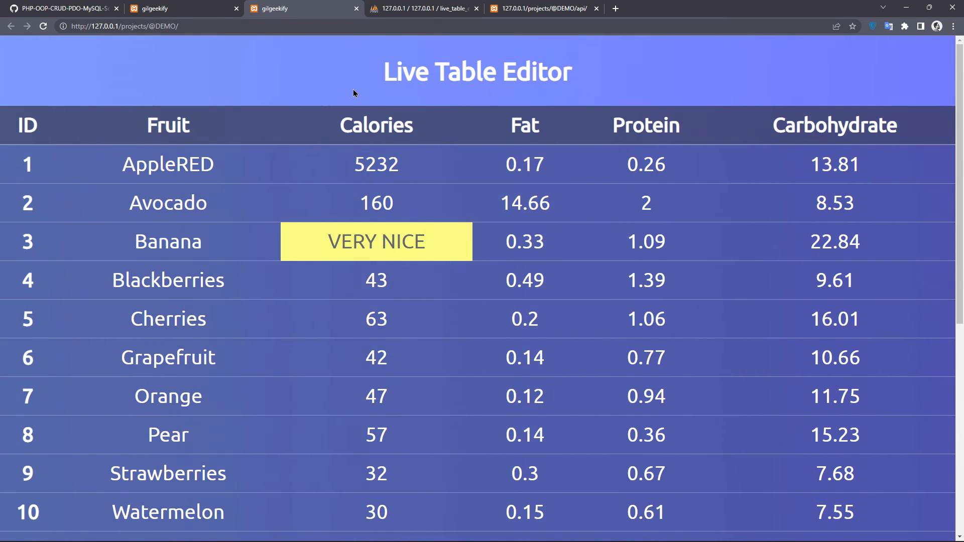
{"action": "left_click", "coordinate": [168, 241]}
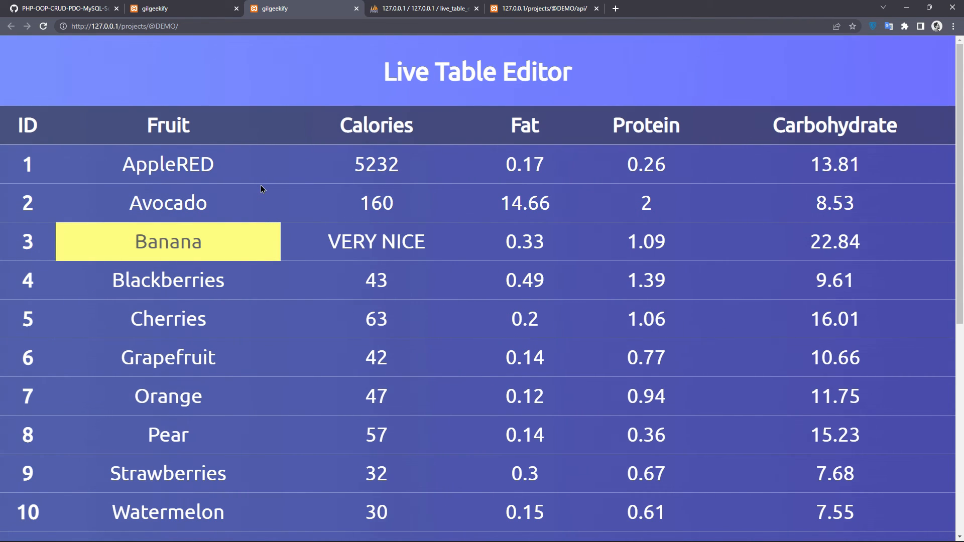
{"action": "left_click", "coordinate": [167, 241]}
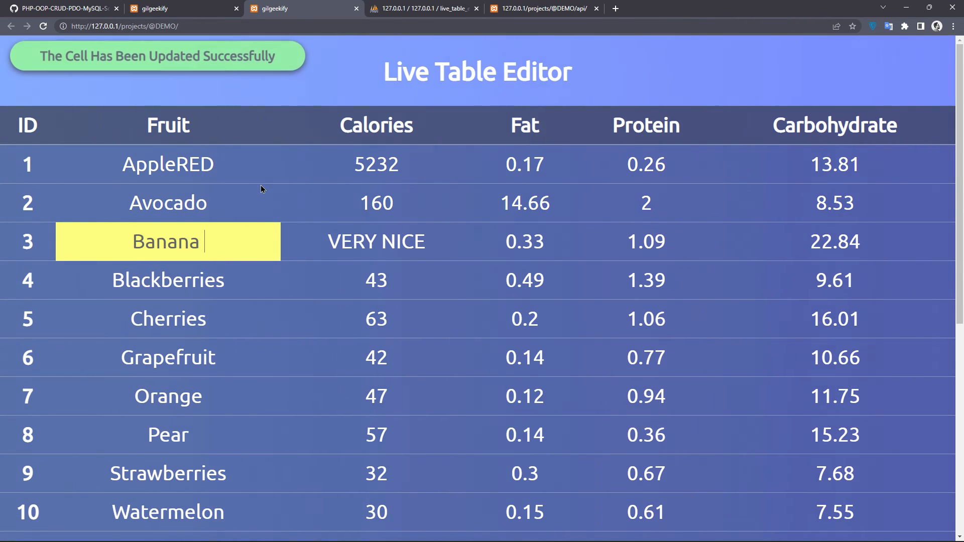